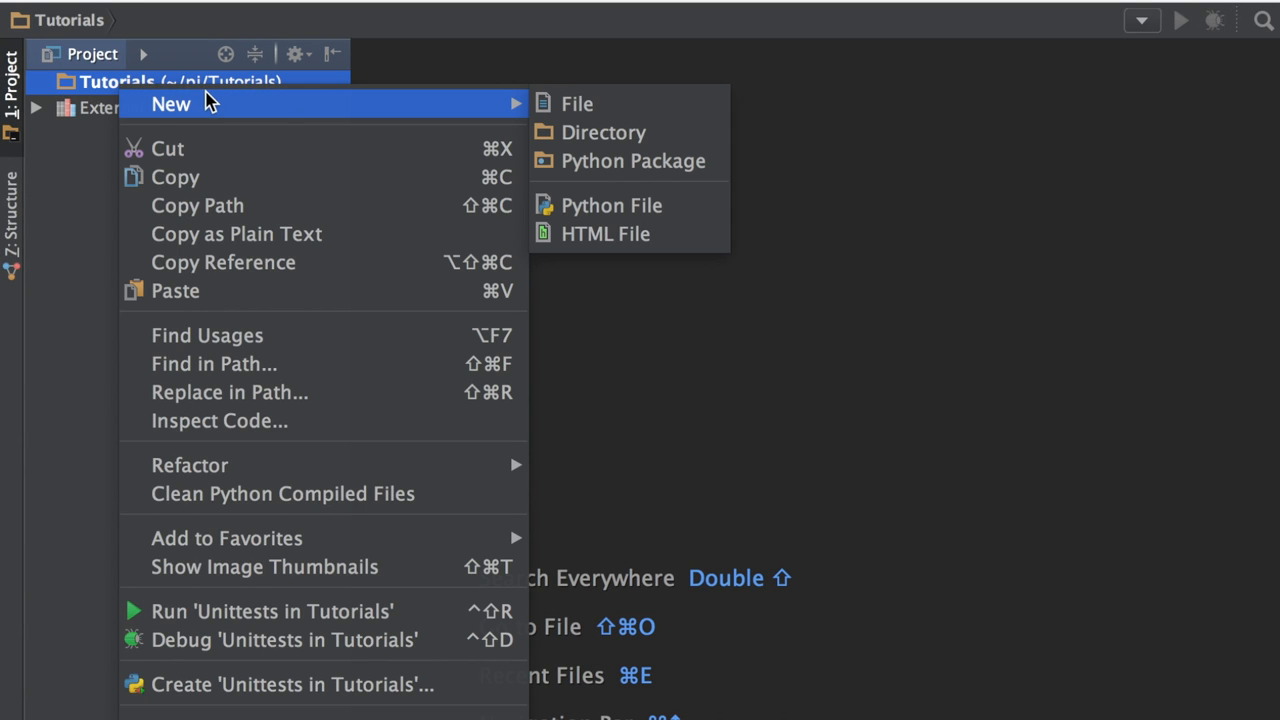
# Step: Create a new Python file named koyo-modbus in the Tutorials project
pyautogui.click(612, 204)
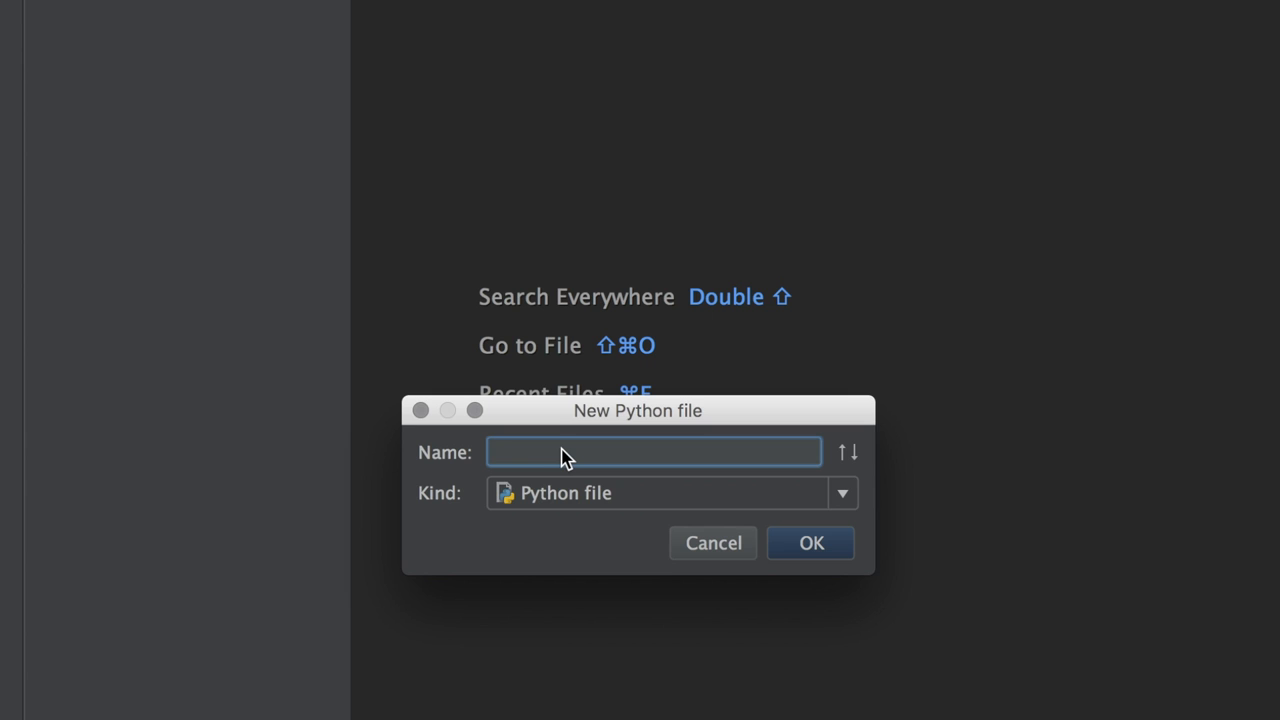
pyautogui.write('koyo-modbus')
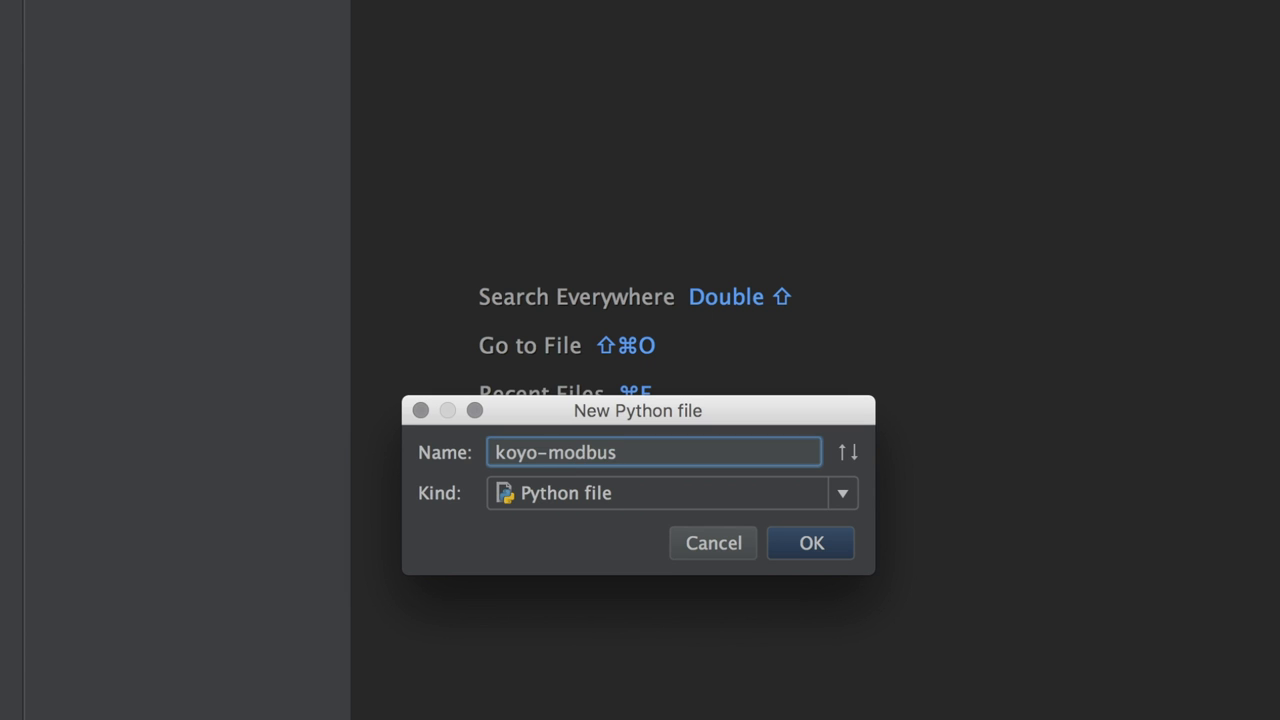
pyautogui.press('BackSpace')
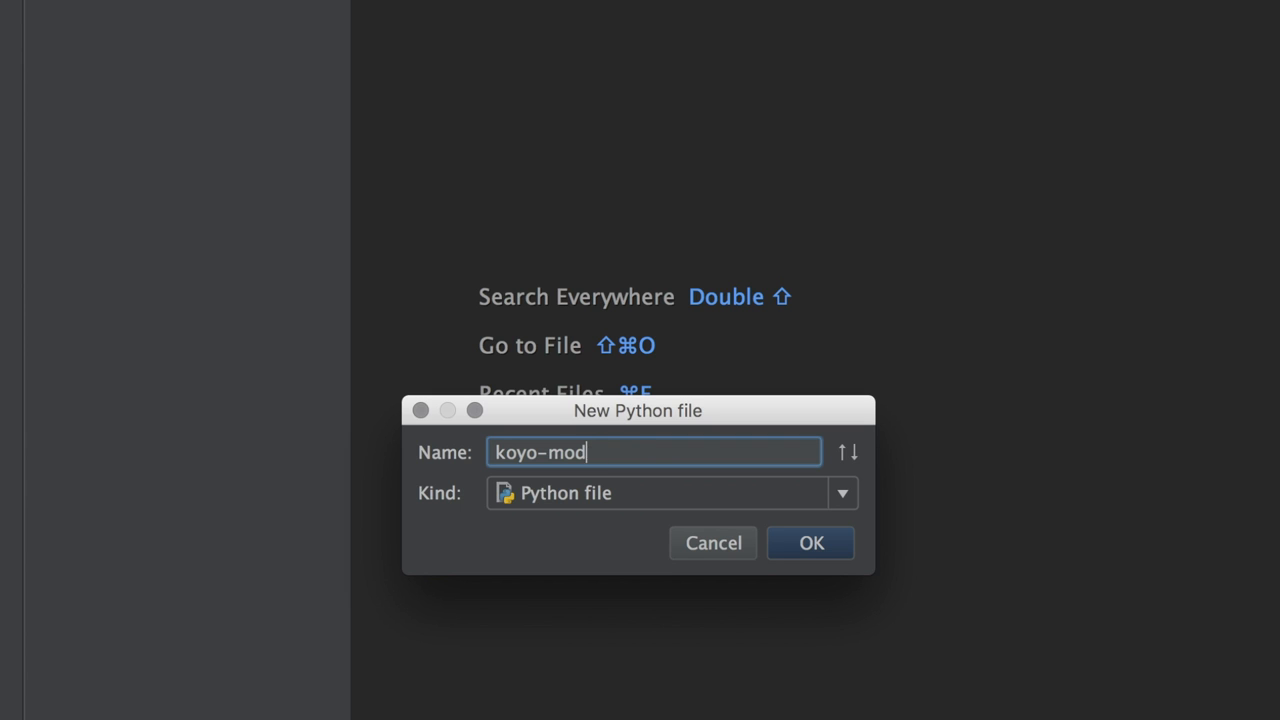
pyautogui.write('bu')
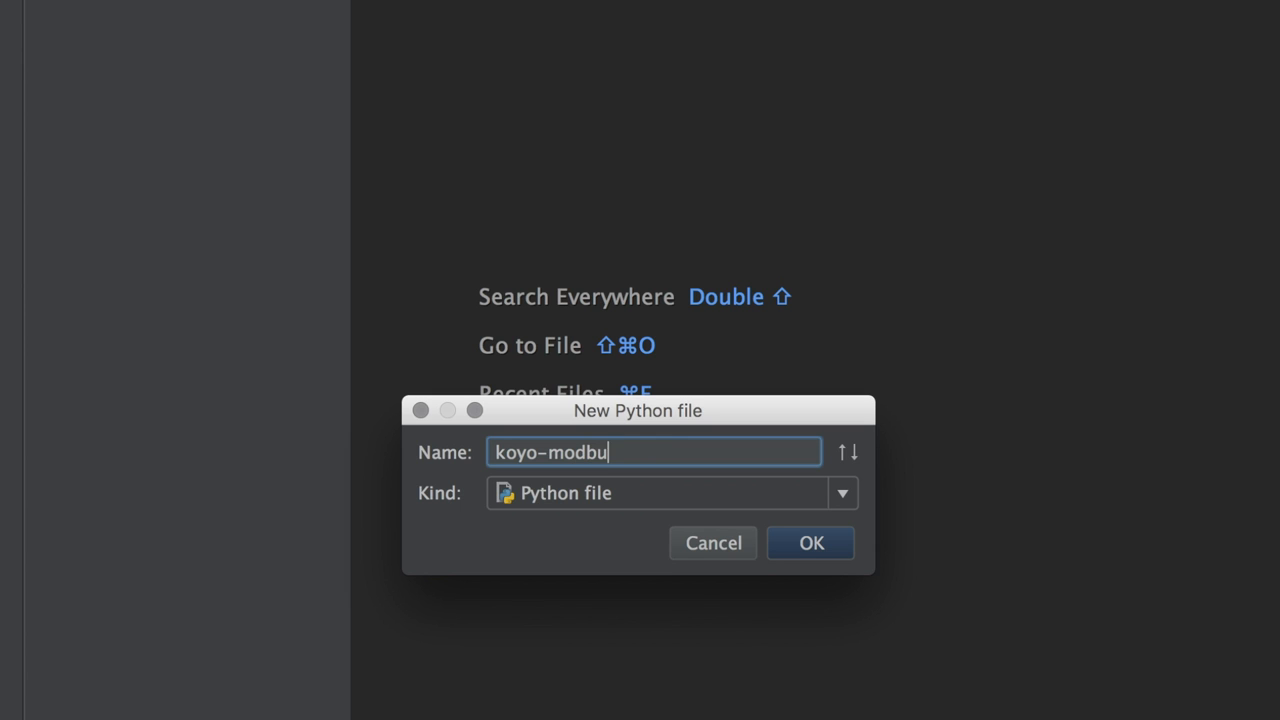
pyautogui.click(810, 544)
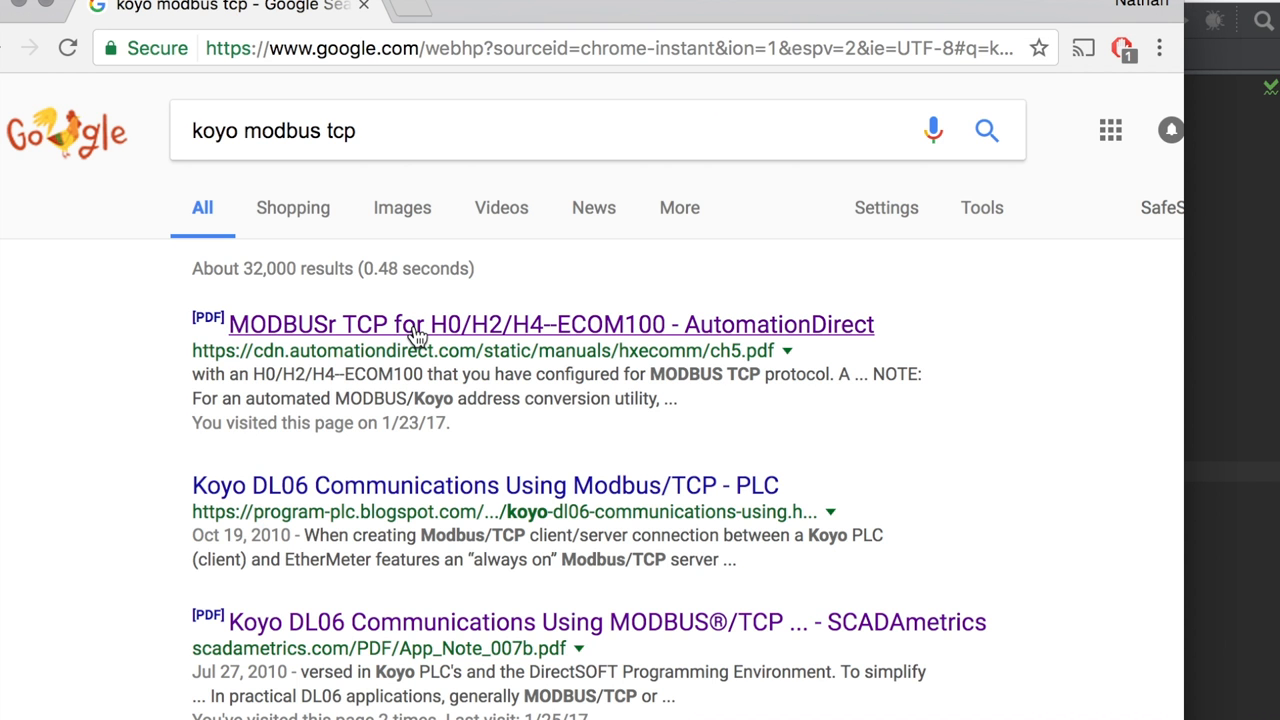
pyautogui.moveTo(488, 622)
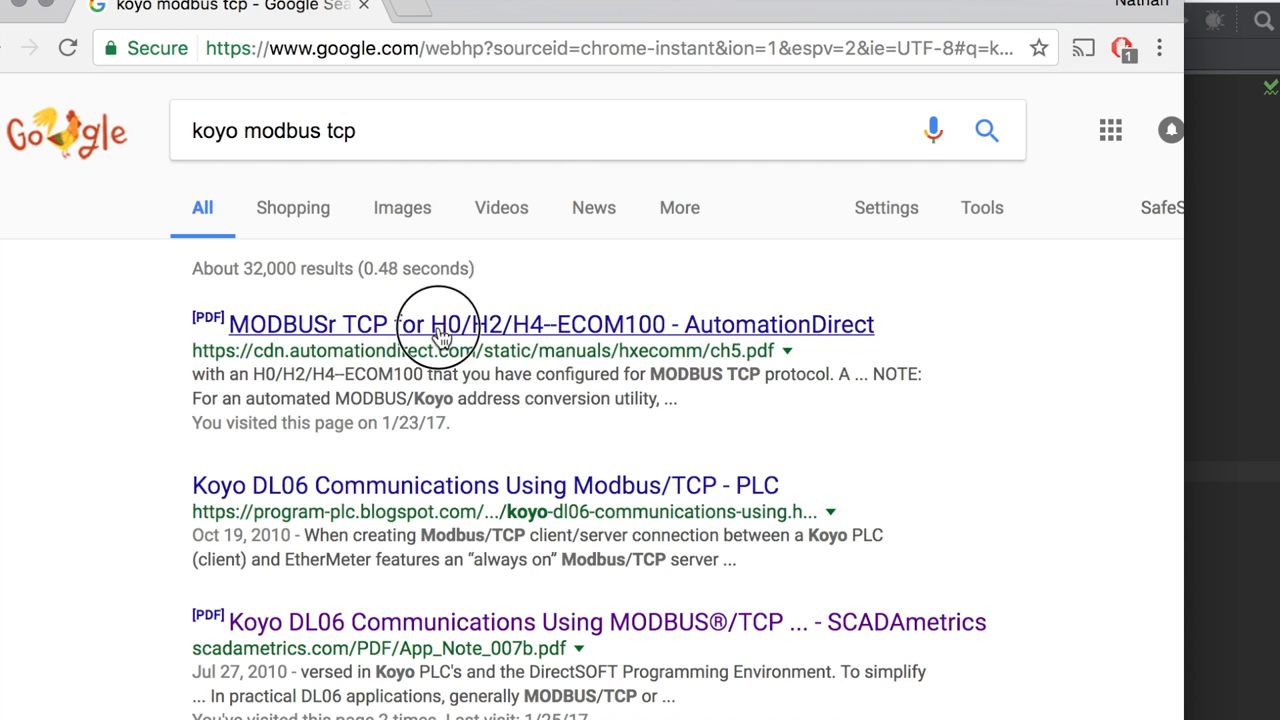
# Step: Open the ECOM100 Modbus TCP manual and select the System Memory register descriptions to copy
pyautogui.click(470, 324)
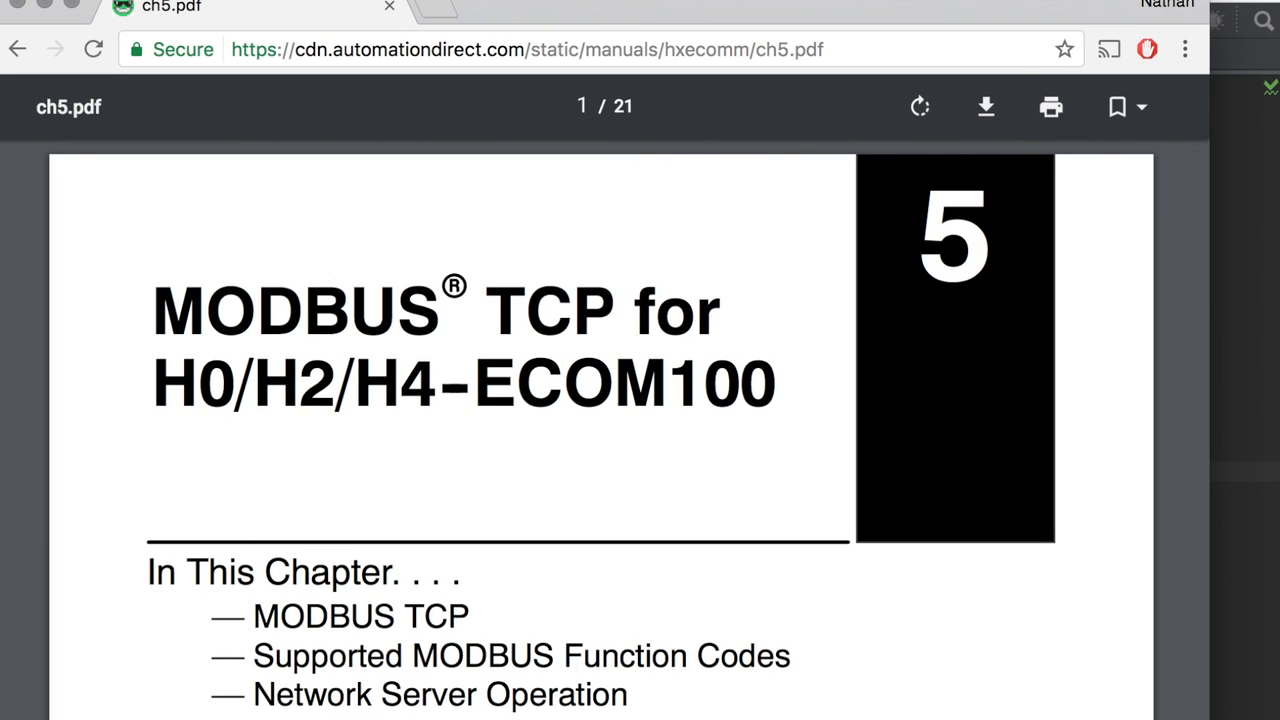
pyautogui.scroll(-3)
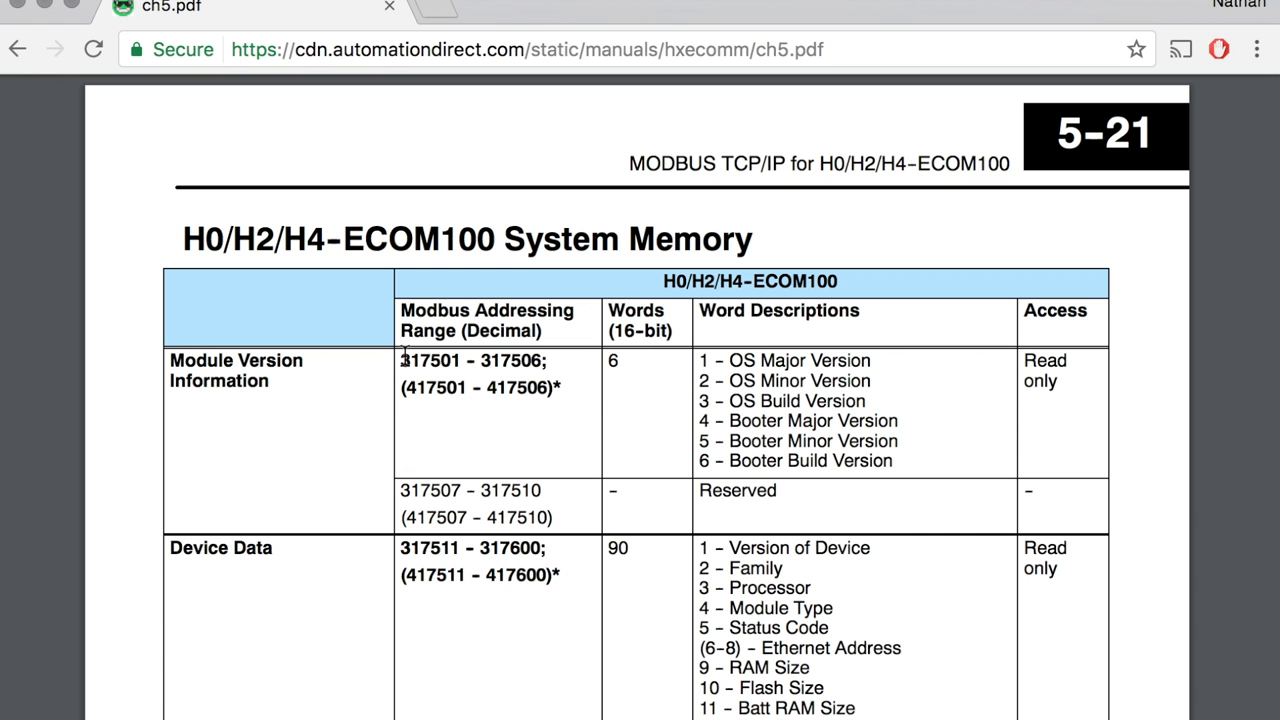
pyautogui.moveTo(700, 360); pyautogui.dragTo(898, 420)
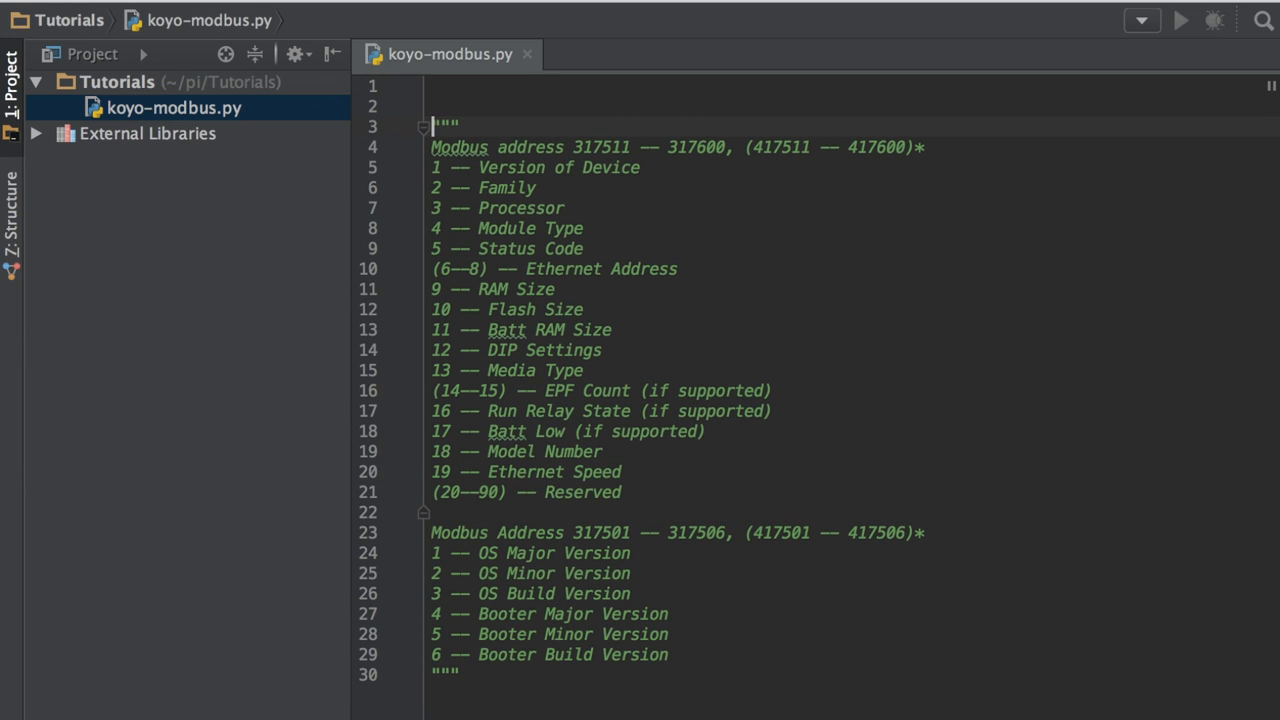
# Step: Import ModbusTcpClient from pymodbus.client.sync at the top of the file
pyautogui.write('import')
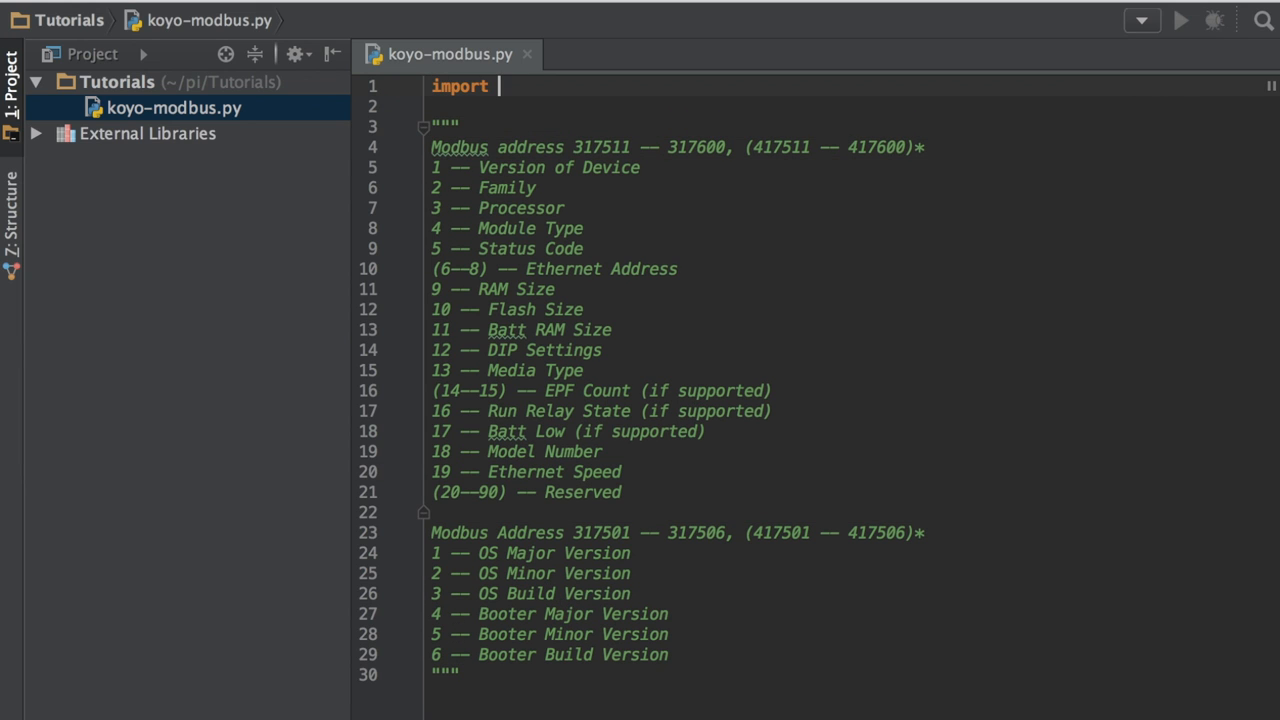
pyautogui.write('pymodbus.client.sync')
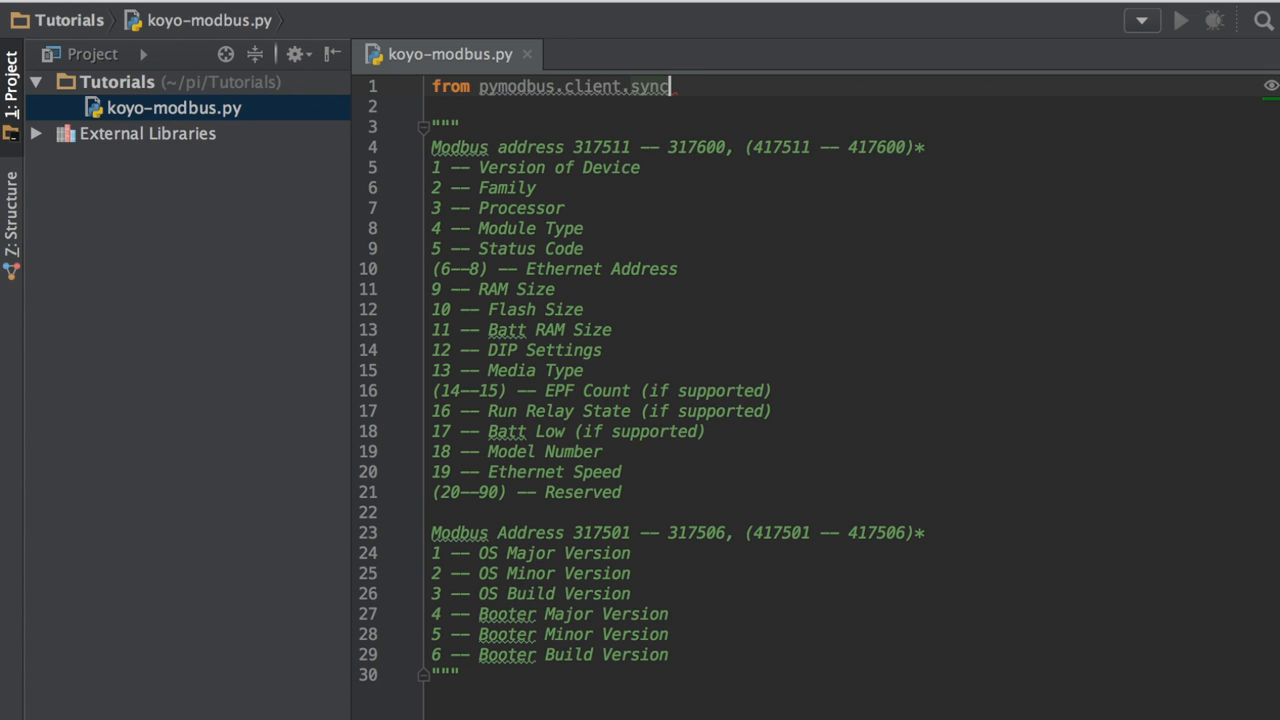
pyautogui.write('import ModbusTcpClient')
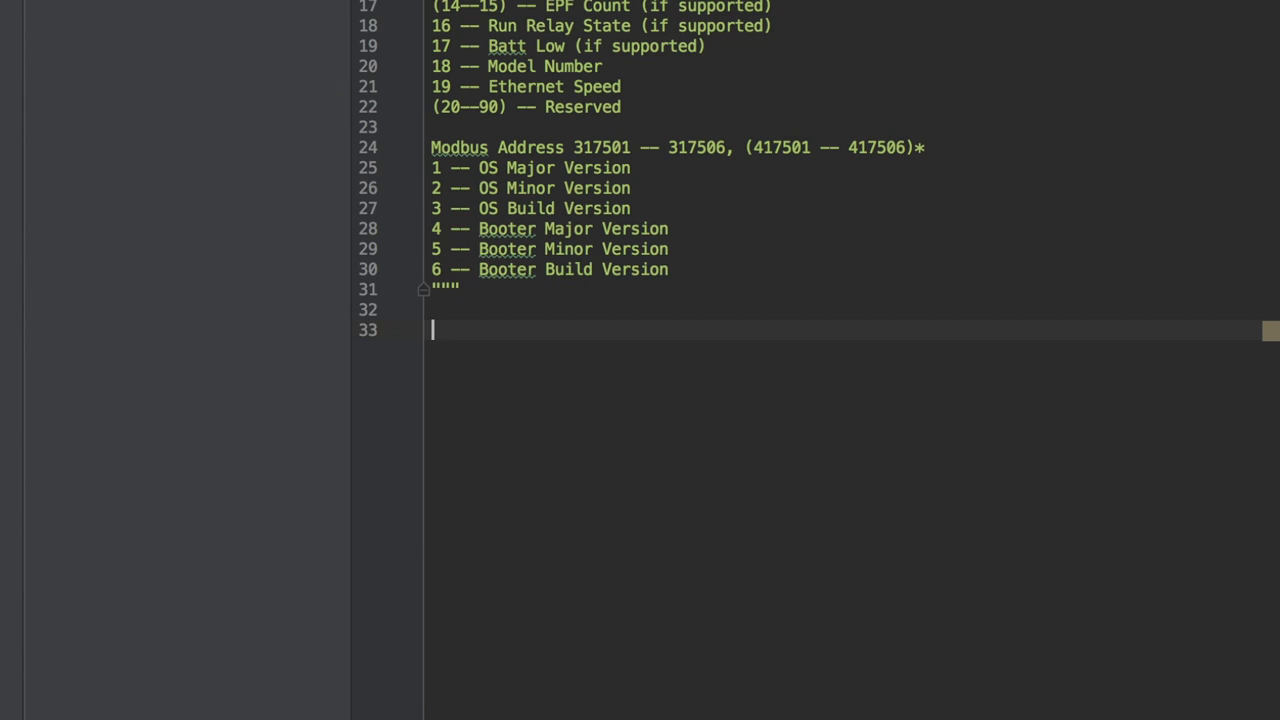
# Step: Add an if __name__ == '__main__' block that prints 'hello world'
pyautogui.write("if __name__ == '_")
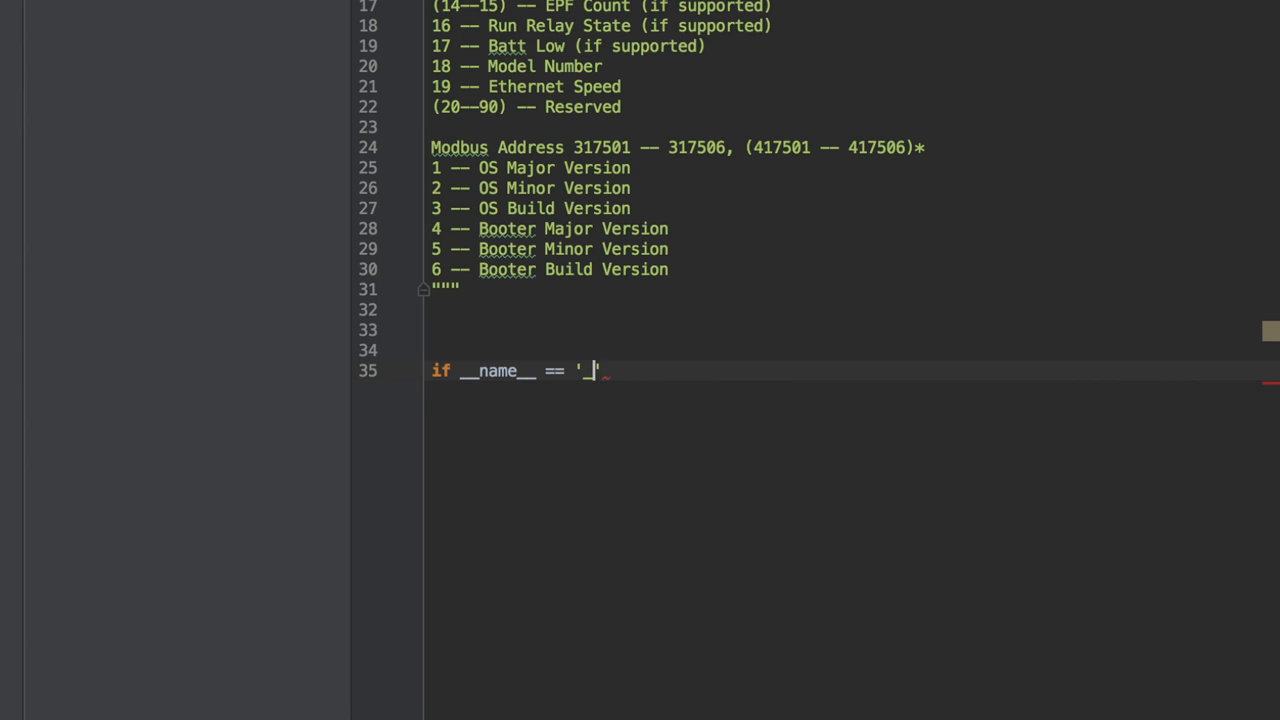
pyautogui.write("__main__':")
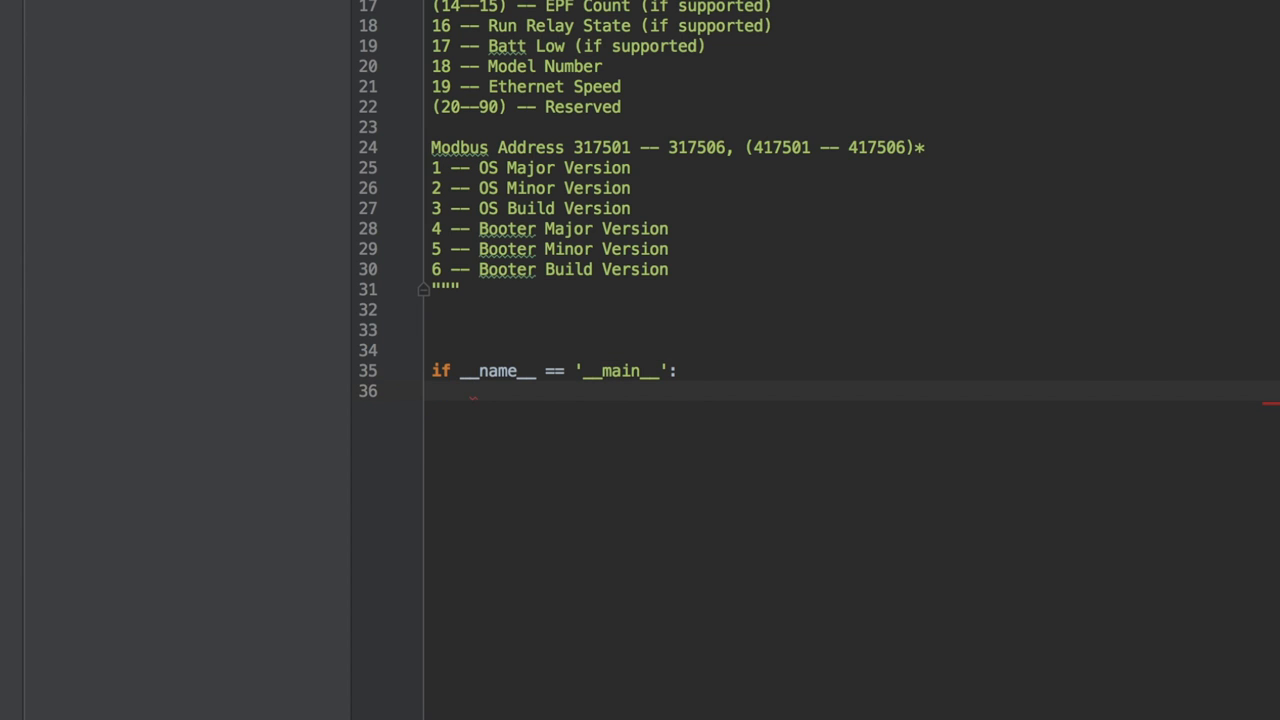
pyautogui.write("print 'hel'")
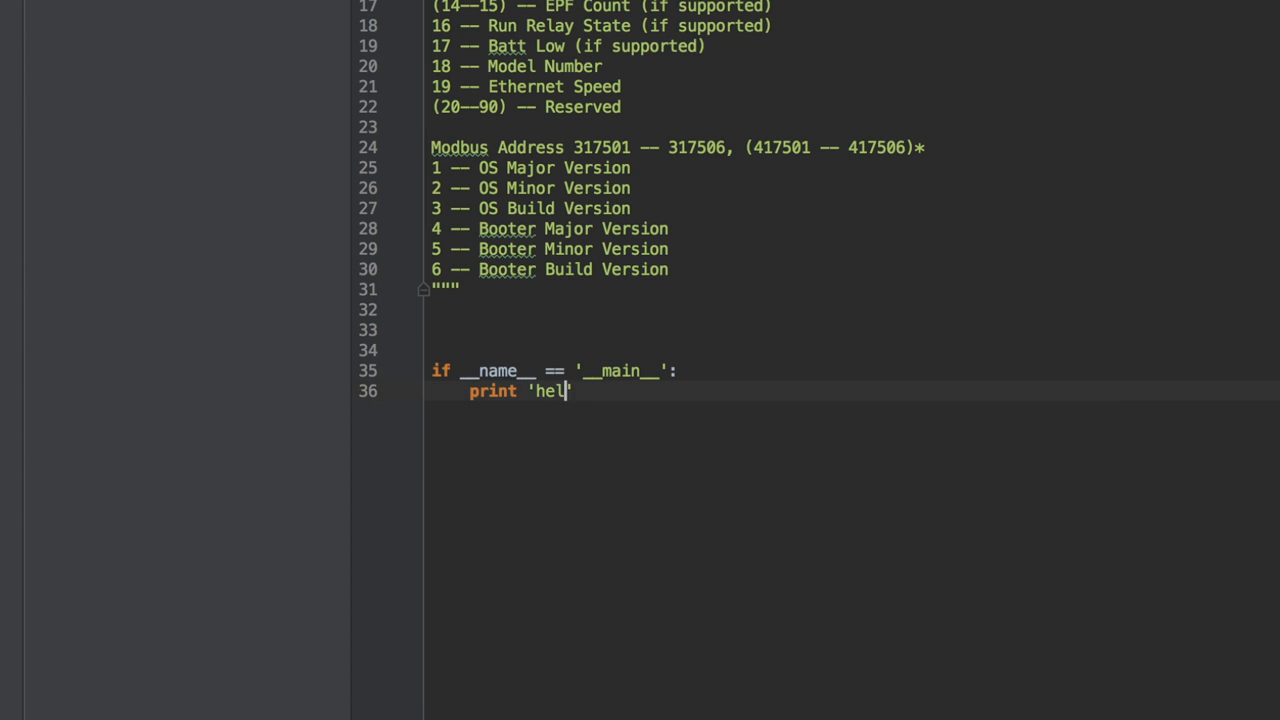
pyautogui.write('lo world')
pyautogui.write('ssh pi@10.10')
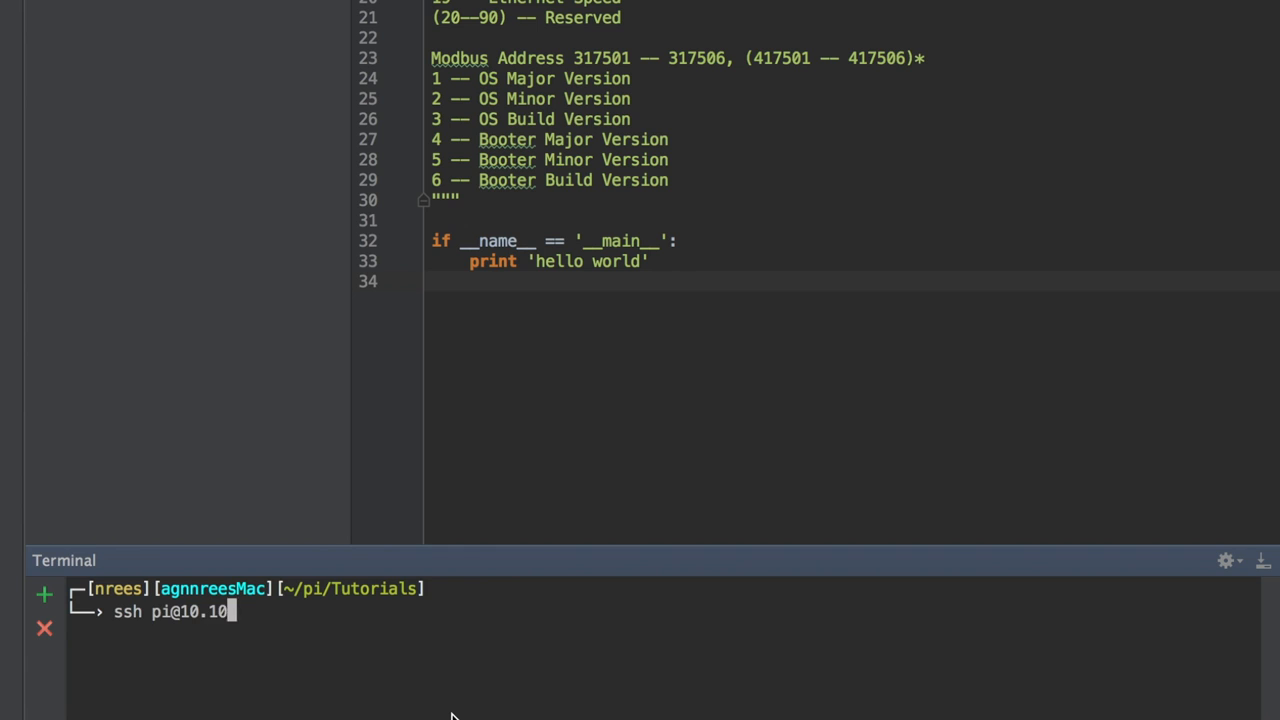
# Step: SSH into the Pi and run python koyo-modbus.py so it prints hello world
pyautogui.write('.55.16')
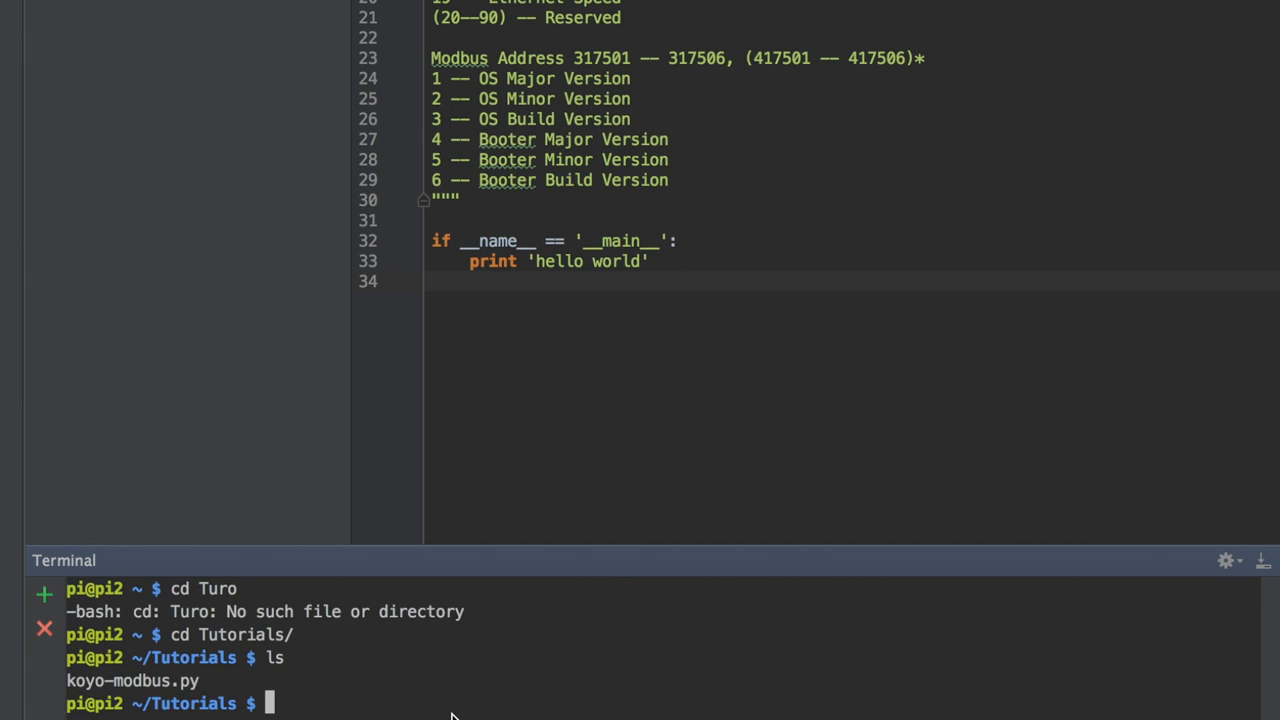
pyautogui.write('python koyo-modbus.py')
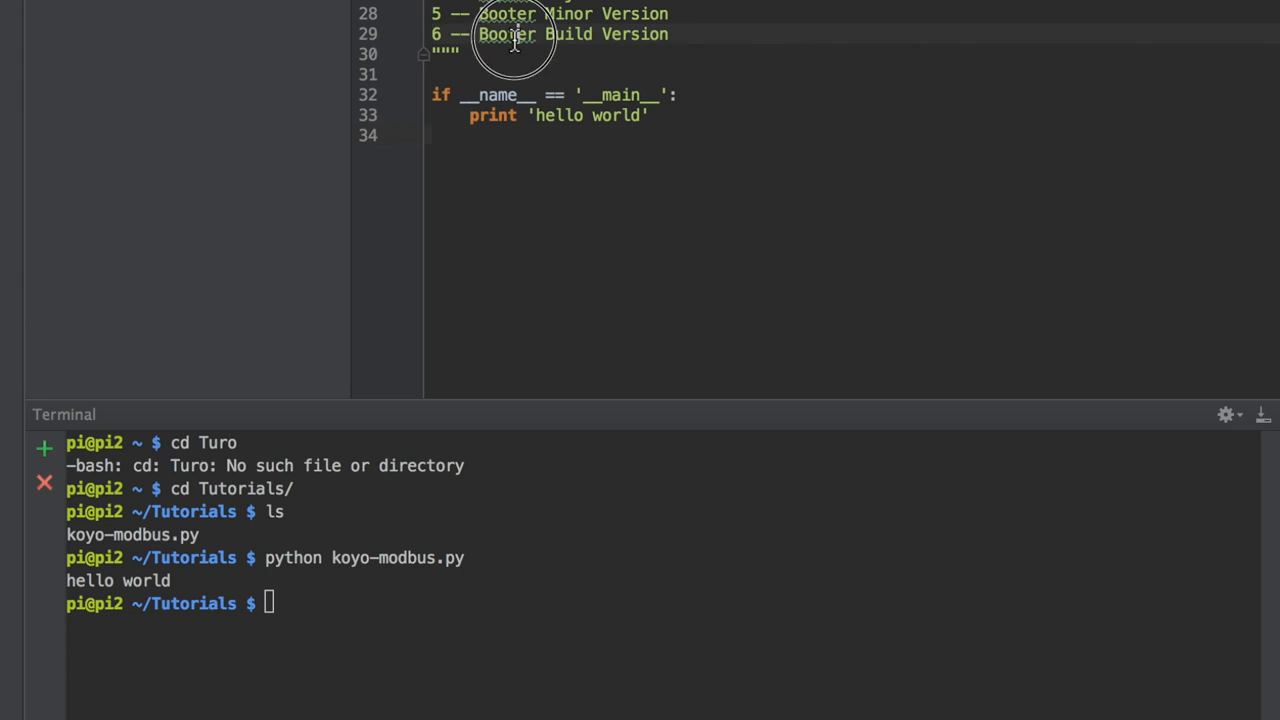
# Step: Define class Koyo with __init__(self, ip_address) printing "i'm a koyo"
pyautogui.write('class Koyo')
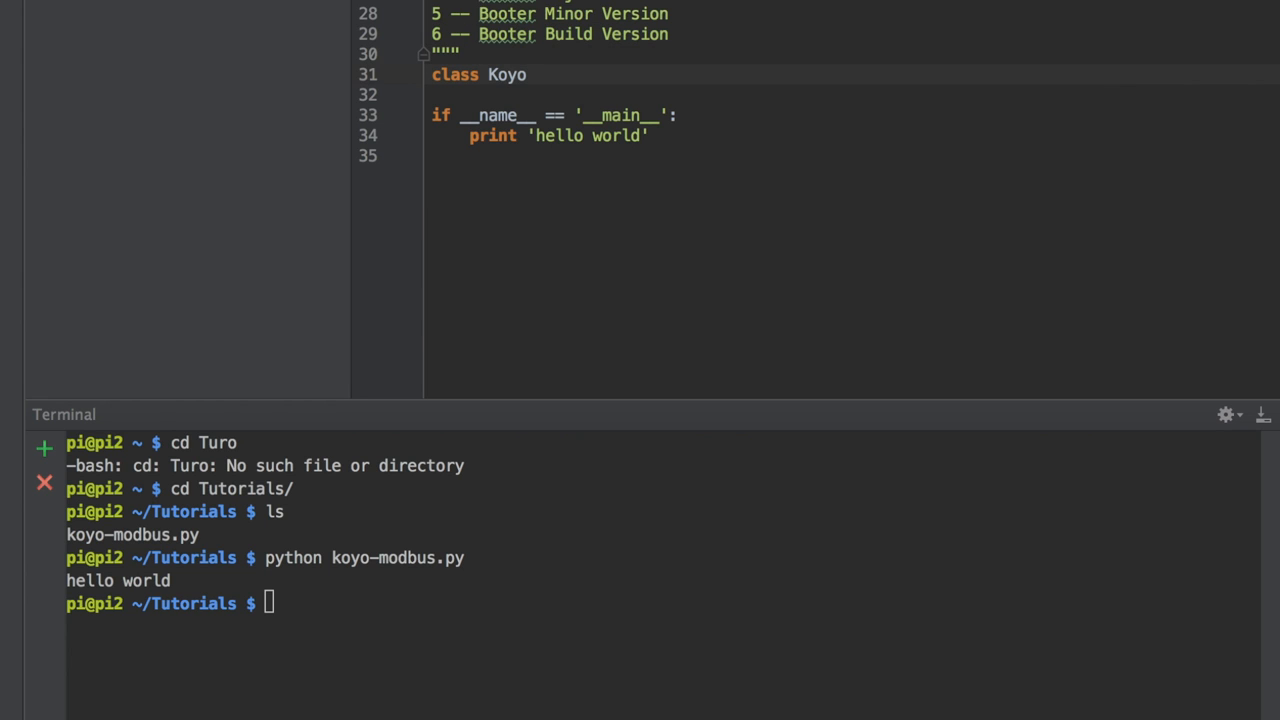
pyautogui.write(':')
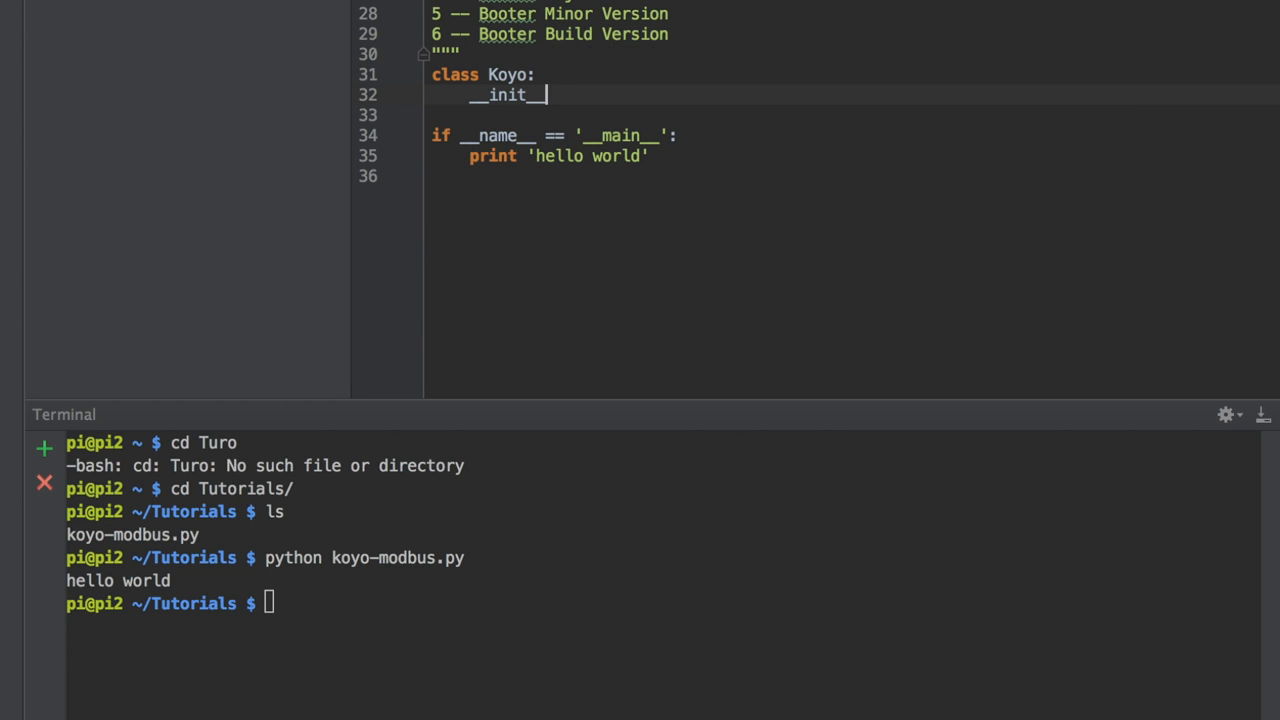
pyautogui.write('(self,)')
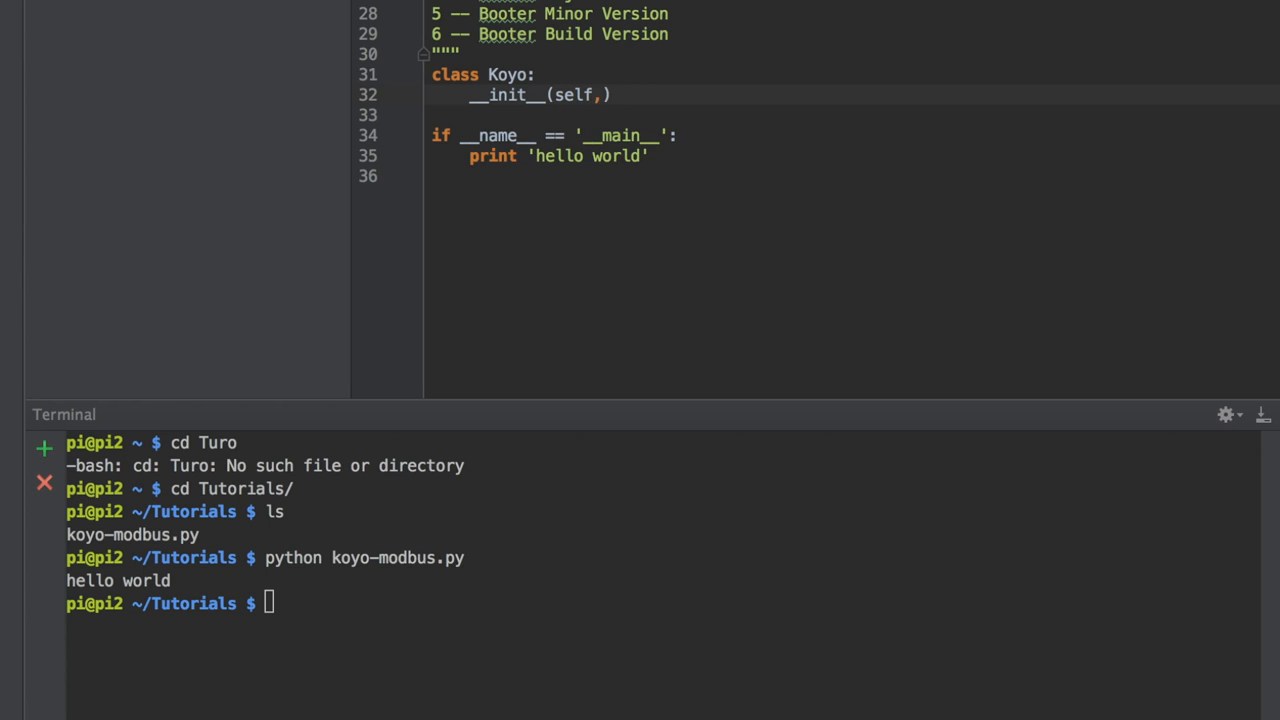
pyautogui.write(',ip_address')
pyautogui.write("print '")
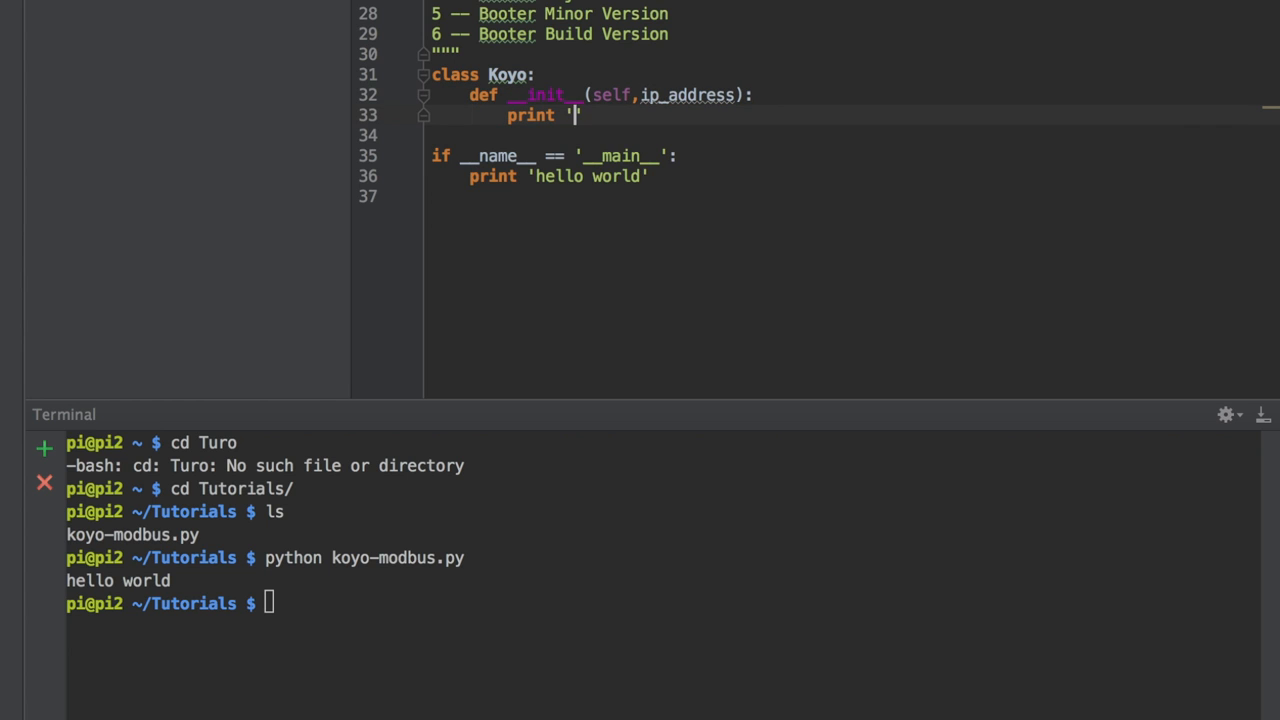
pyautogui.write('i')
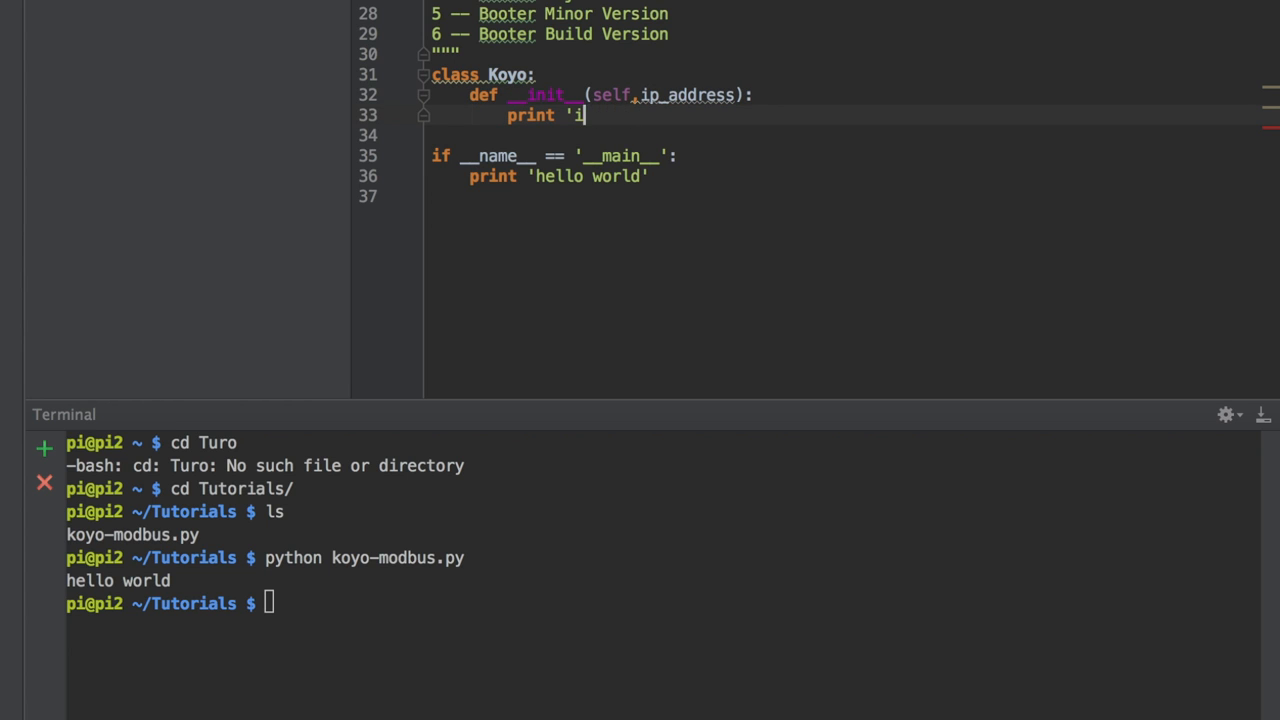
pyautogui.write('\'m a koyo"')
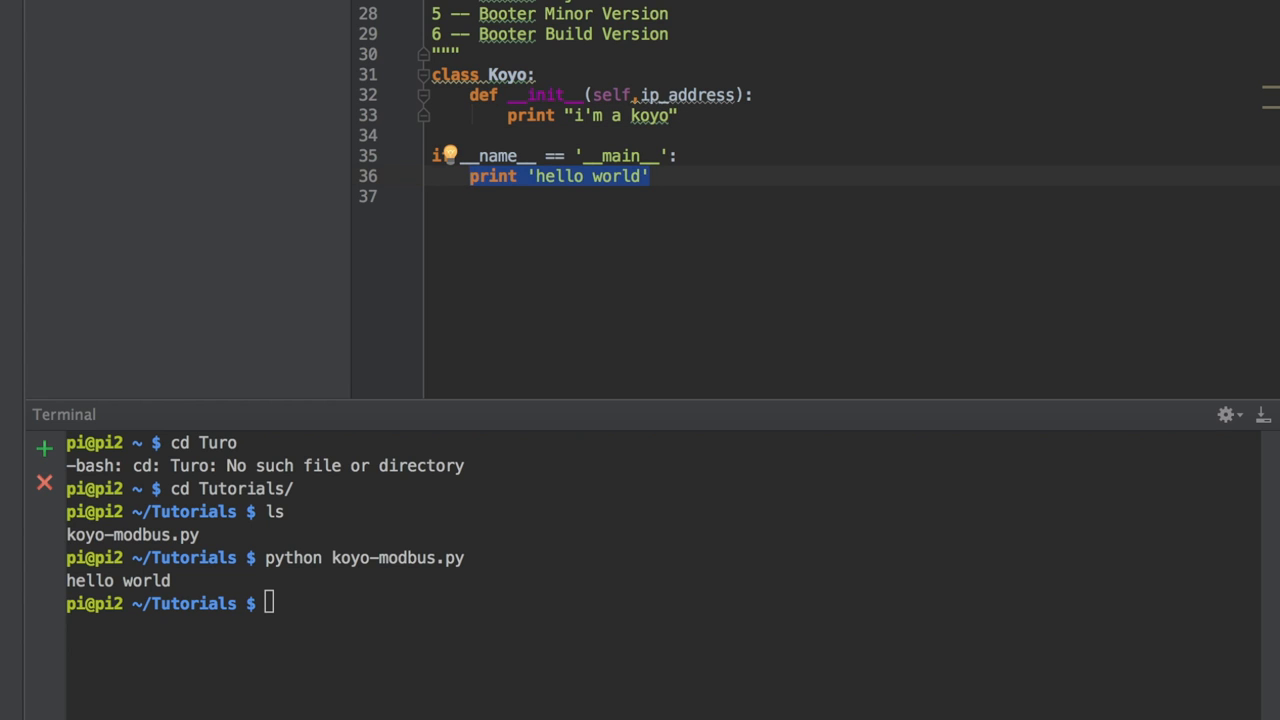
# Step: Instantiate dl_06 = Koyo('10.10.55.99') in main and extend the message with 'my ip is' ip_address
pyautogui.write("dl_06 = Koyo('10.10.55.99'")
pyautogui.click(330, 604)
pyautogui.write('python koyo-modbus.py')
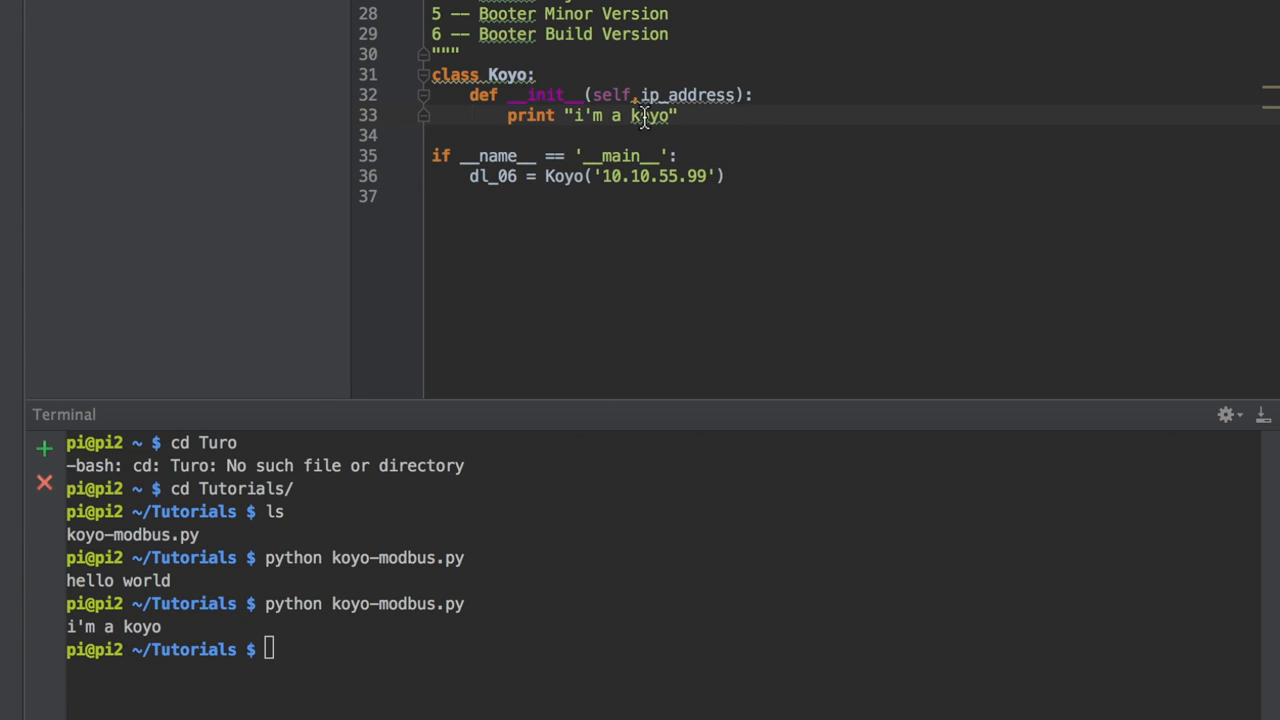
pyautogui.write(', my ip is')
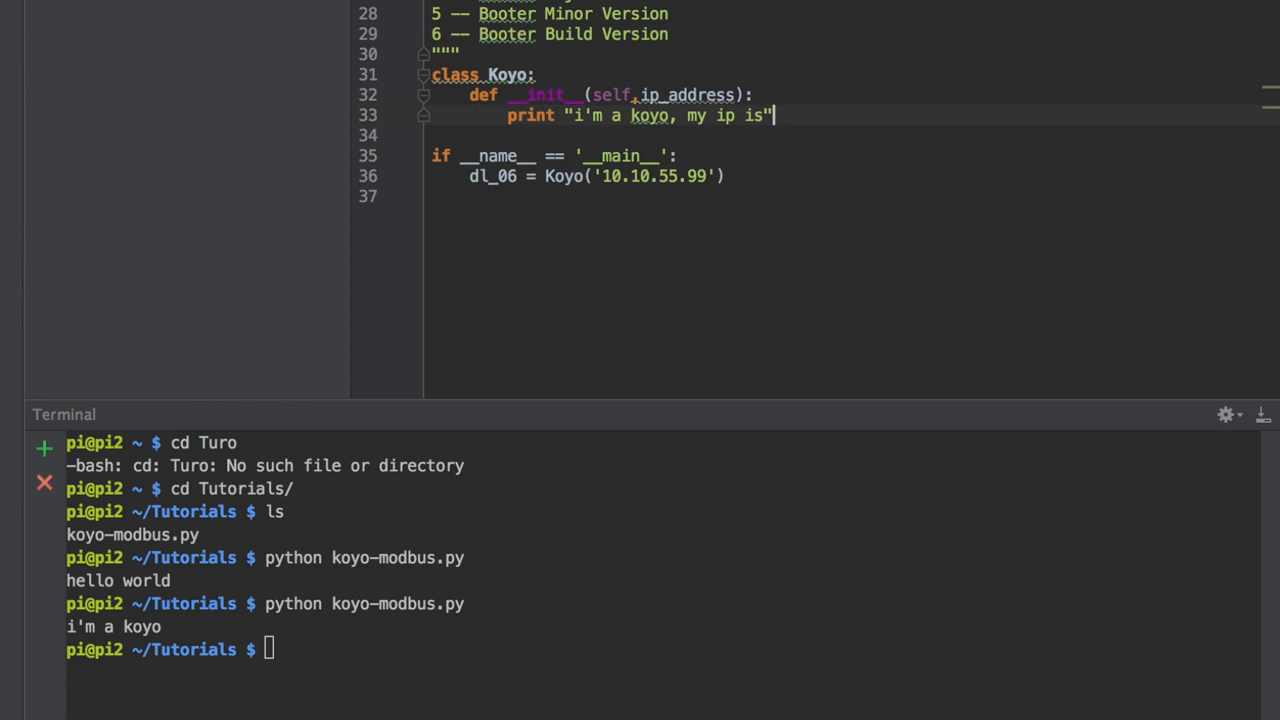
pyautogui.write(',ip_address')
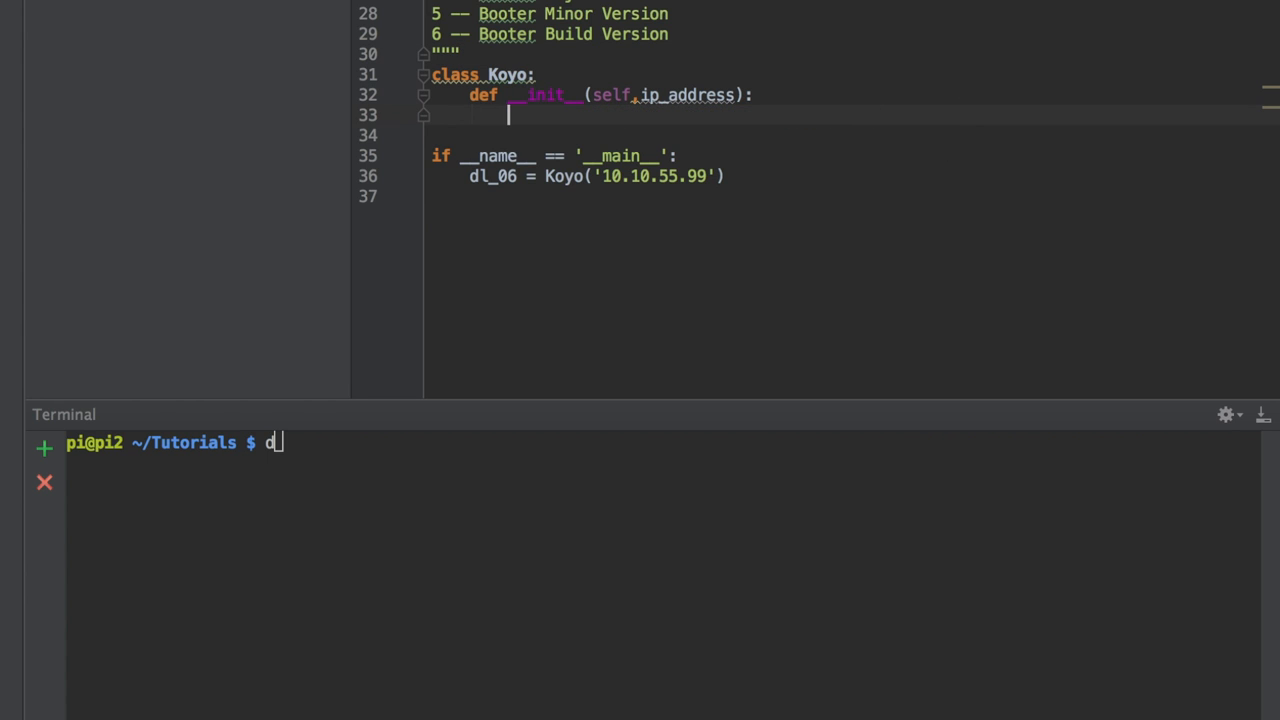
# Step: Store self.ip_address and self._koyo = ModbusClient(ip_address) in __init__, and stub _getversions with pass
pyautogui.write('self.ip_address = ip_address')
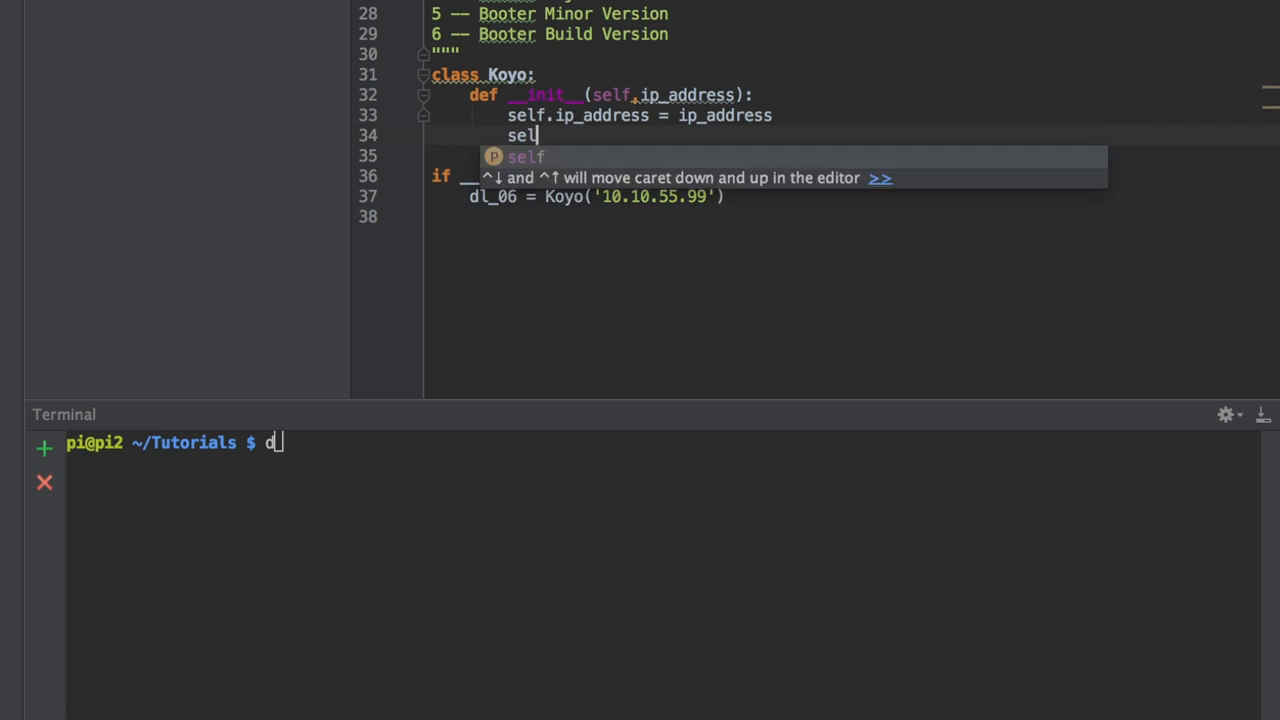
pyautogui.write('f._koyo = ModbusClient(ip_address')
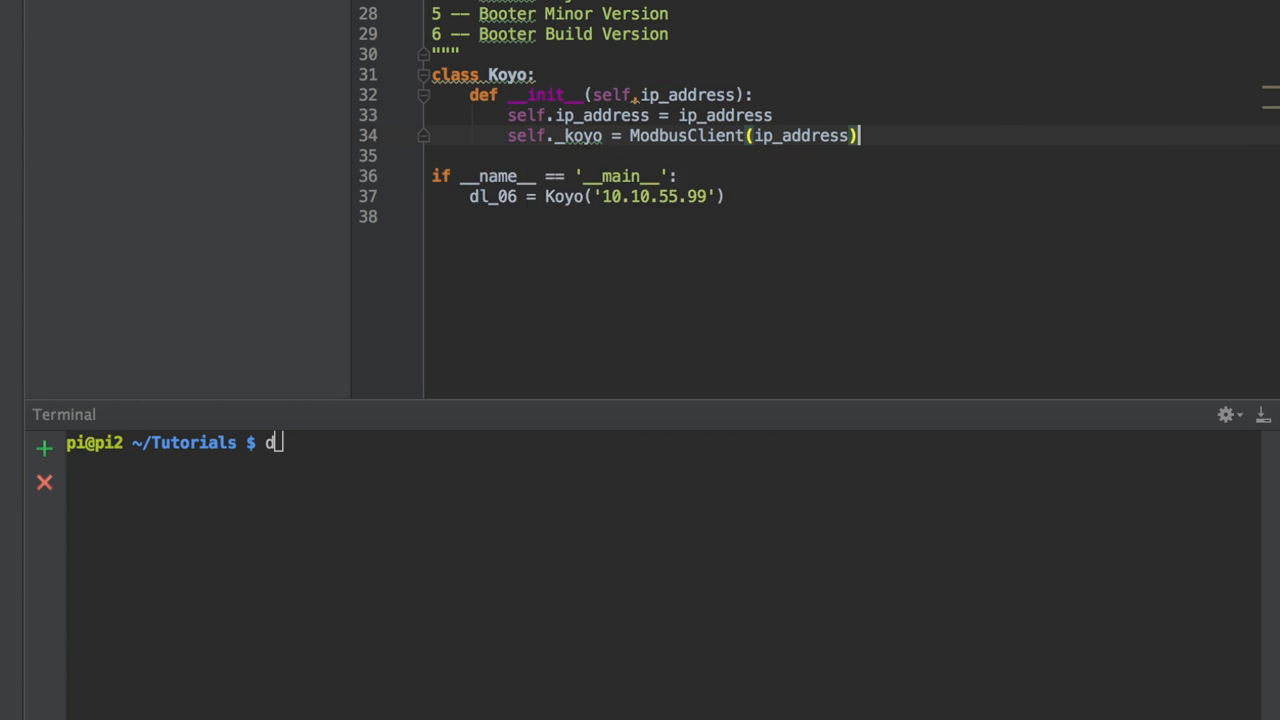
pyautogui.press('enter')
pyautogui.write('def _getversions(self):')
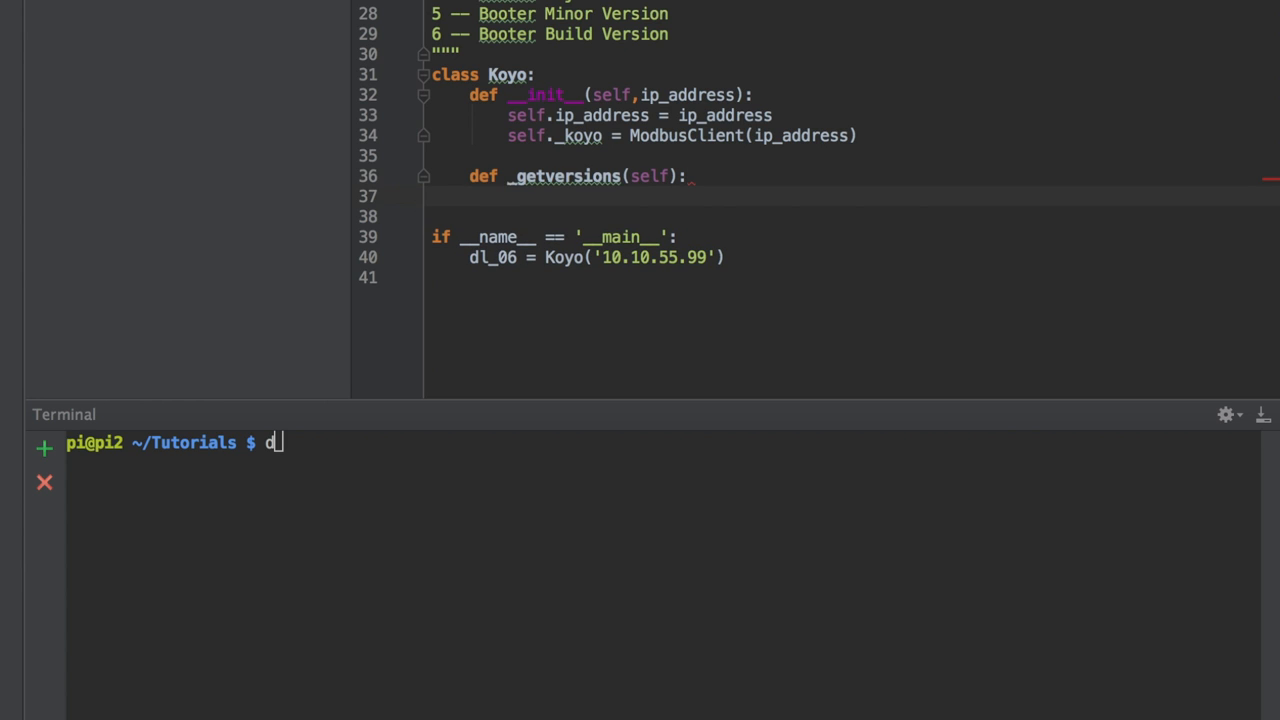
pyautogui.write('pass')
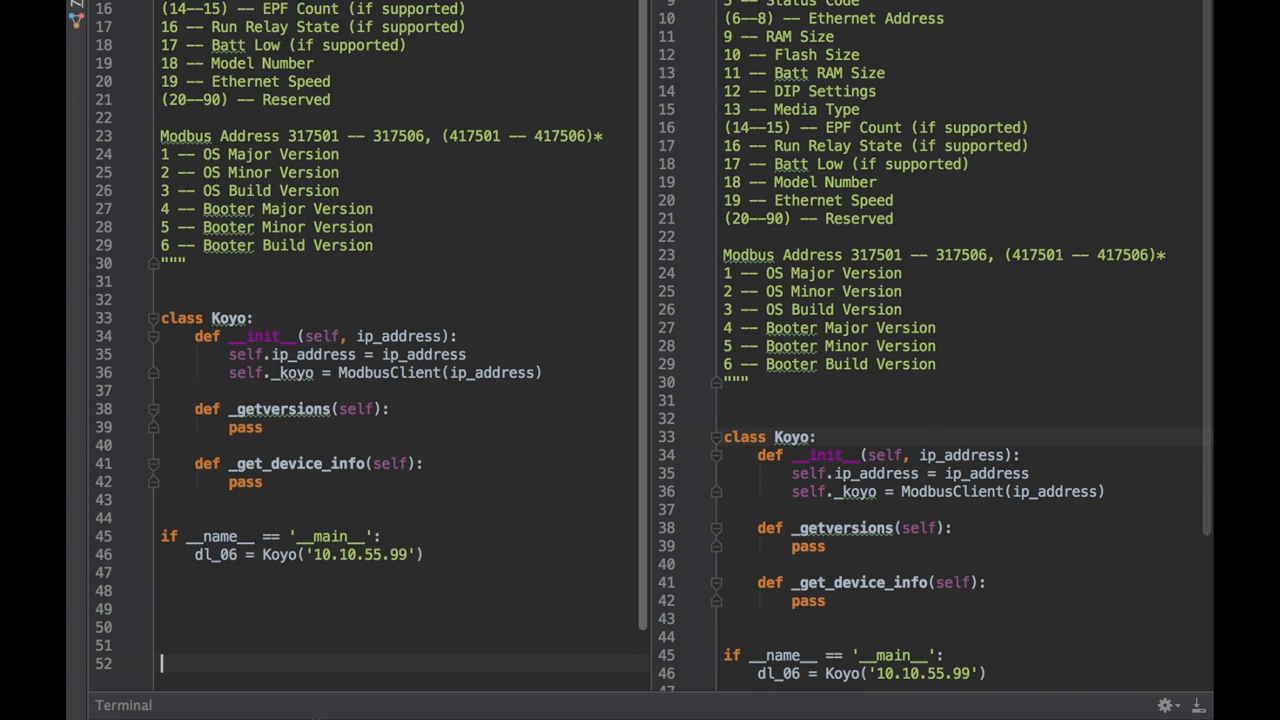
# Step: Add stub methods outputs(self, max=16) and inputs(self, max=24)
pyautogui.scroll(-3)
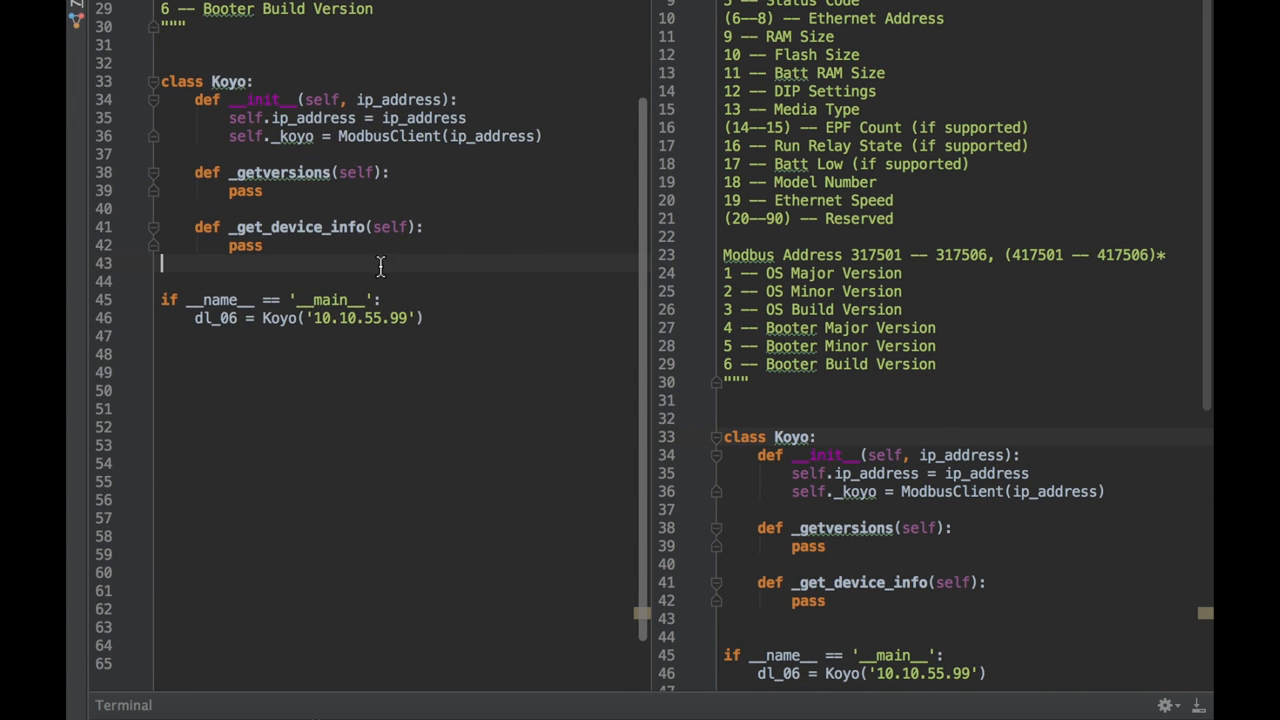
pyautogui.write('def outputs')
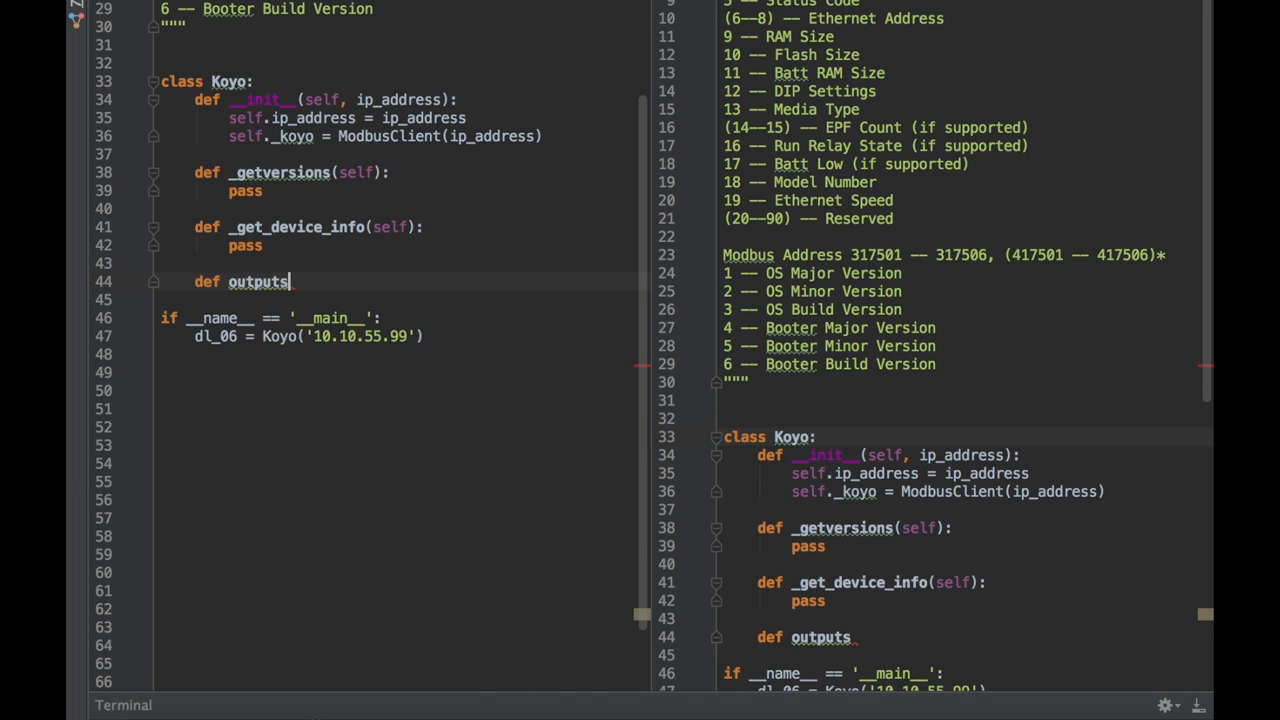
pyautogui.write('(self,):')
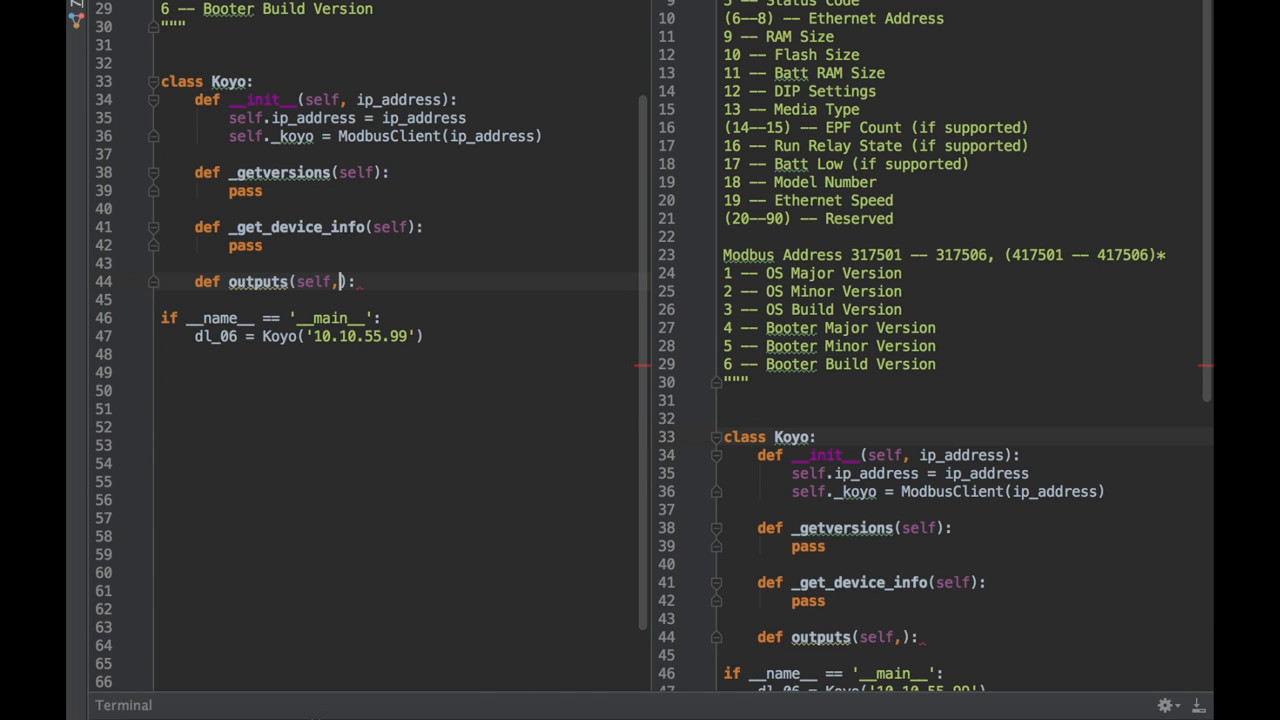
pyautogui.write('max = 16')
pyautogui.write('pass')
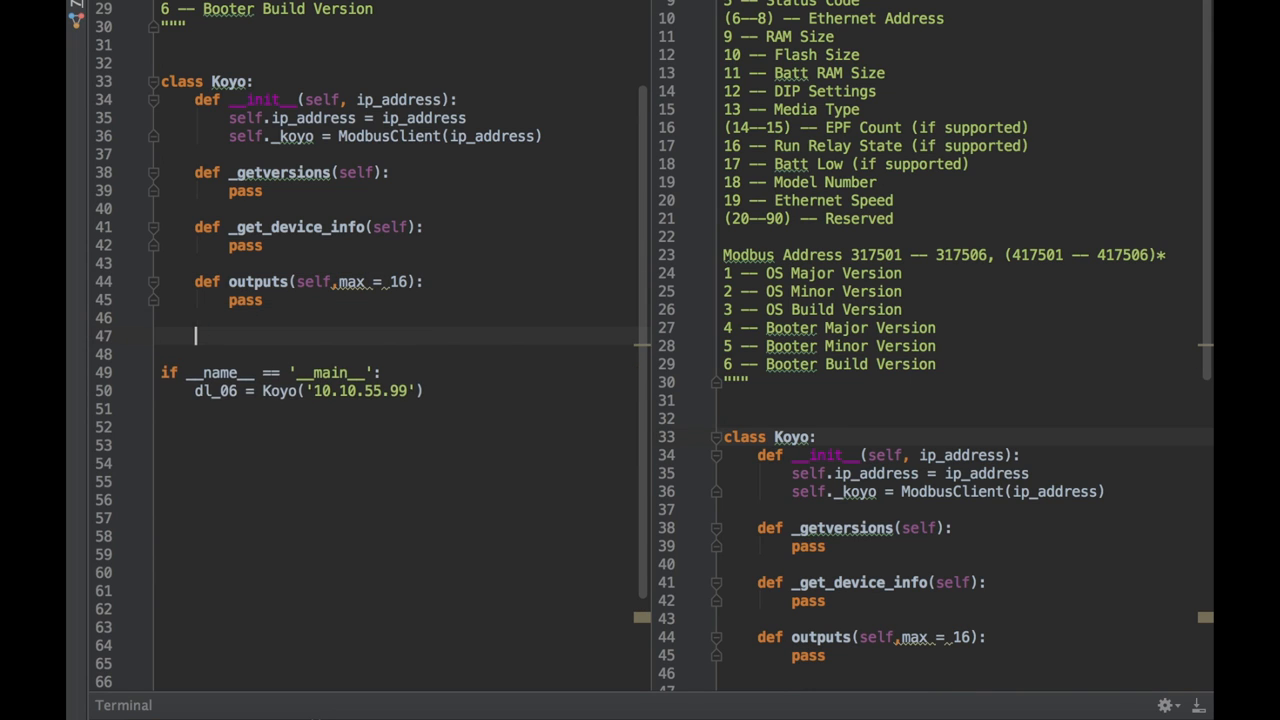
pyautogui.write('def inputs(self):')
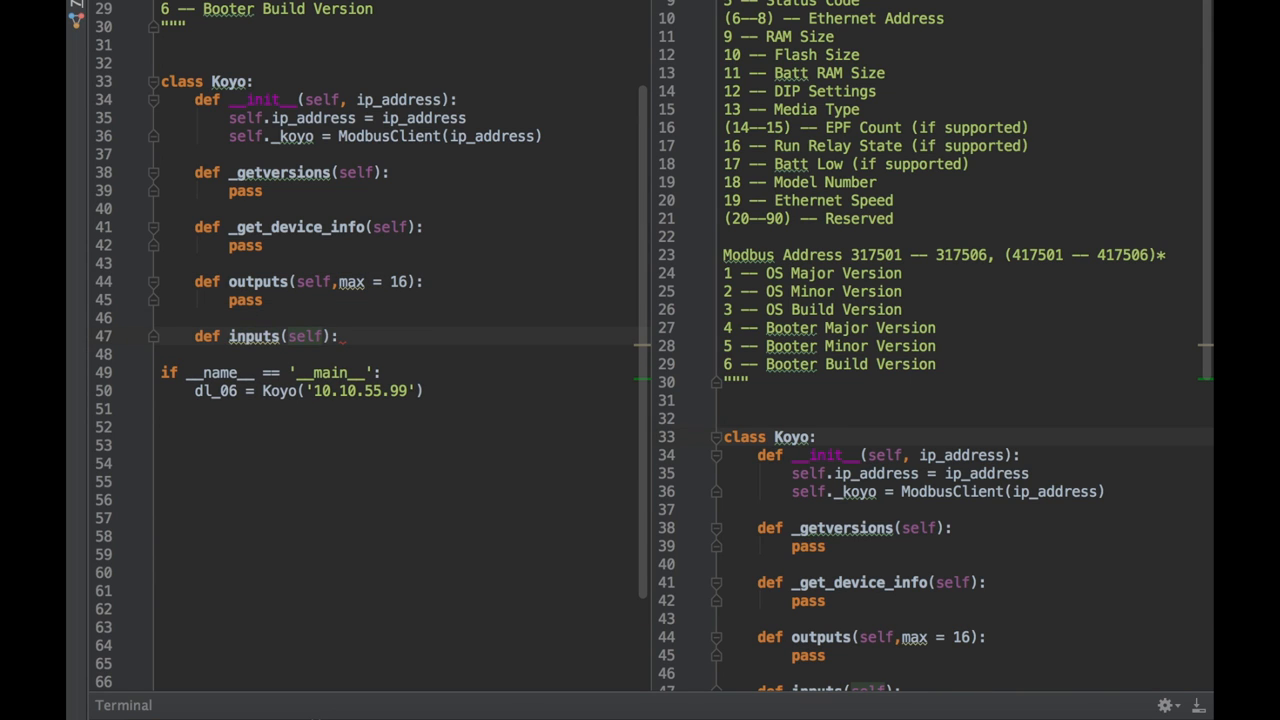
pyautogui.write(',')
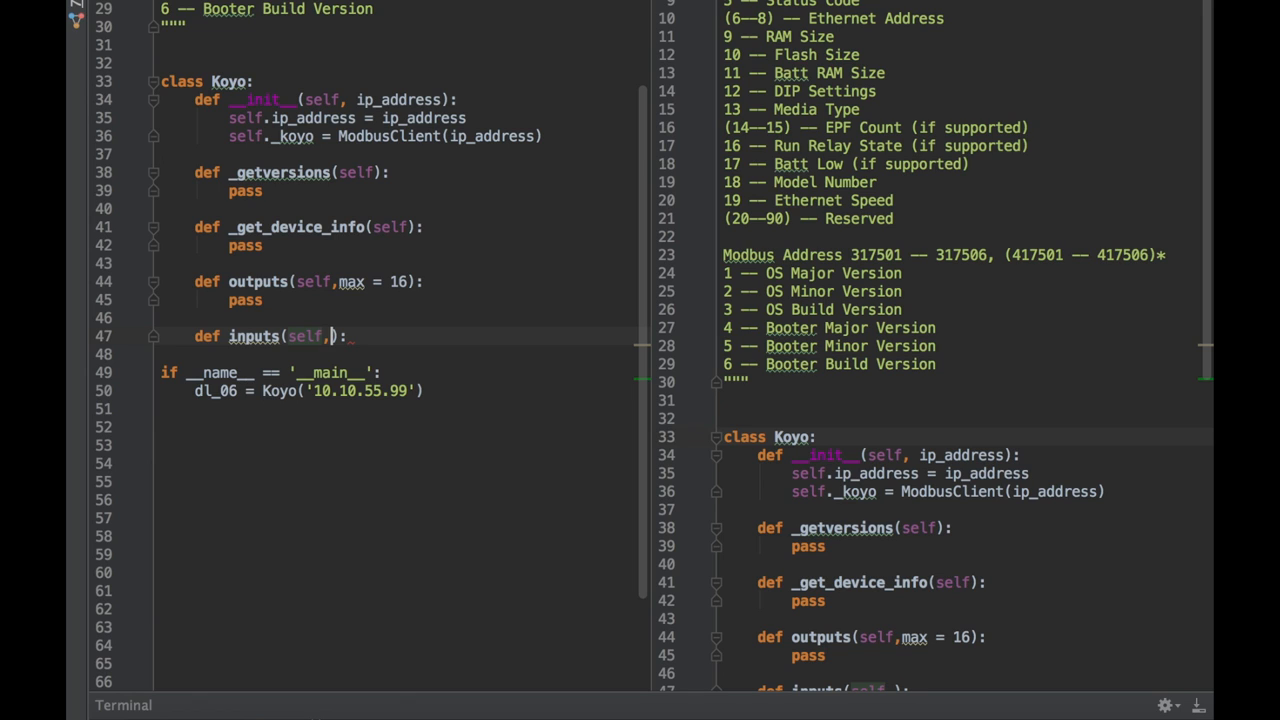
pyautogui.write('max = 2')
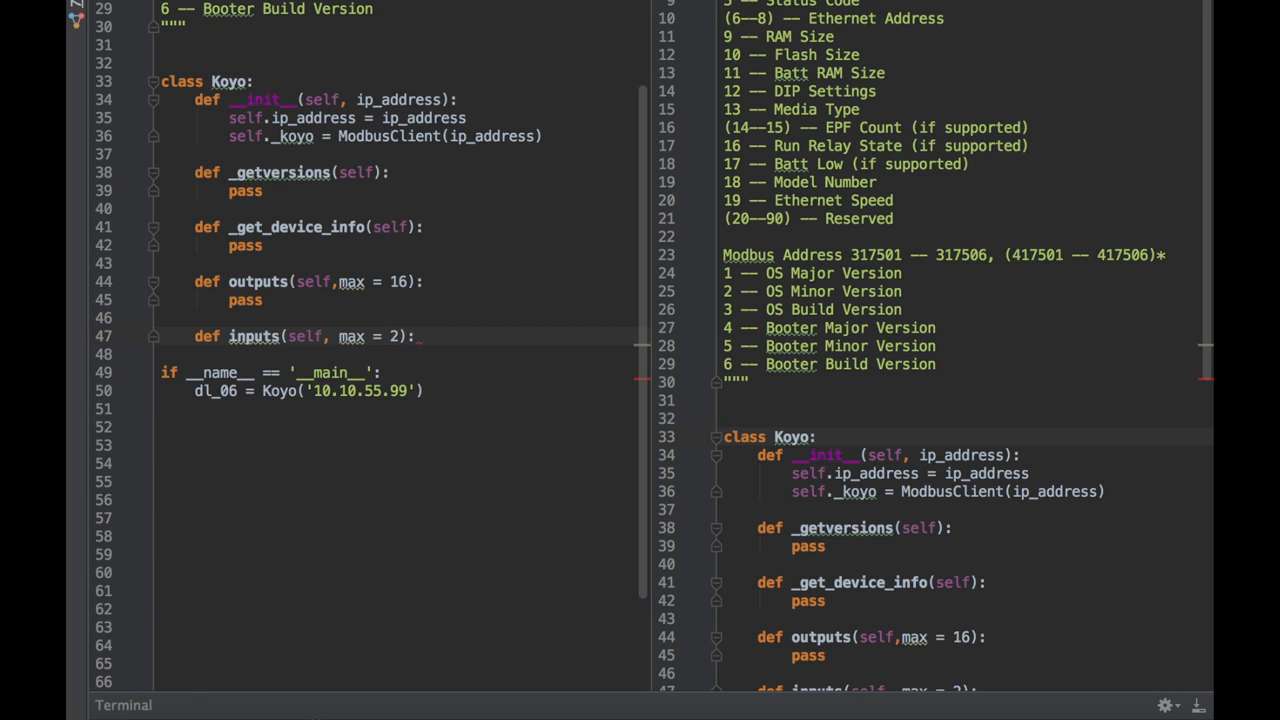
pyautogui.write('4')
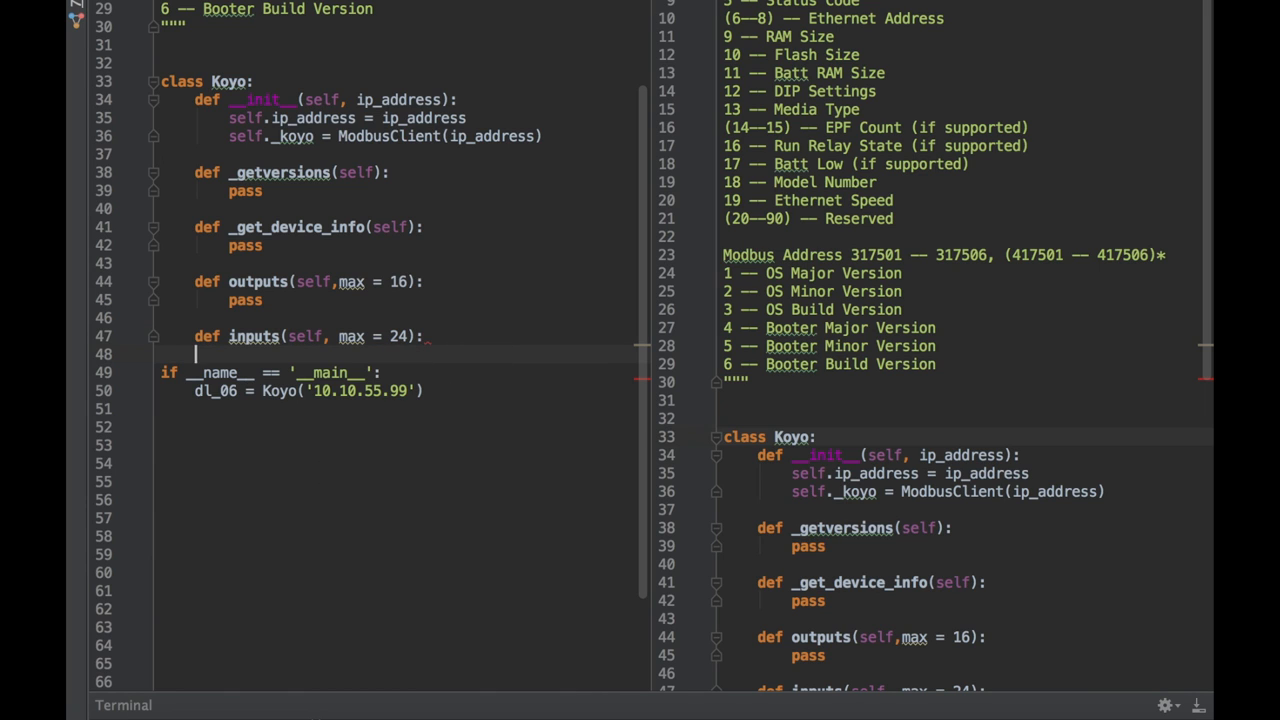
# Step: Add stub memory_bits(self) with pass and a disconnect(self) signature, then return to _getversions
pyautogui.write('memb')
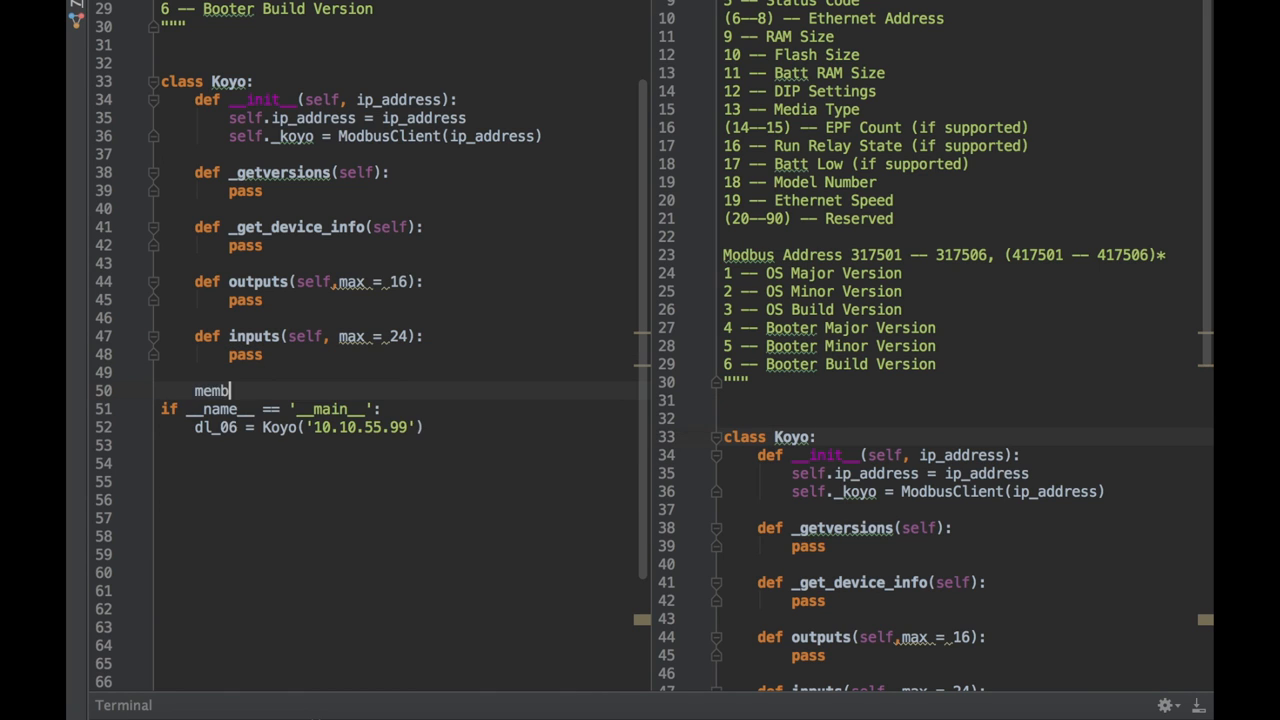
pyautogui.write('def')
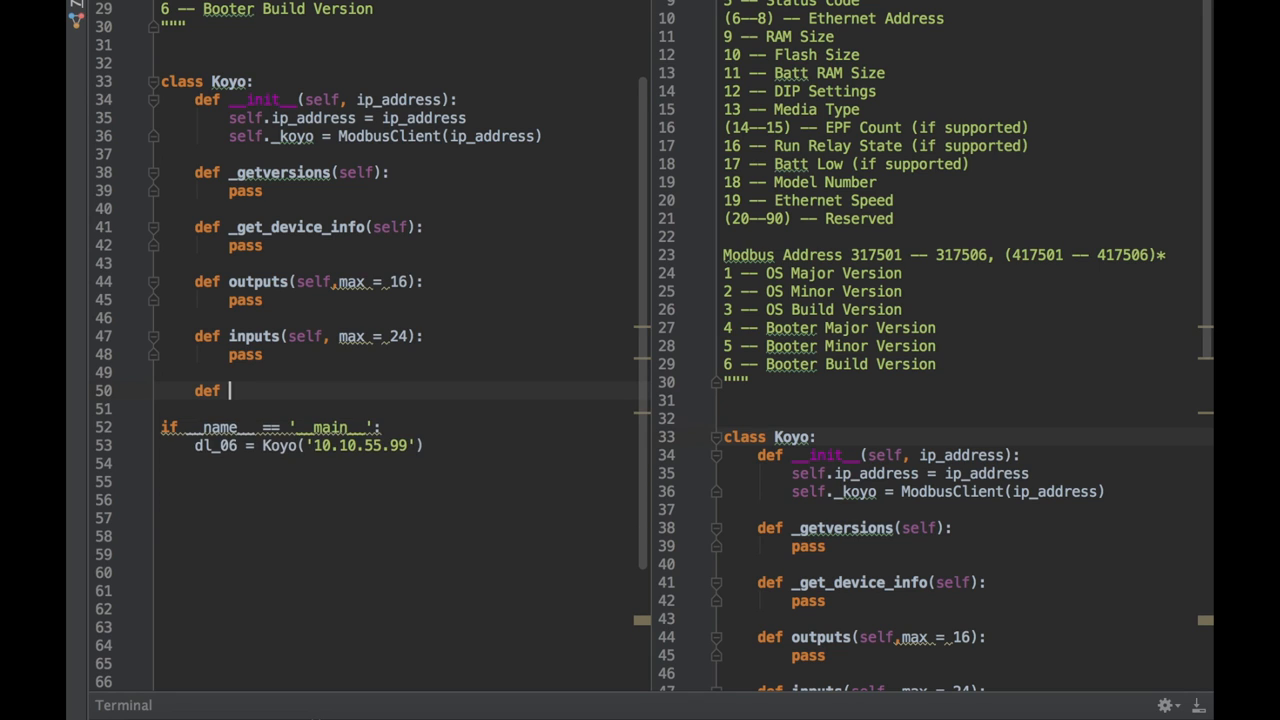
pyautogui.write('memory_bits(self):')
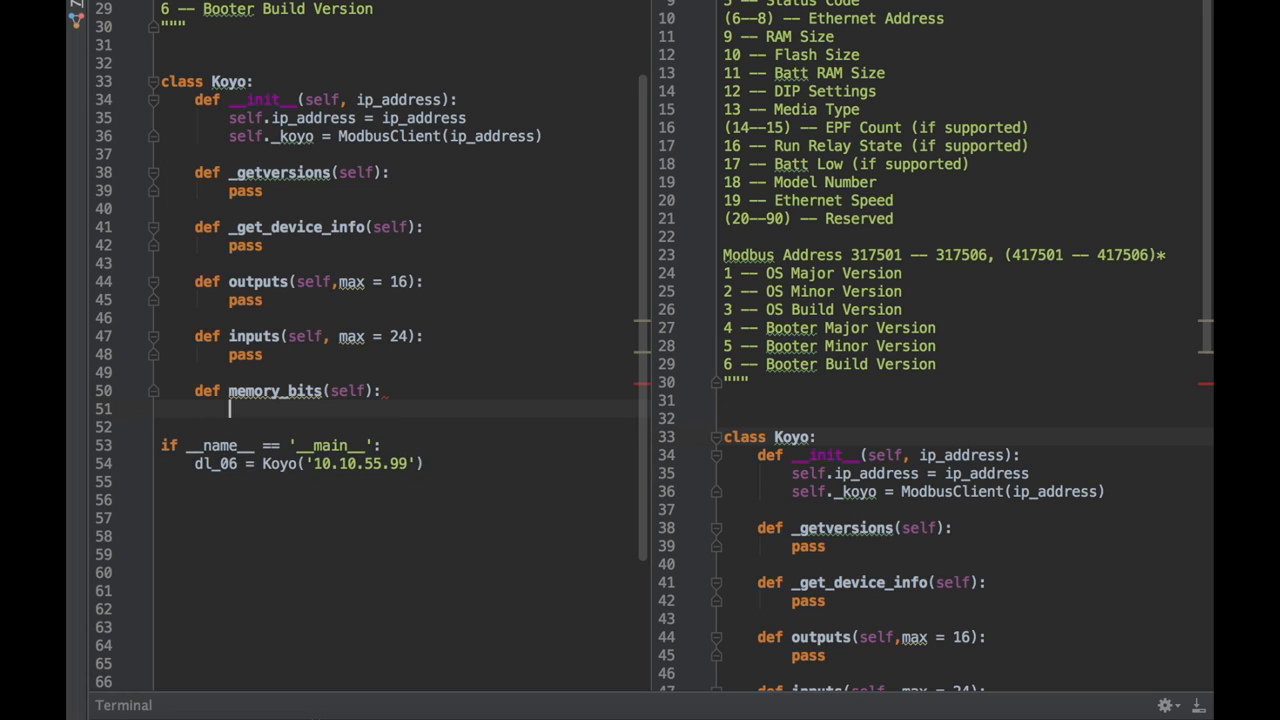
pyautogui.write('pass')
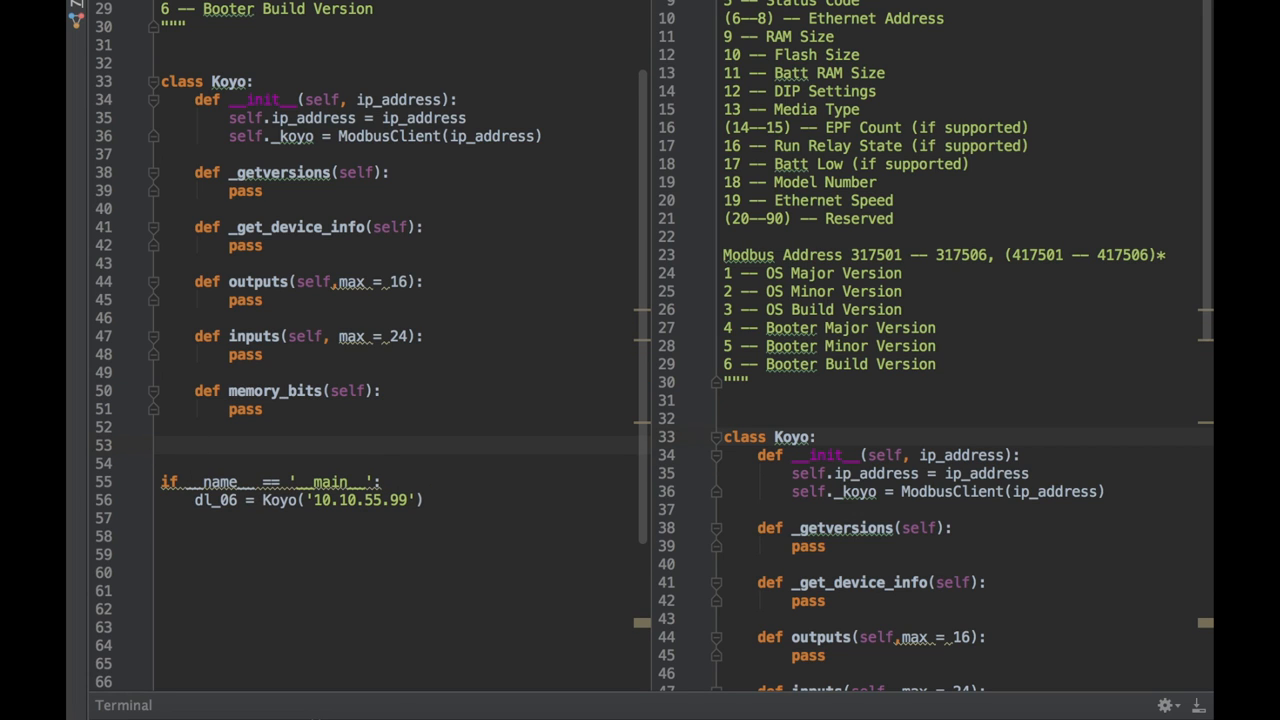
pyautogui.write('def')
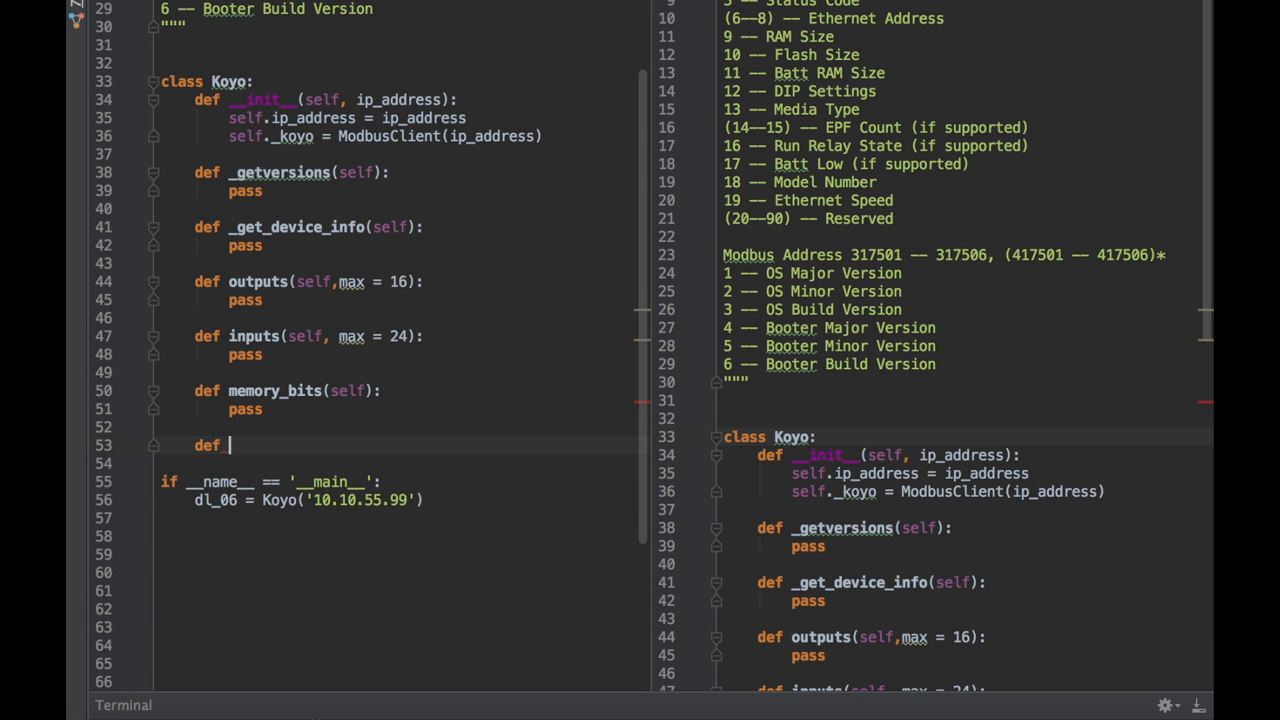
pyautogui.write('des')
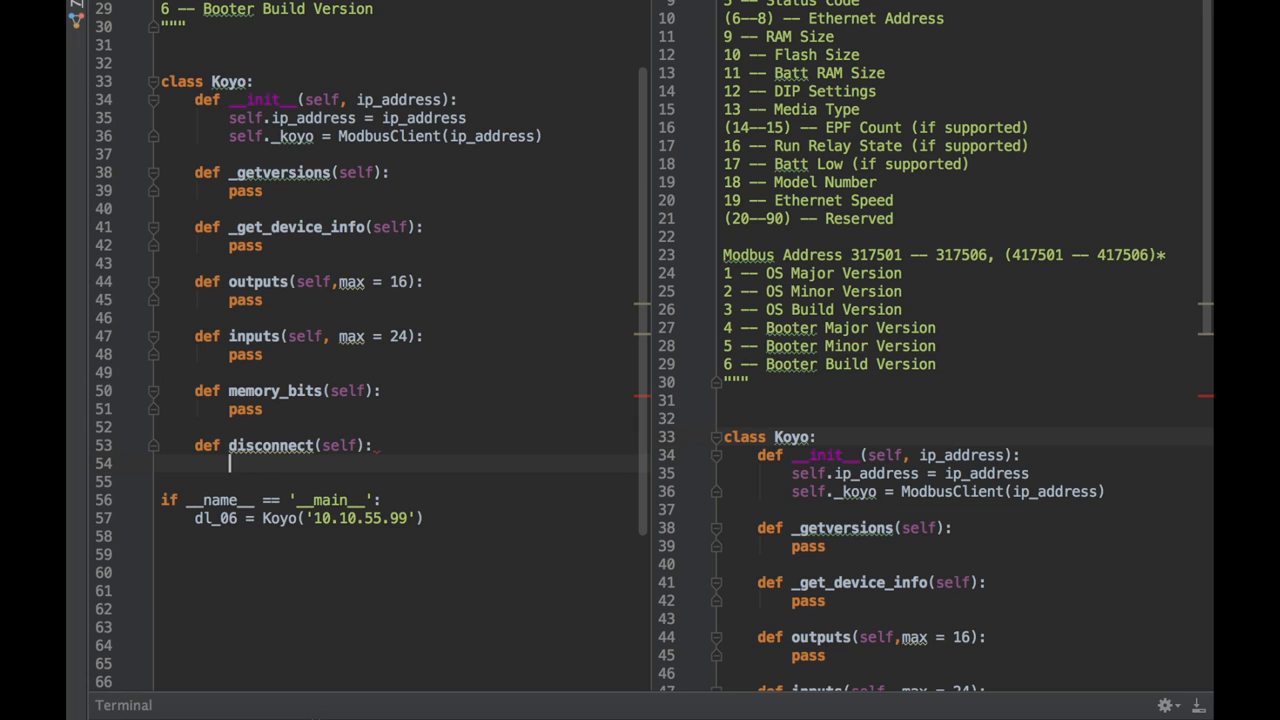
pyautogui.click(428, 154)
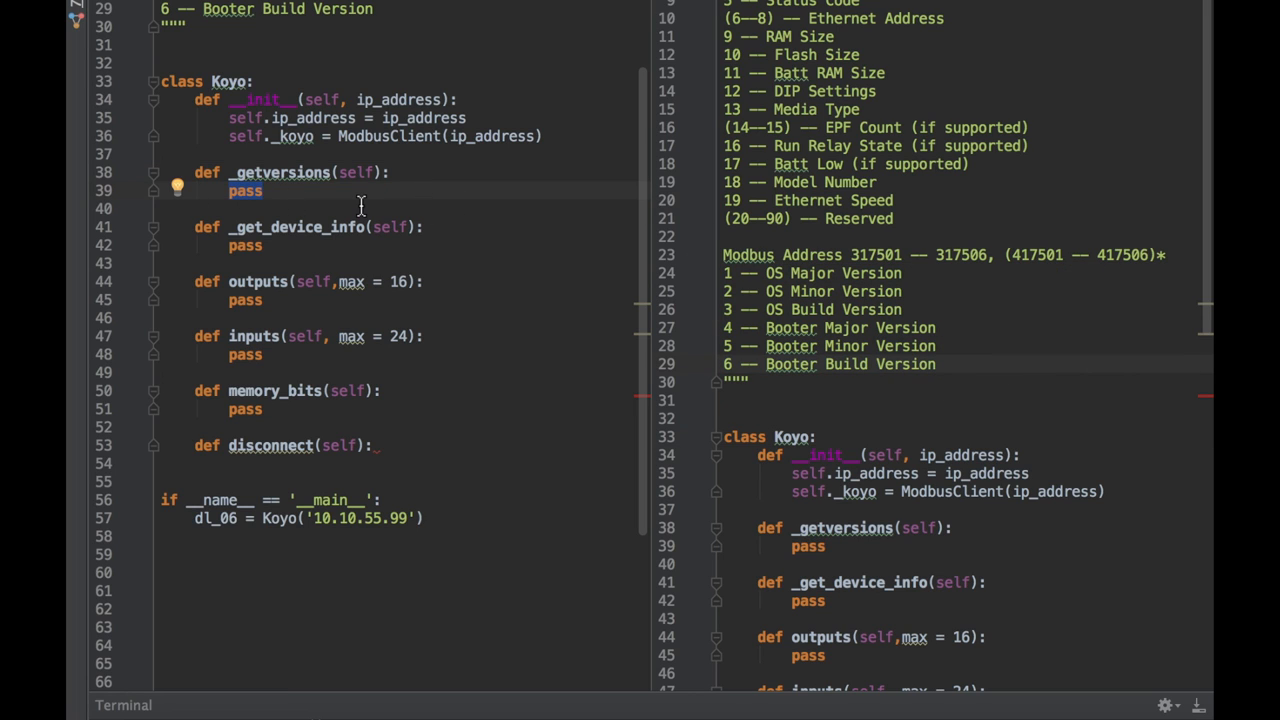
# Step: Have _getversions read six input registers from 17500, print data.registers, and call it on dl_06 in main
pyautogui.write('data =')
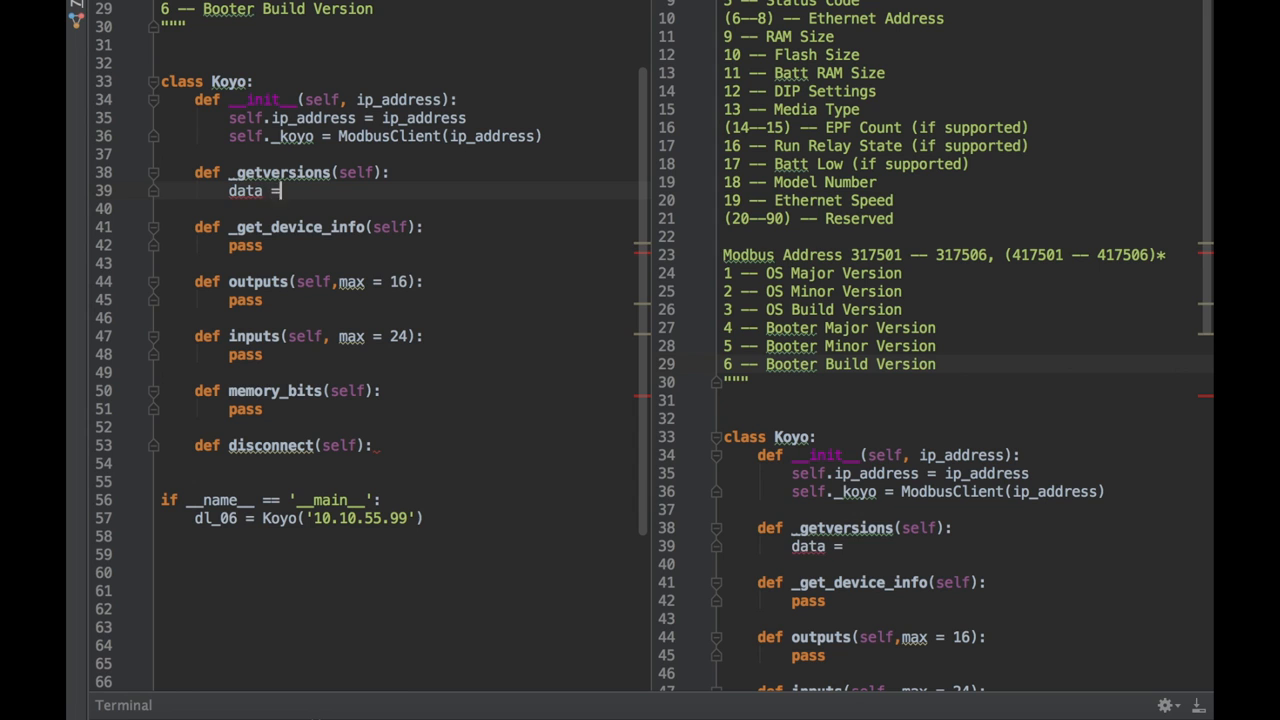
pyautogui.write('self._koyo')
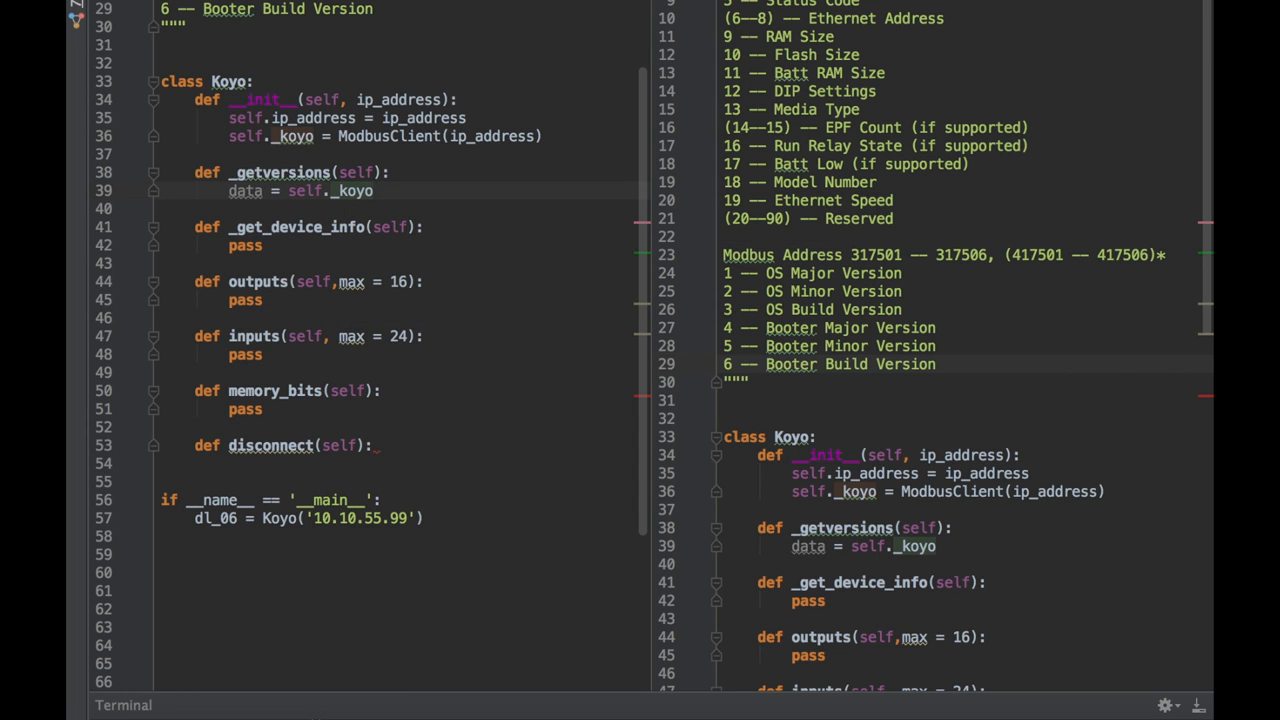
pyautogui.write('.read_input_registers()')
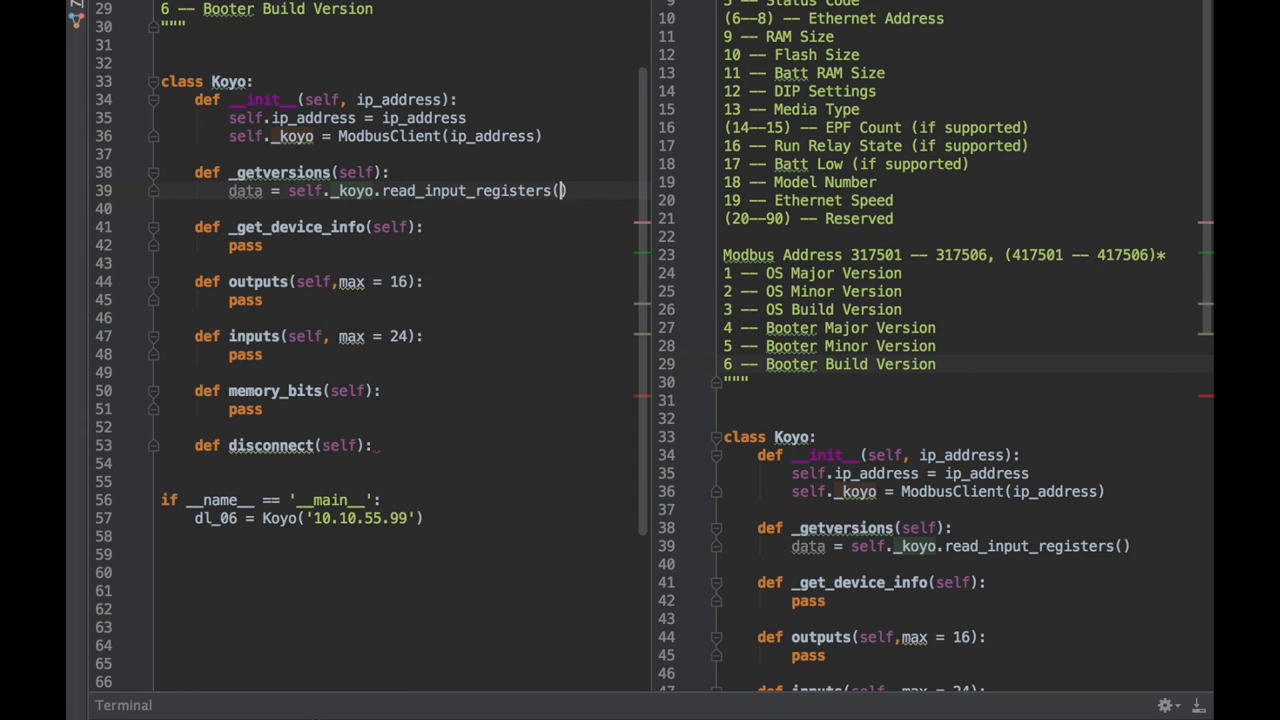
pyautogui.write('17500,6')
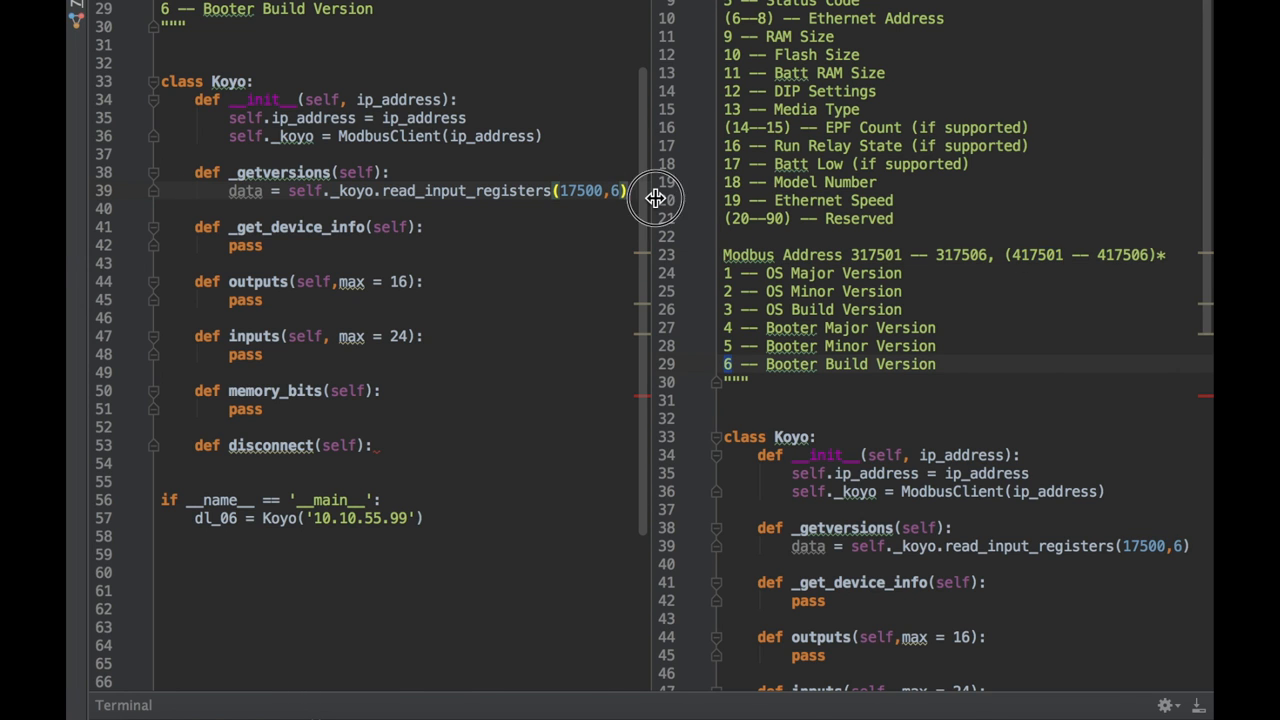
pyautogui.write('print data.registers')
pyautogui.write('dl_06._')
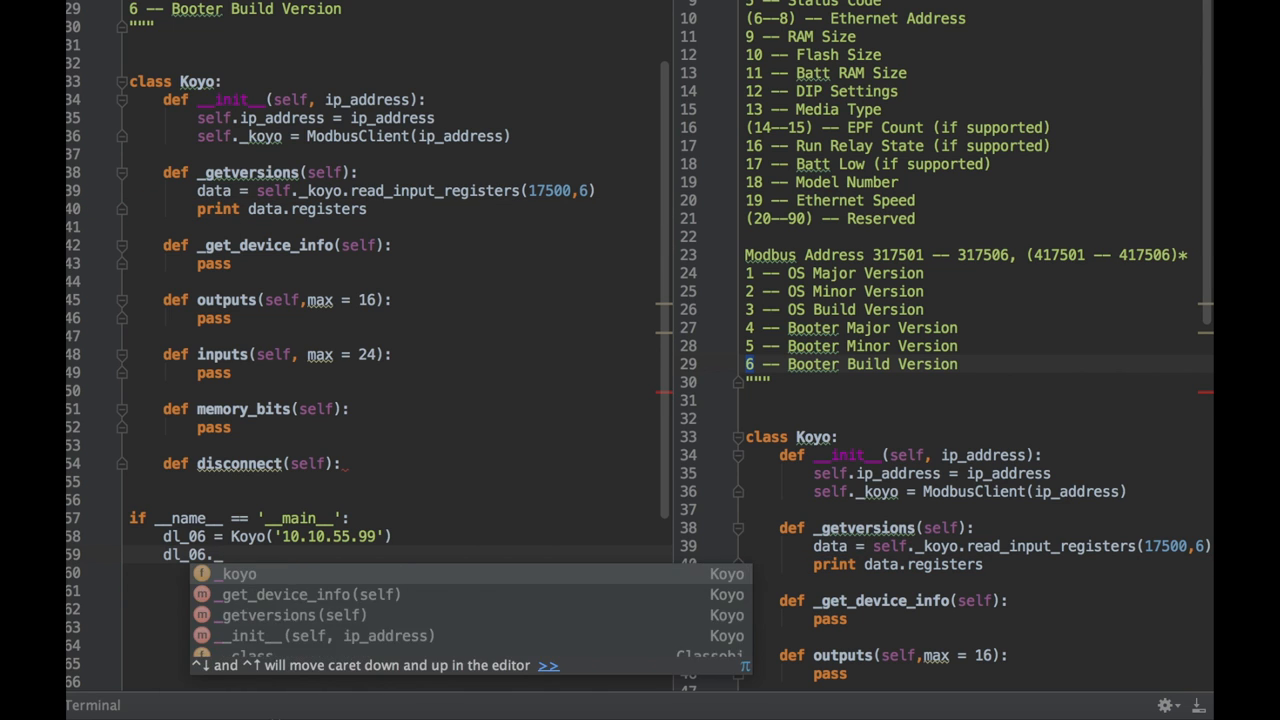
pyautogui.click(290, 614)
pyautogui.write('self.')
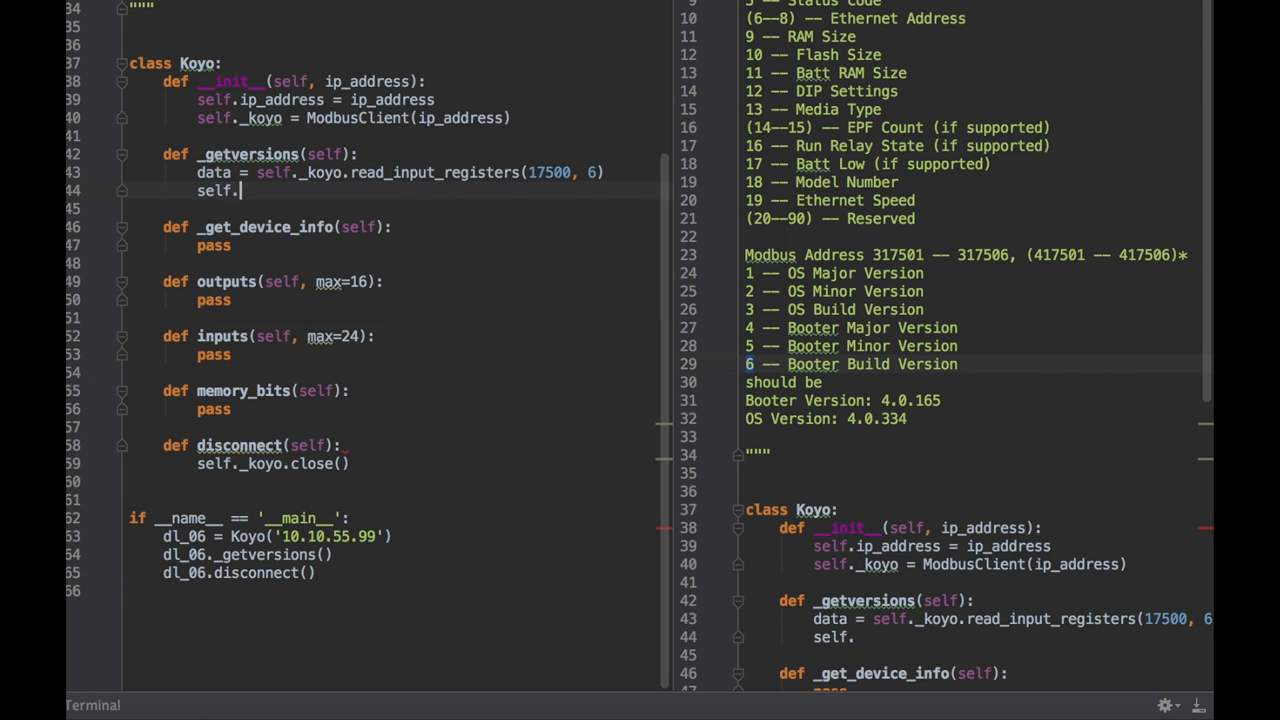
# Step: Set self.os_version = '.'.join(map(str, data.registers[0:3])) and print it
pyautogui.write('os_version =')
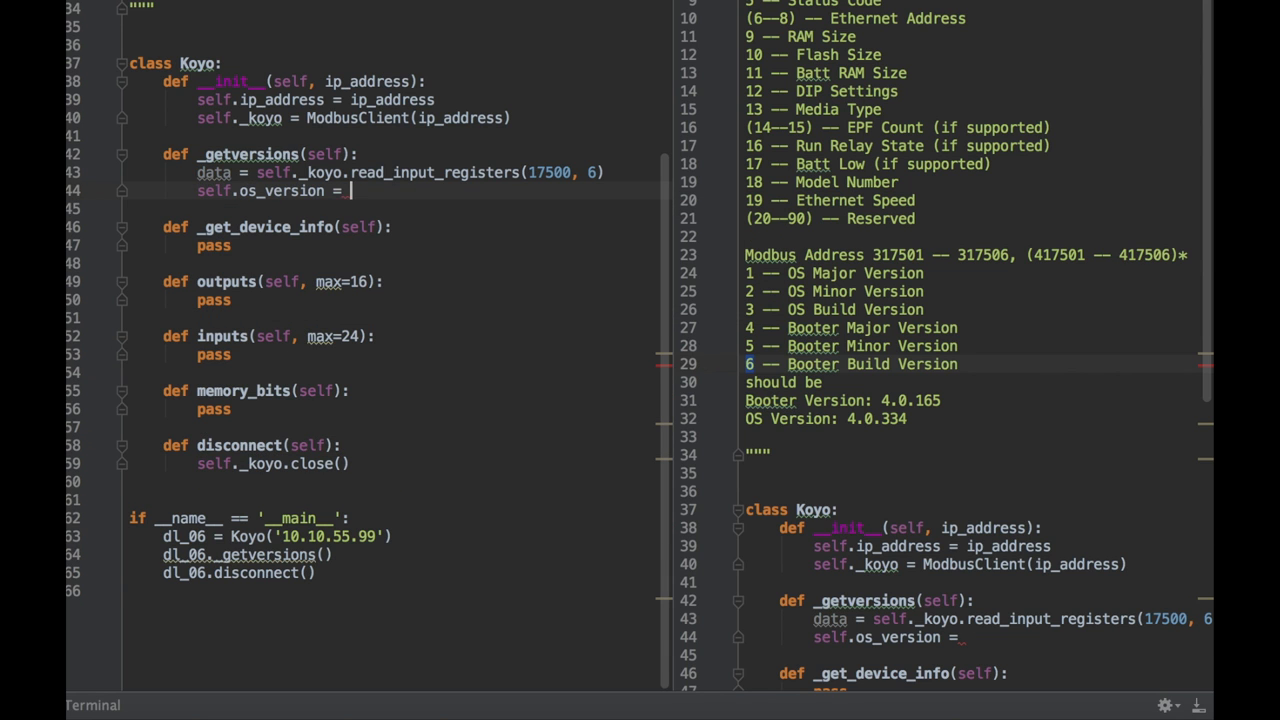
pyautogui.write("'.'.join")
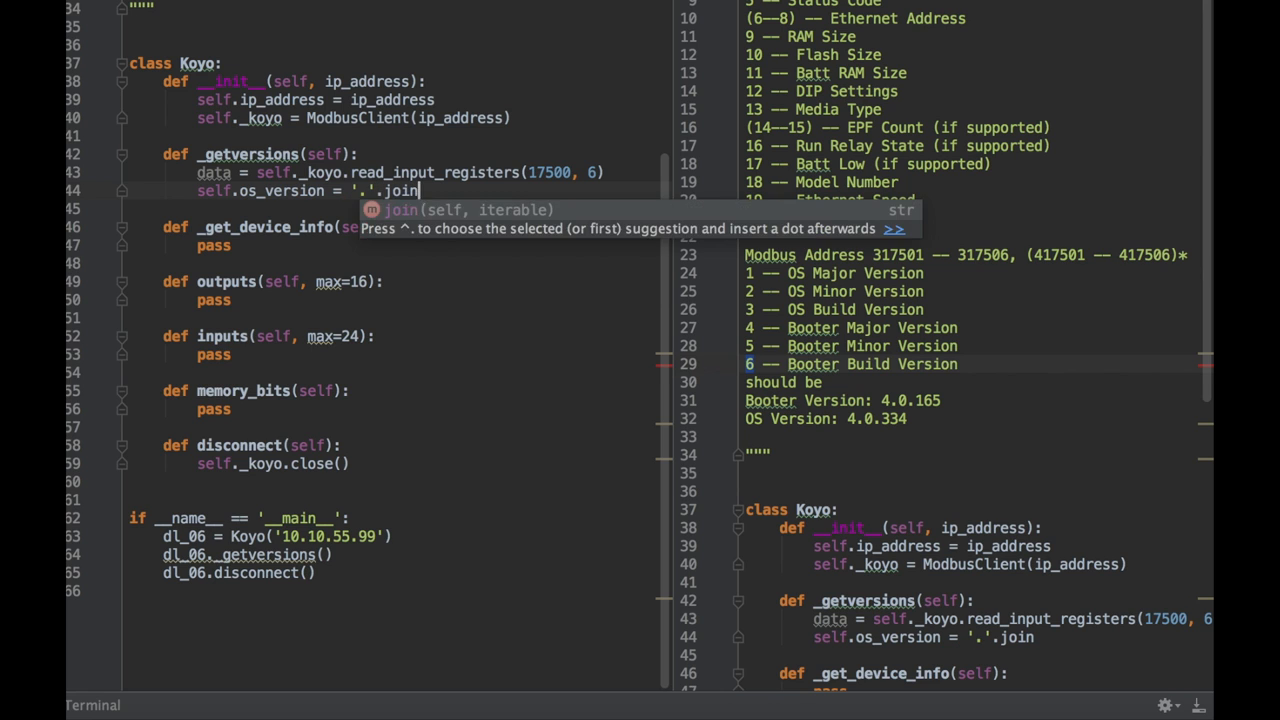
pyautogui.write('(map(str,data.registers)')
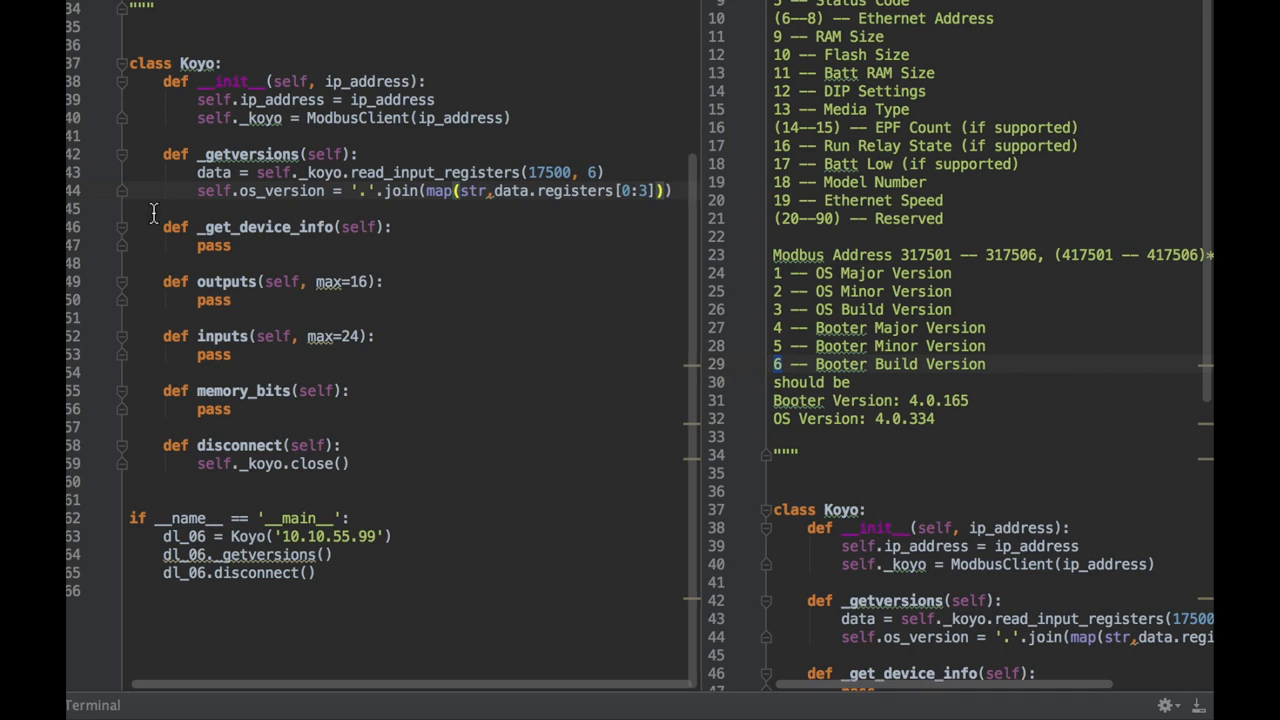
pyautogui.write('prtin')
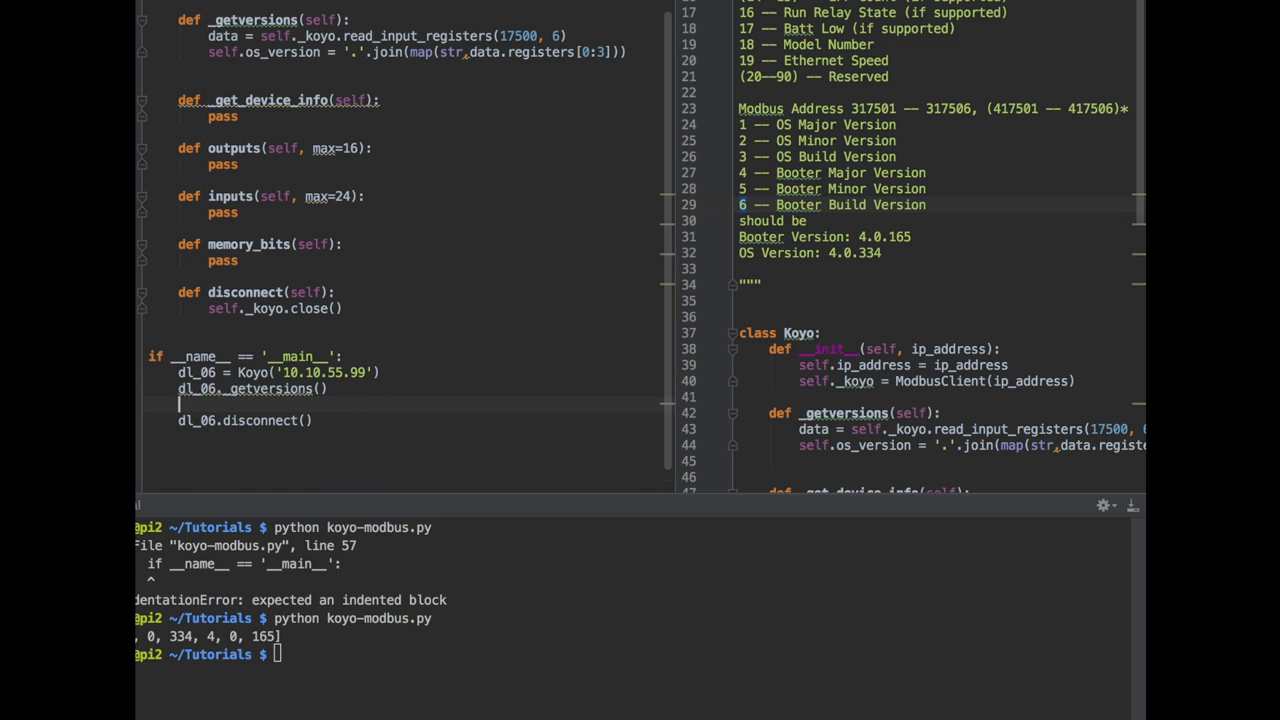
# Step: Print dl_06.os_version, build boot_version from registers[3:6], and print dl_06.boot_version
pyautogui.write('print dl_06.')
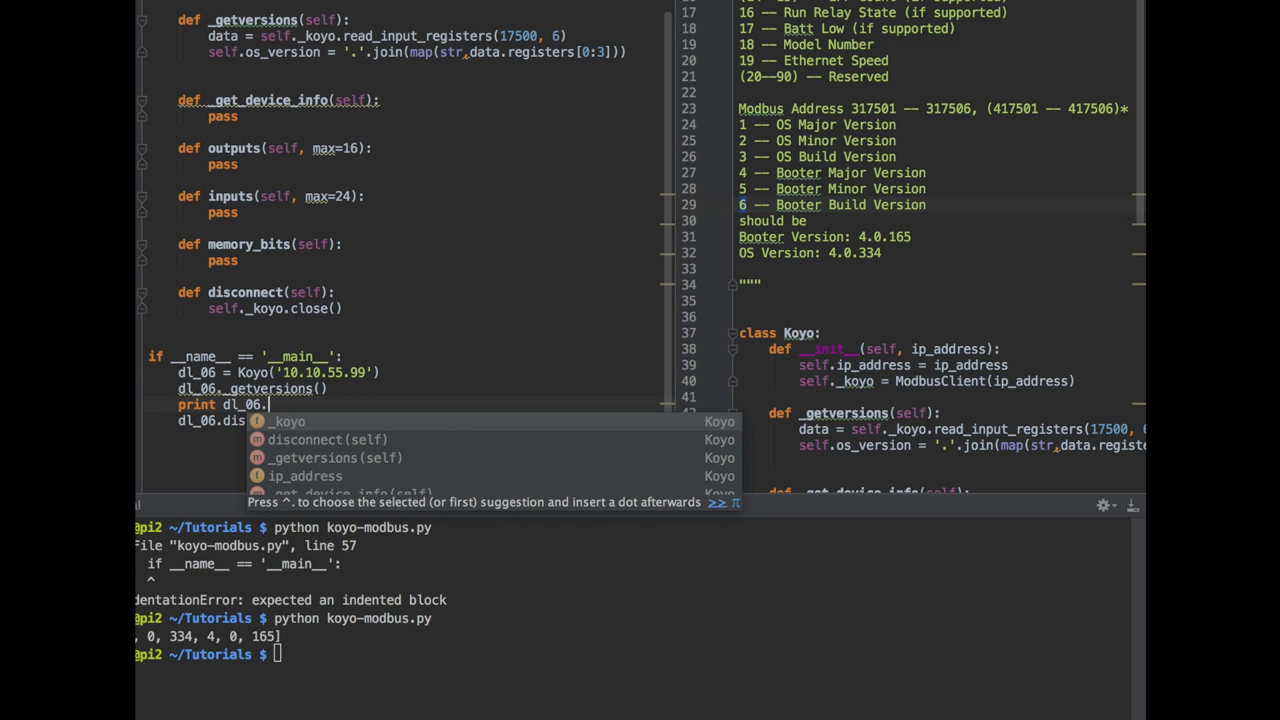
pyautogui.write('os_version')
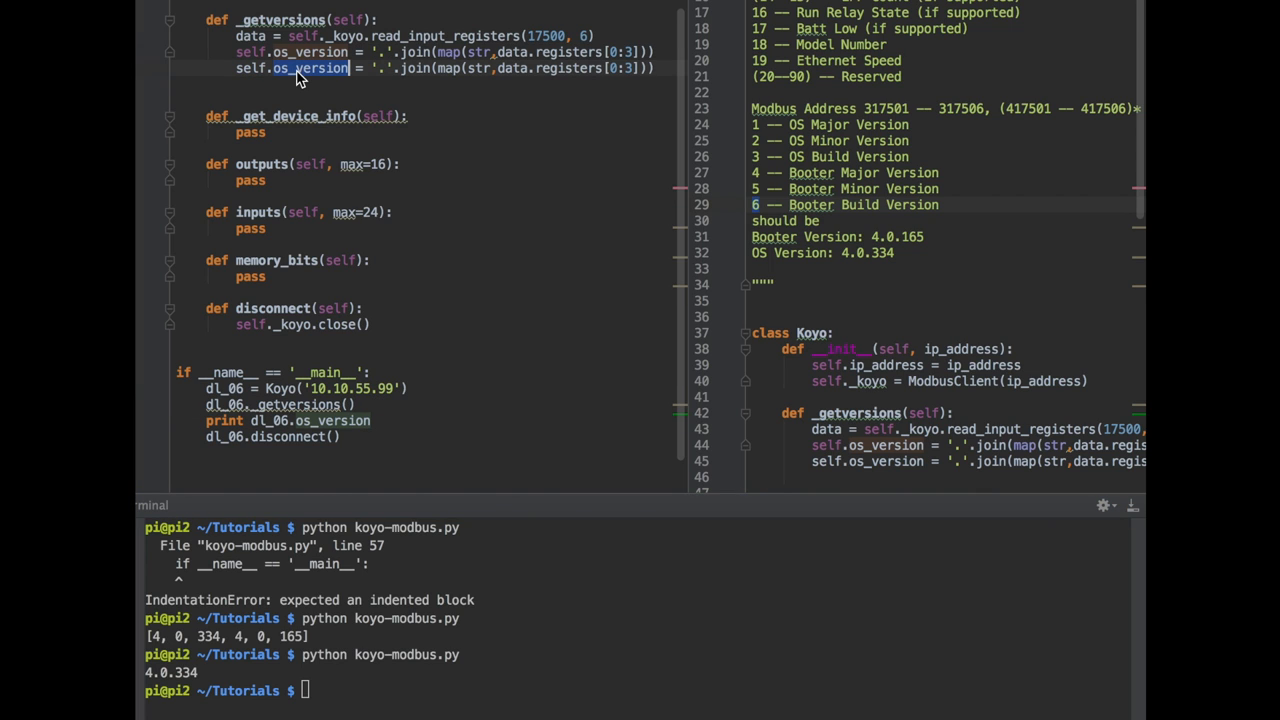
pyautogui.write('boot_')
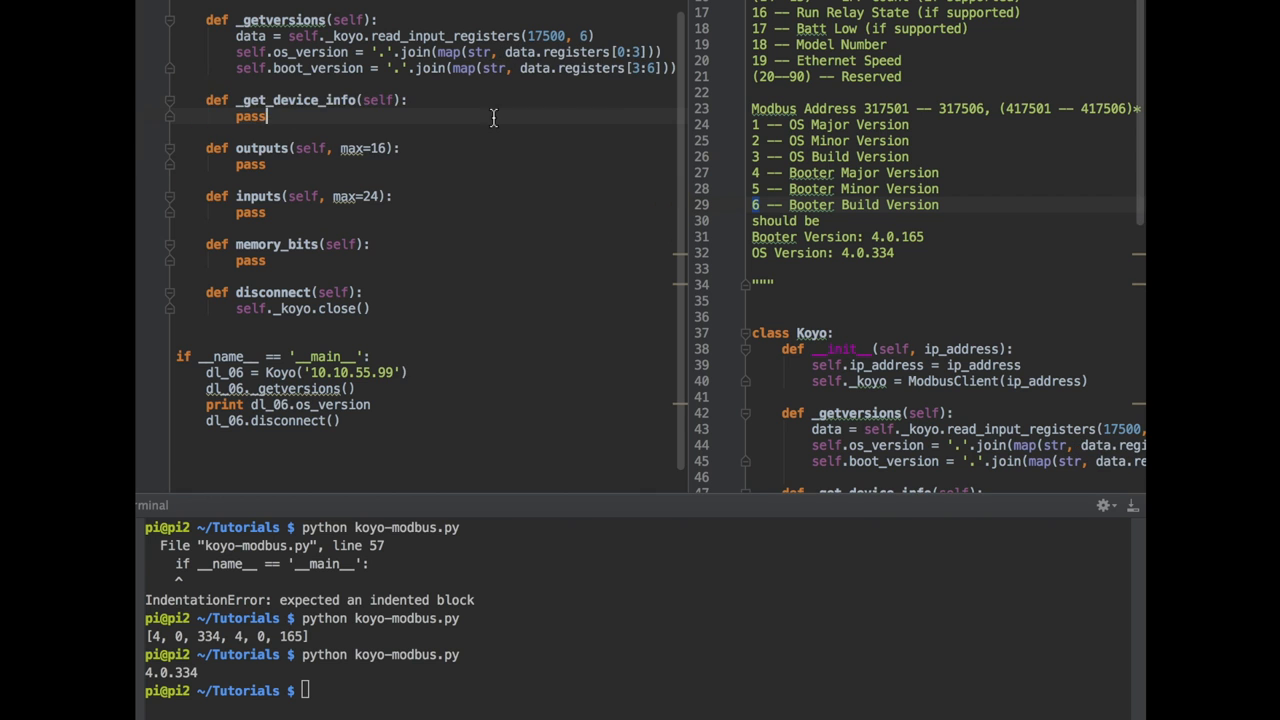
pyautogui.write('print dl_06.boot_version')
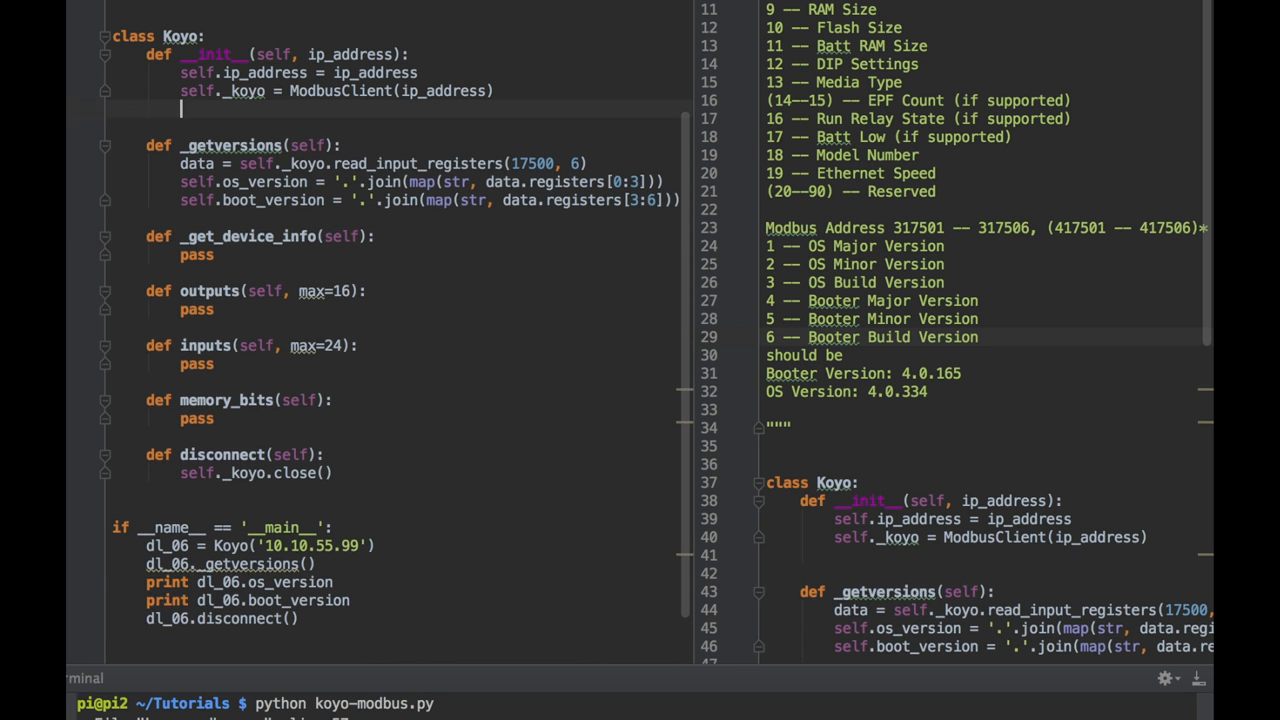
# Step: Add an 'if self._koyo.connect():' block in __init__ that calls self._getversions()
pyautogui.write('if self._koyo.')
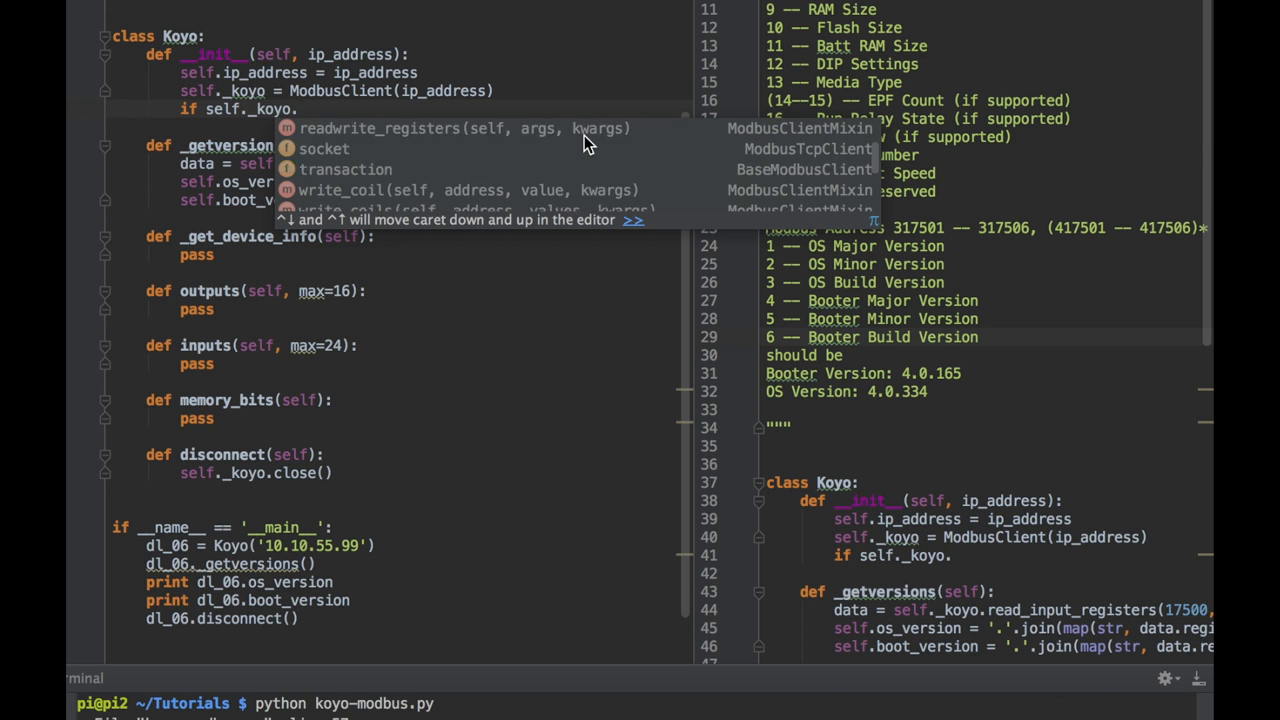
pyautogui.write('connect()')
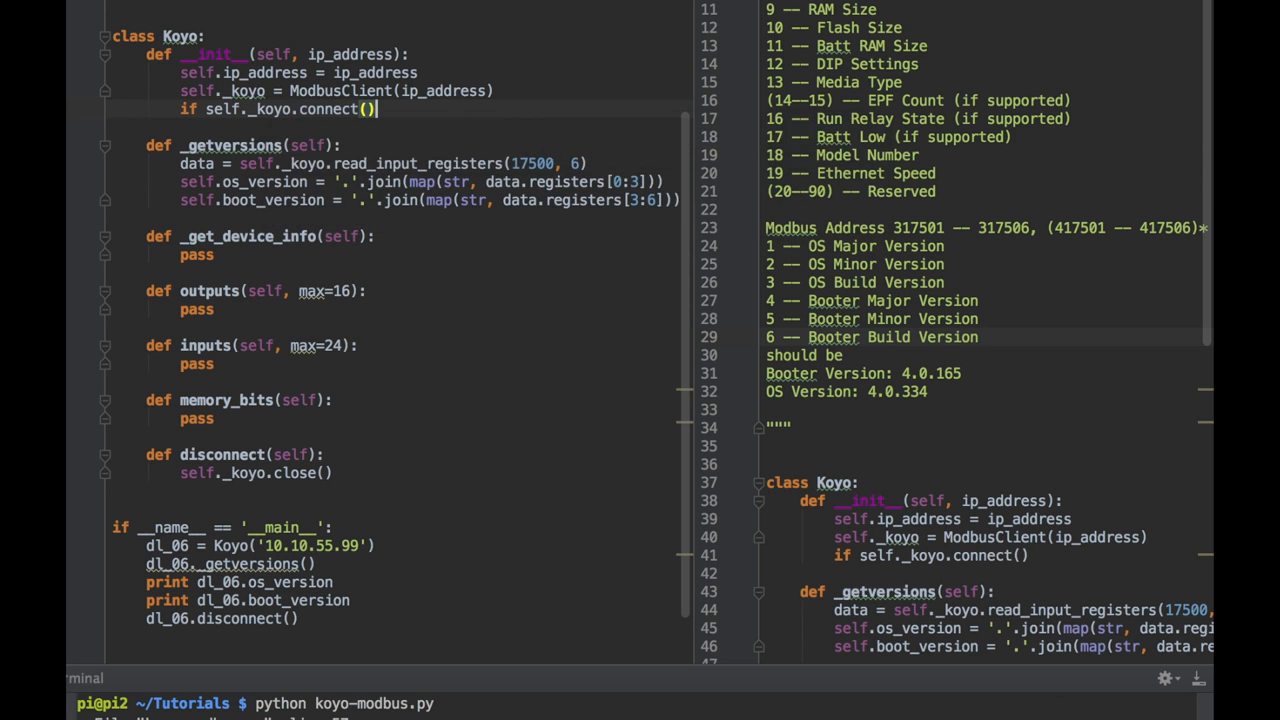
pyautogui.write(':')
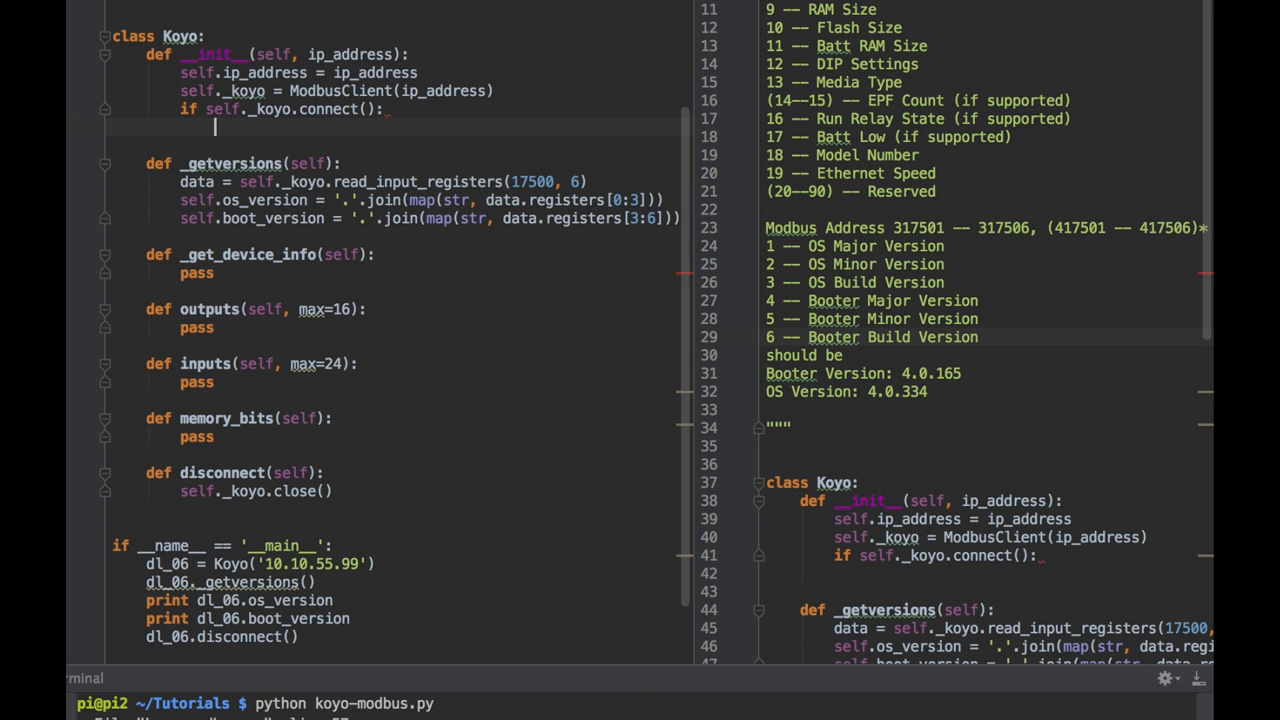
pyautogui.write('self._getversions(')
pyautogui.write('print')
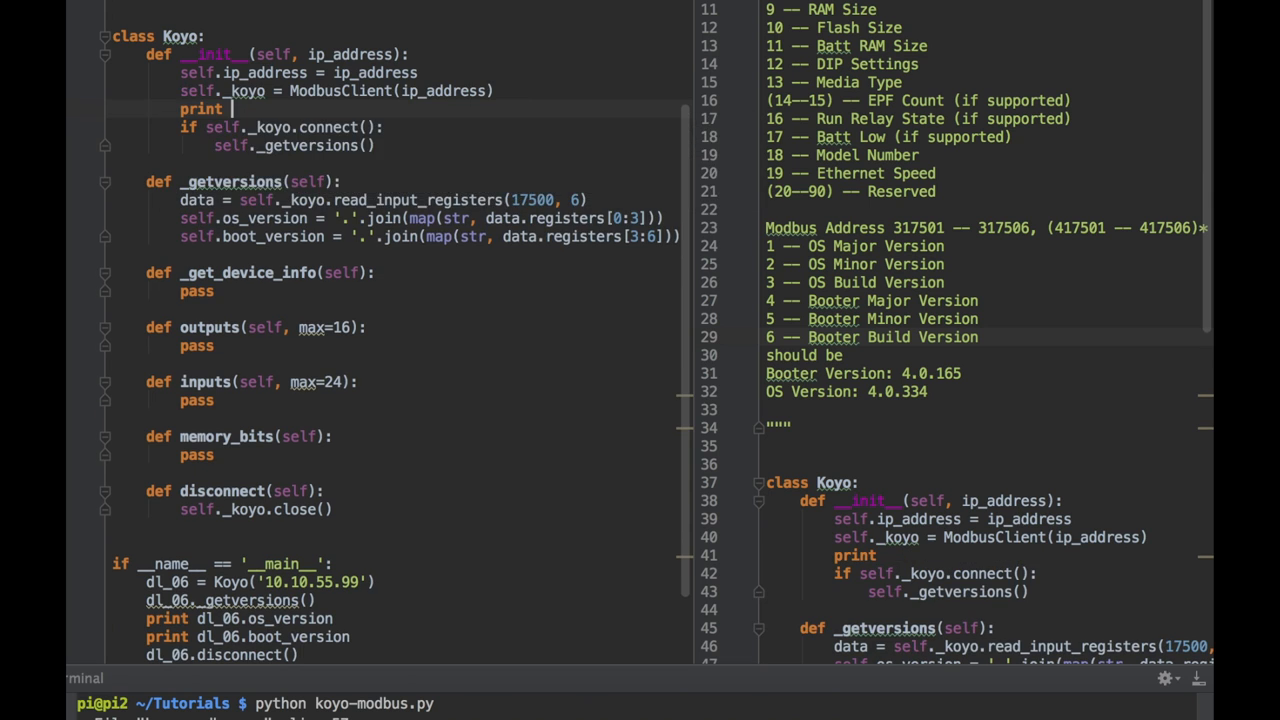
# Step: Print self._koyo.connect() and call self._get_device_info() inside the connected block
pyautogui.write('self._koyo.connect()')
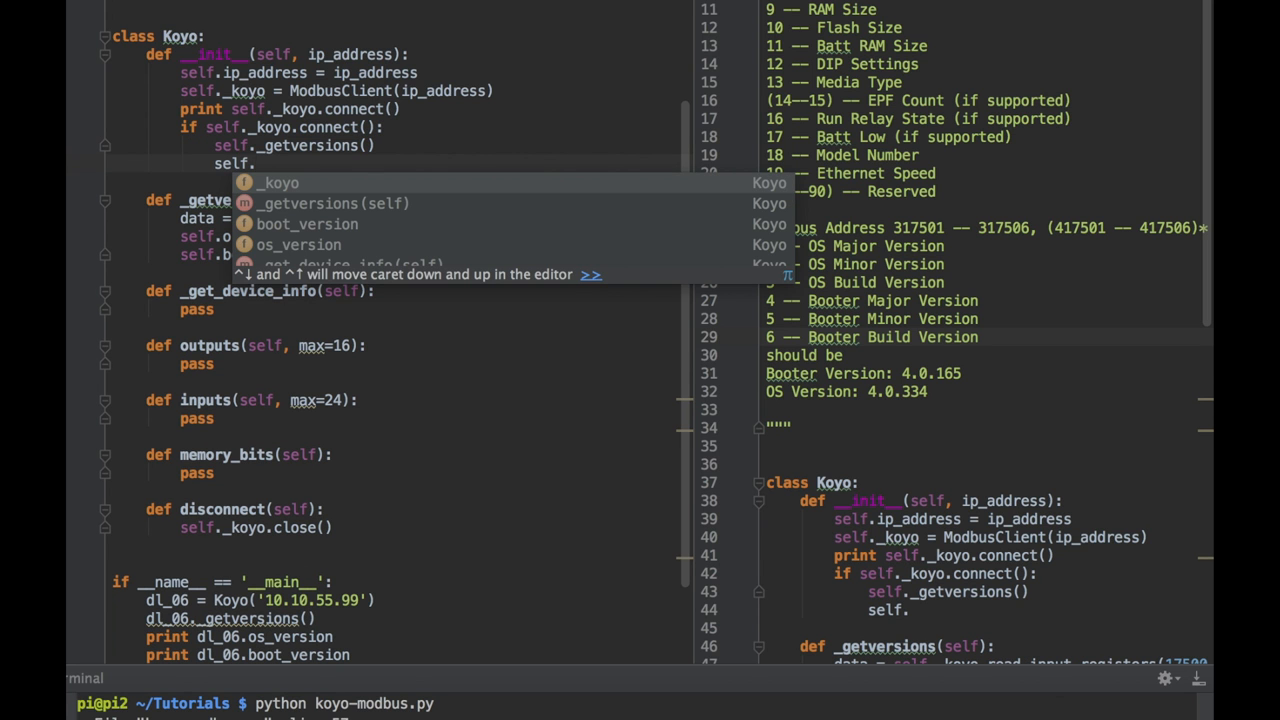
pyautogui.write('_get_')
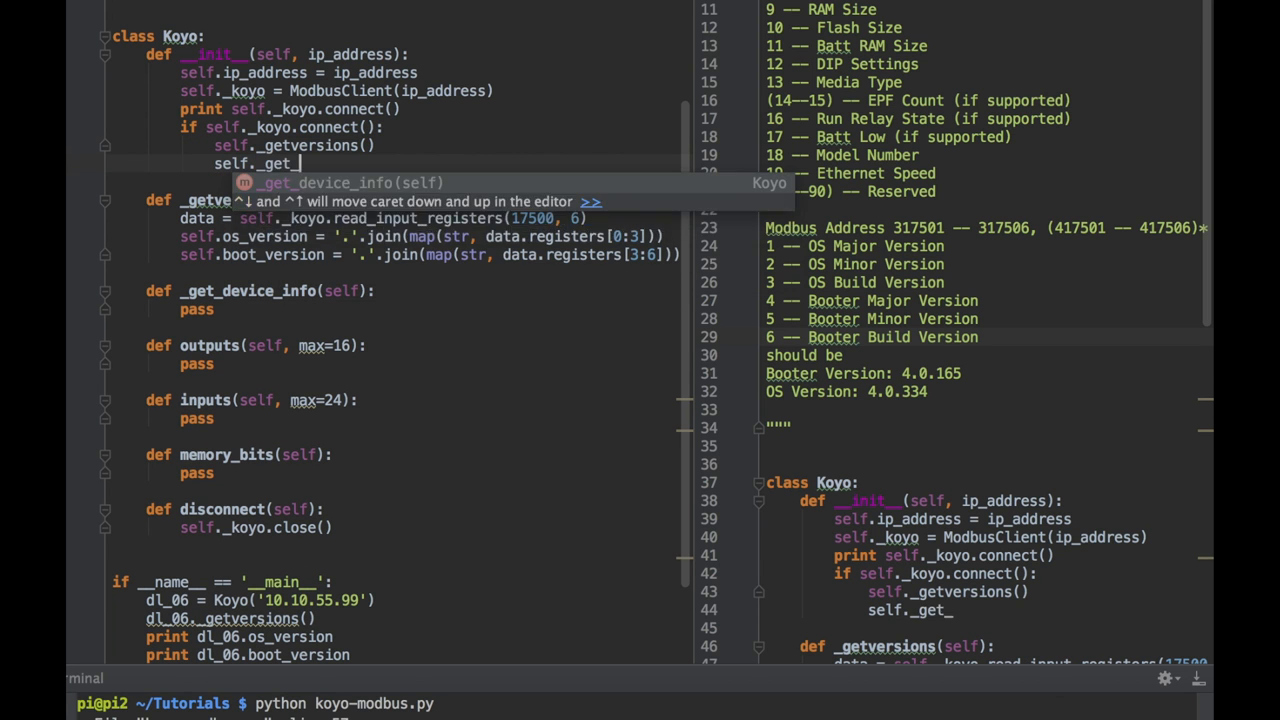
pyautogui.press('Tab')
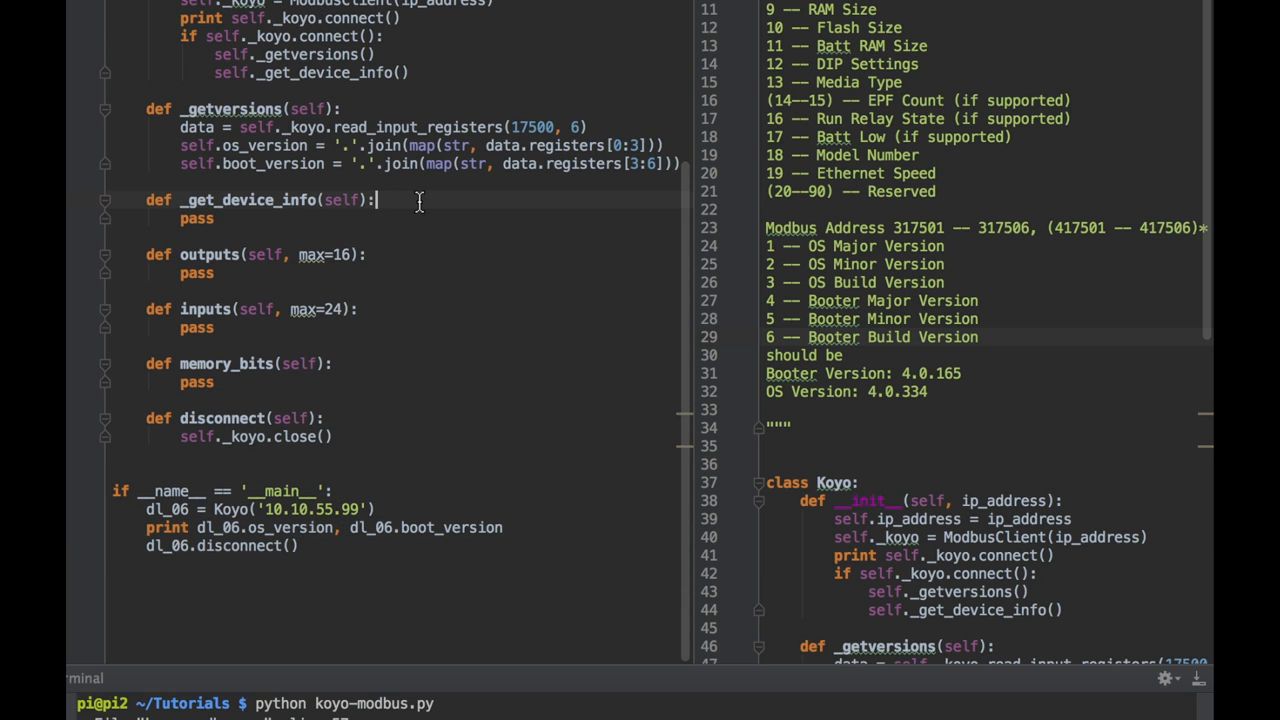
# Step: Replace pass in _get_device_info with data = self._koyo.read_input_registers(17510, 19)
pyautogui.press('enter')
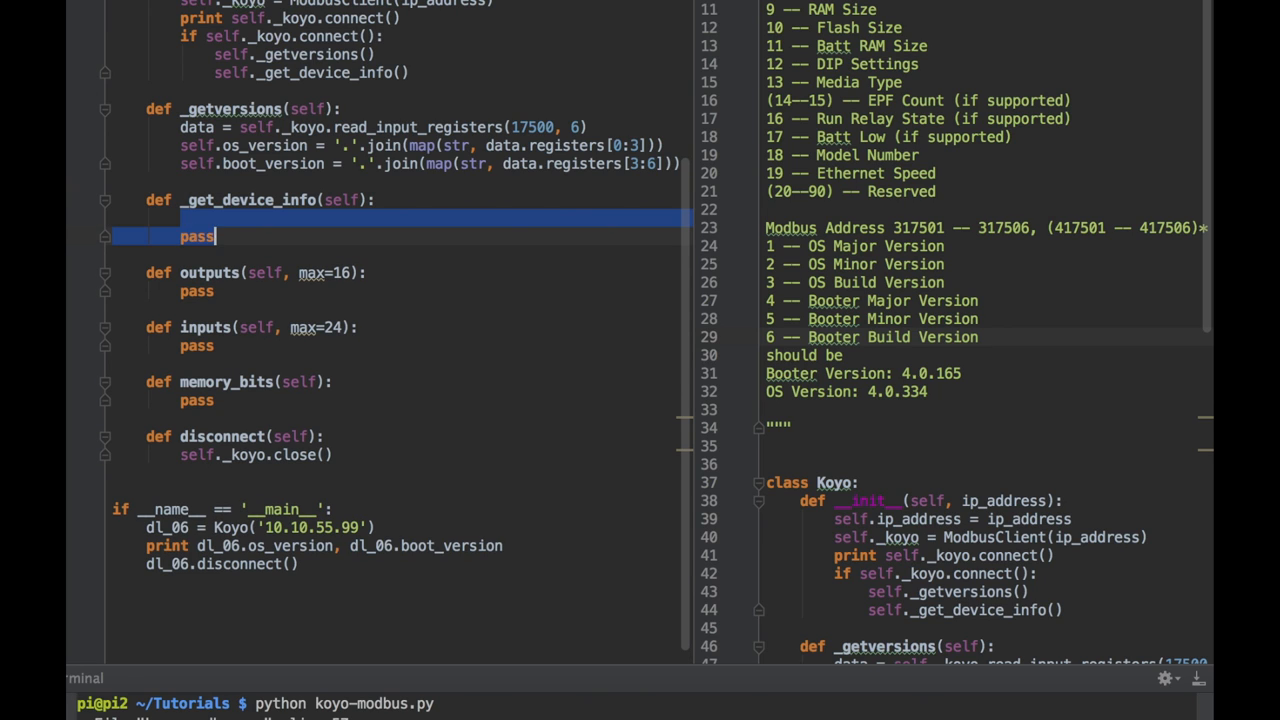
pyautogui.press('Delete')
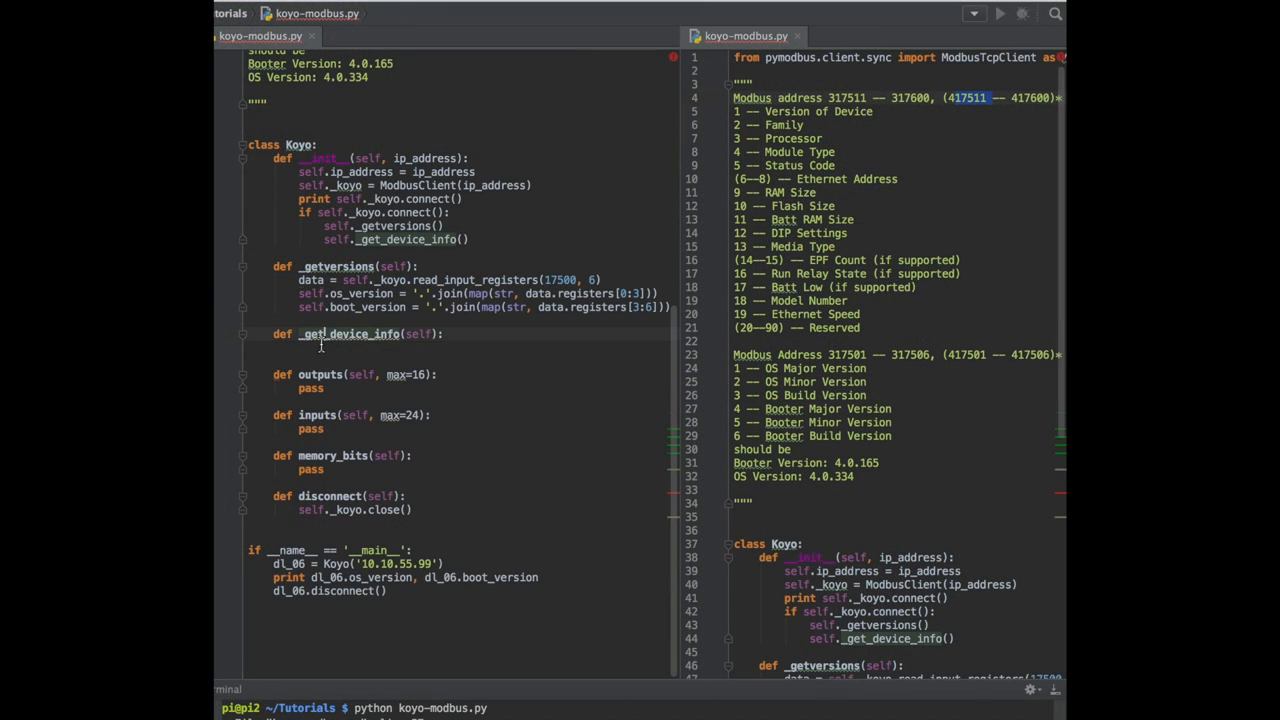
pyautogui.write('data = self._koyo.read_input_registers(17500, 6)')
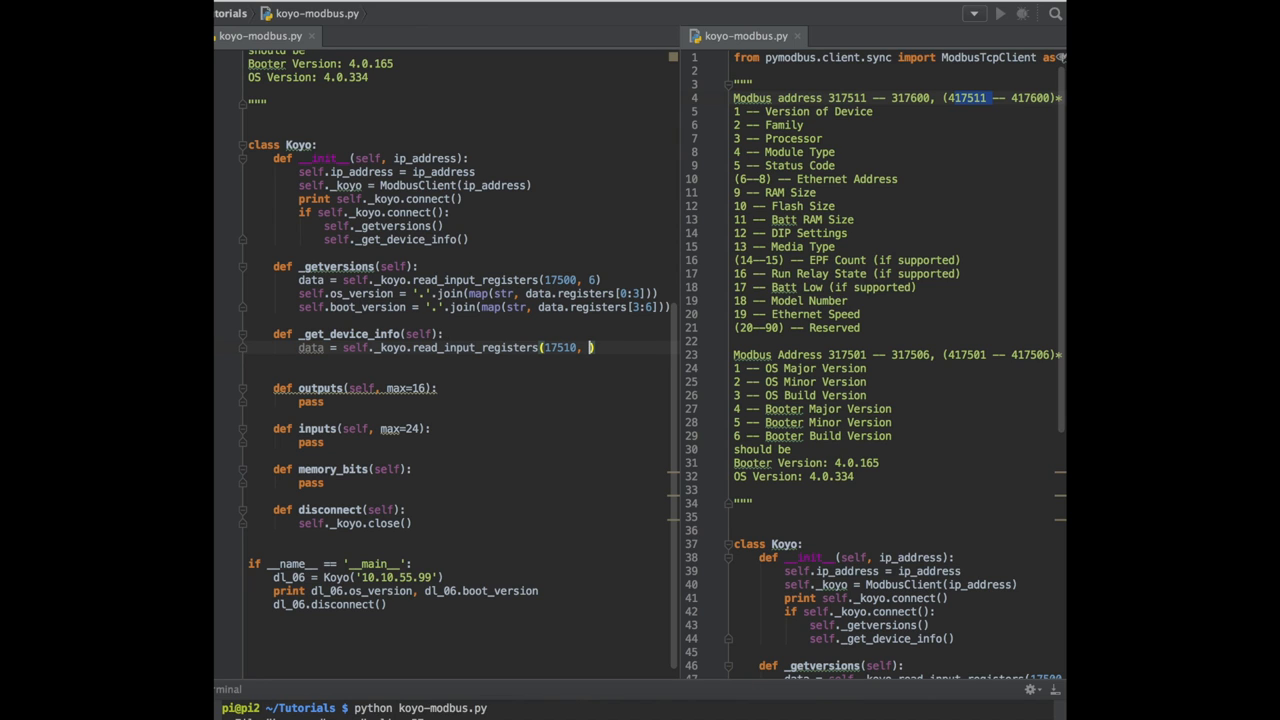
pyautogui.write('19')
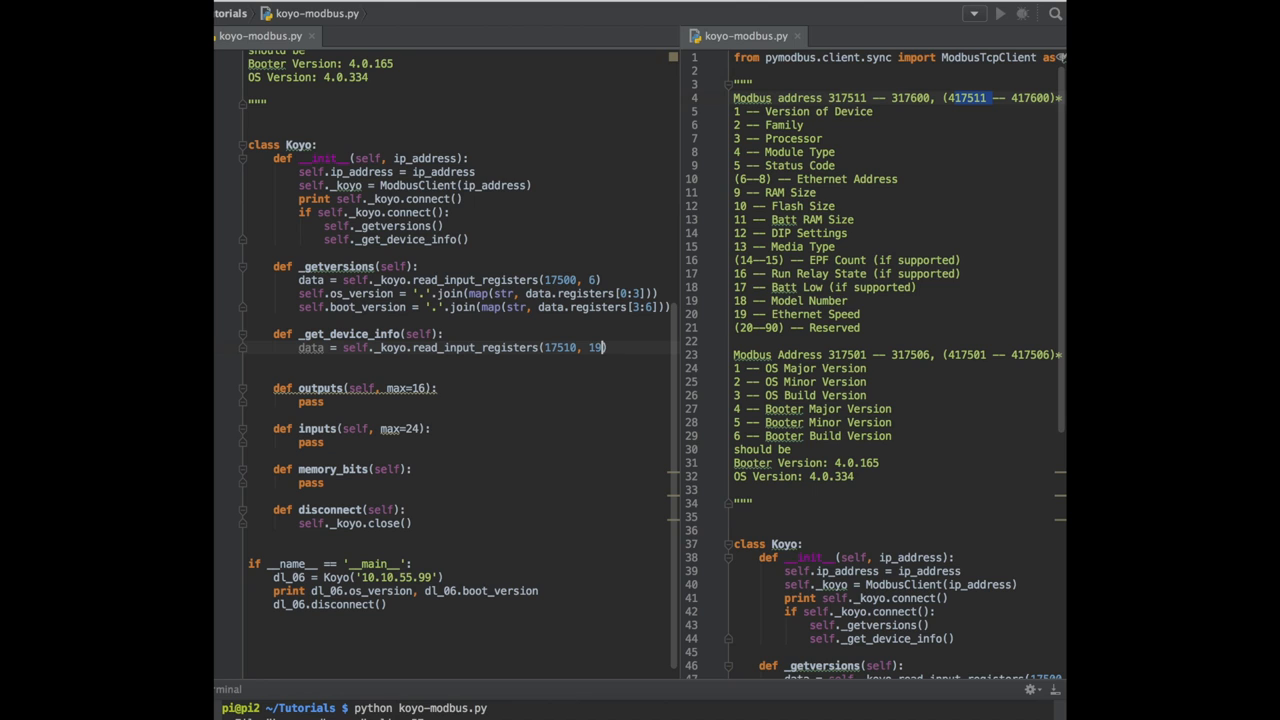
# Step: Store device_version from registers[0] and family from registers[1], and print data.registers
pyautogui.write('self')
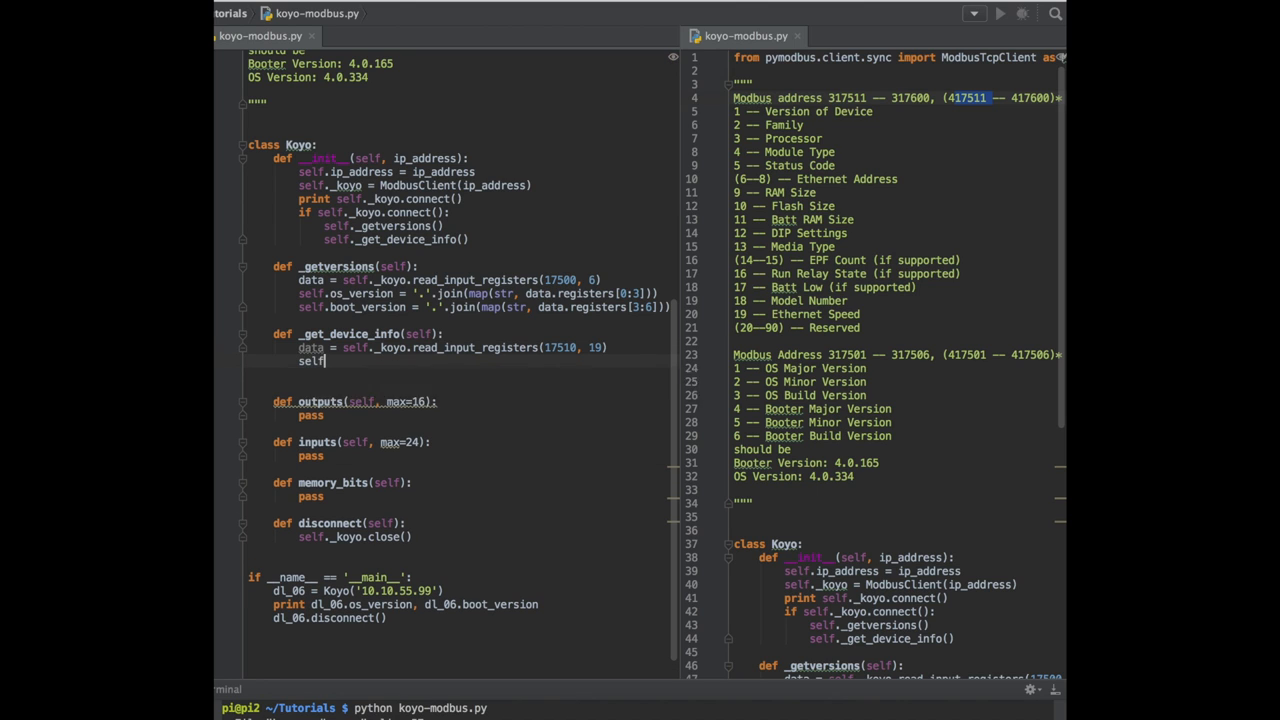
pyautogui.write('.cpu_version')
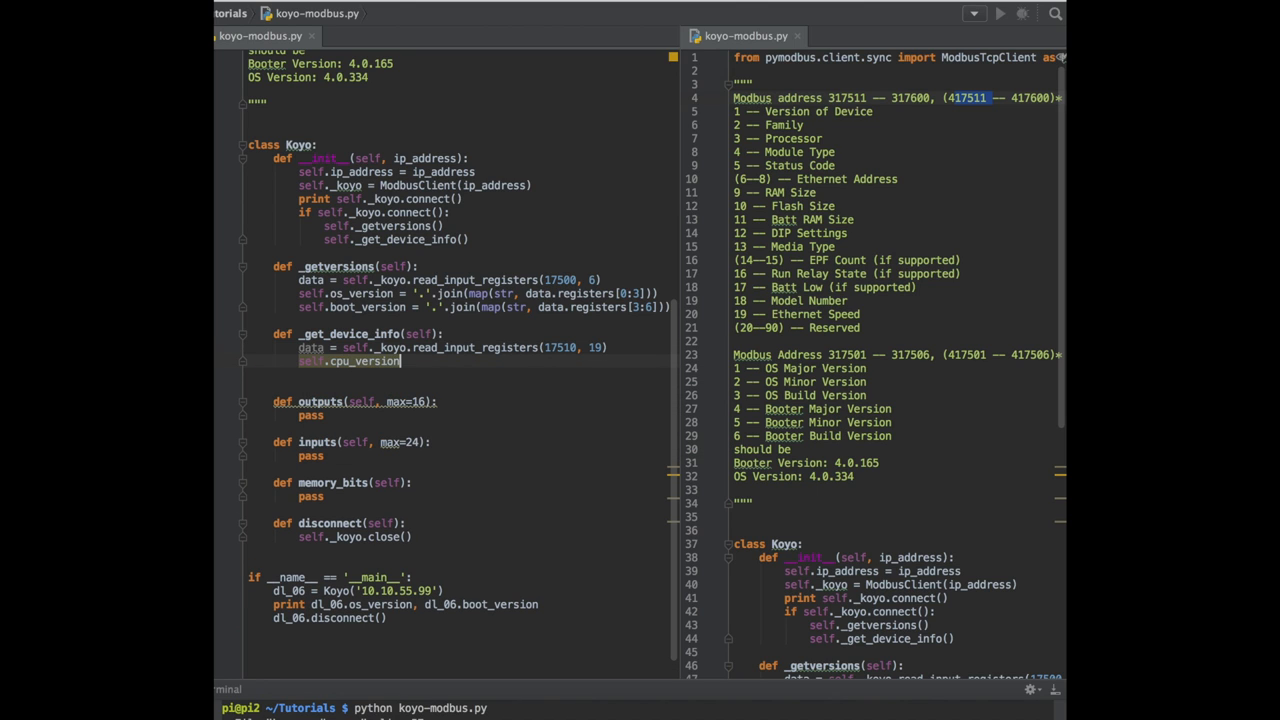
pyautogui.write('device')
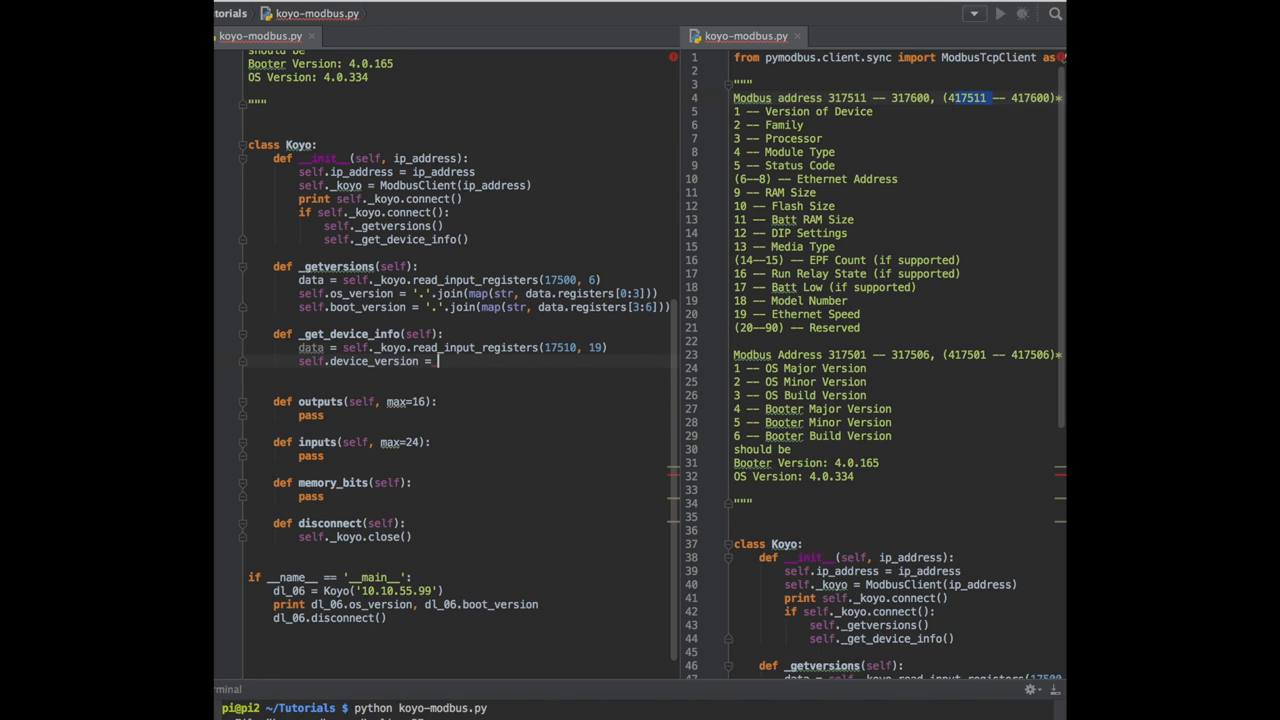
pyautogui.write('data.registers[')
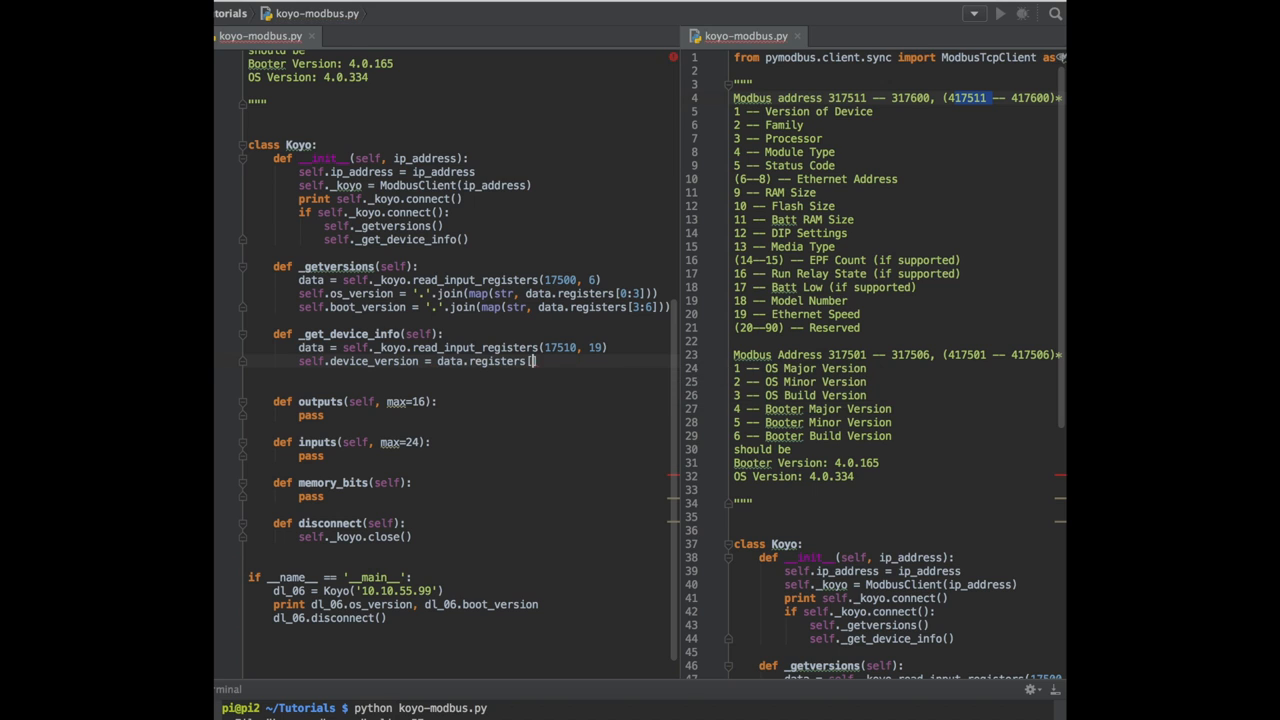
pyautogui.write('print')
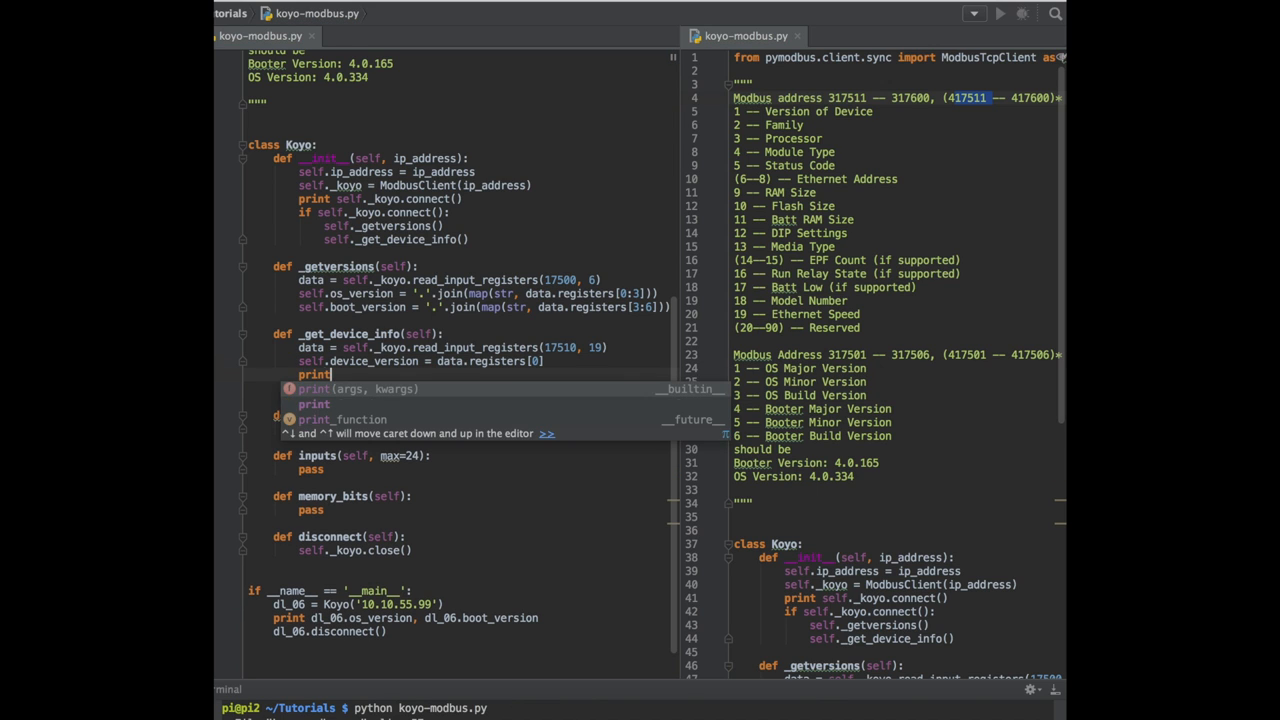
pyautogui.write('self.family')
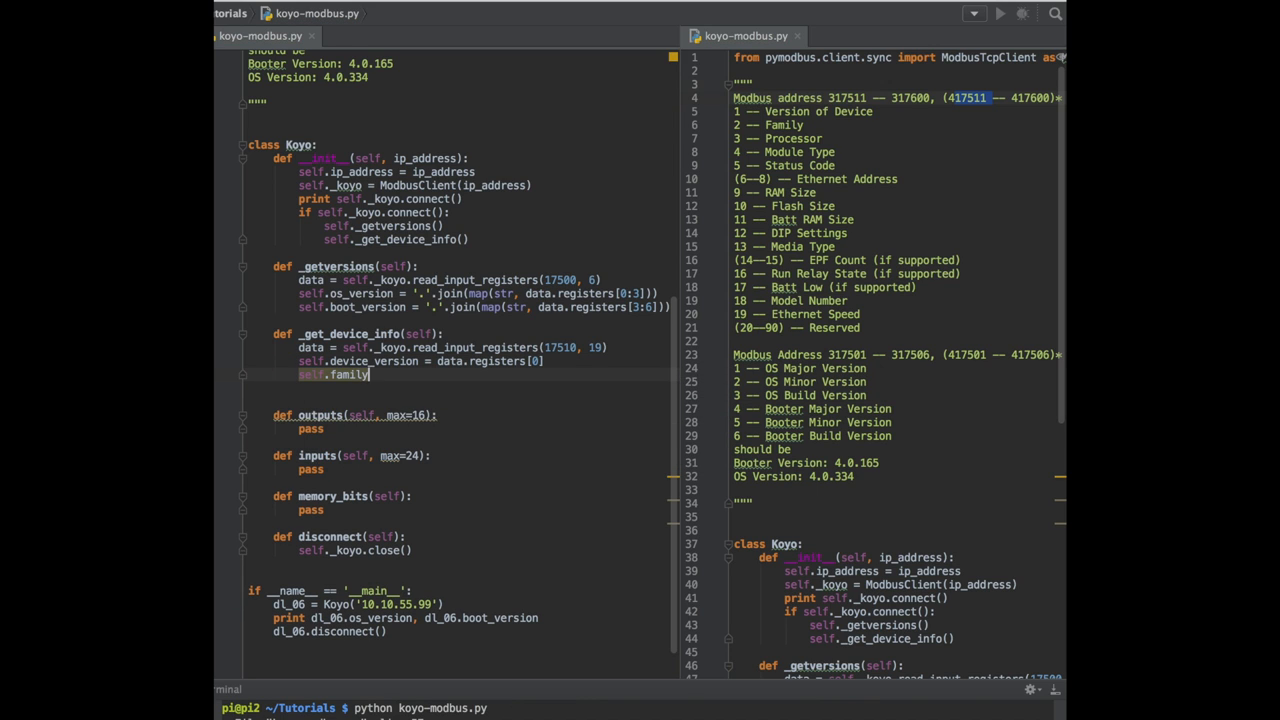
pyautogui.write('= data.registers')
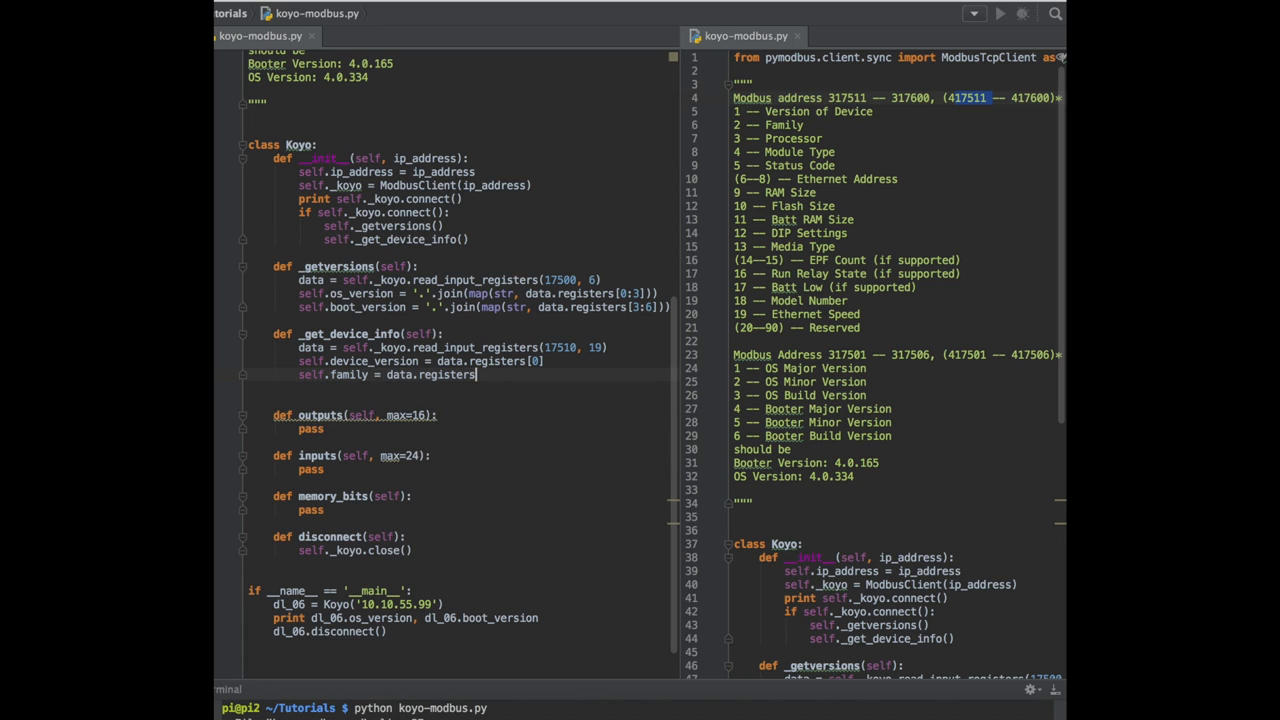
pyautogui.write('[1]')
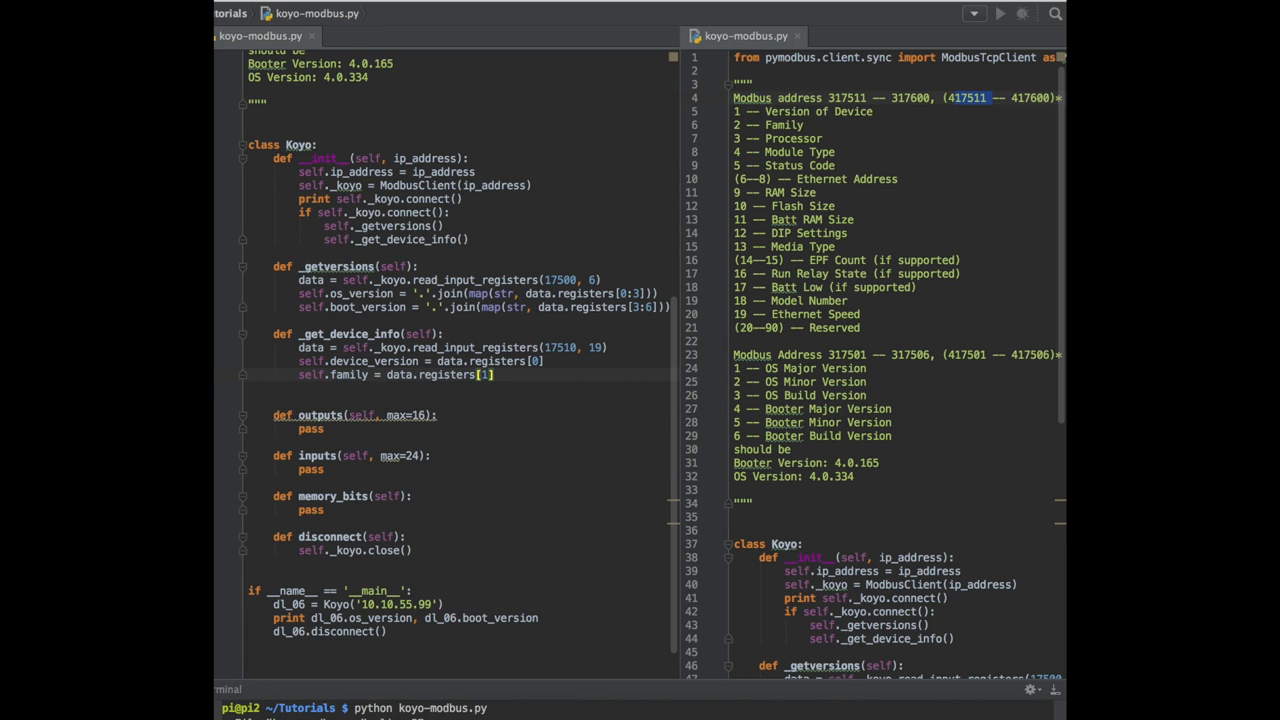
pyautogui.write('print data.registers')
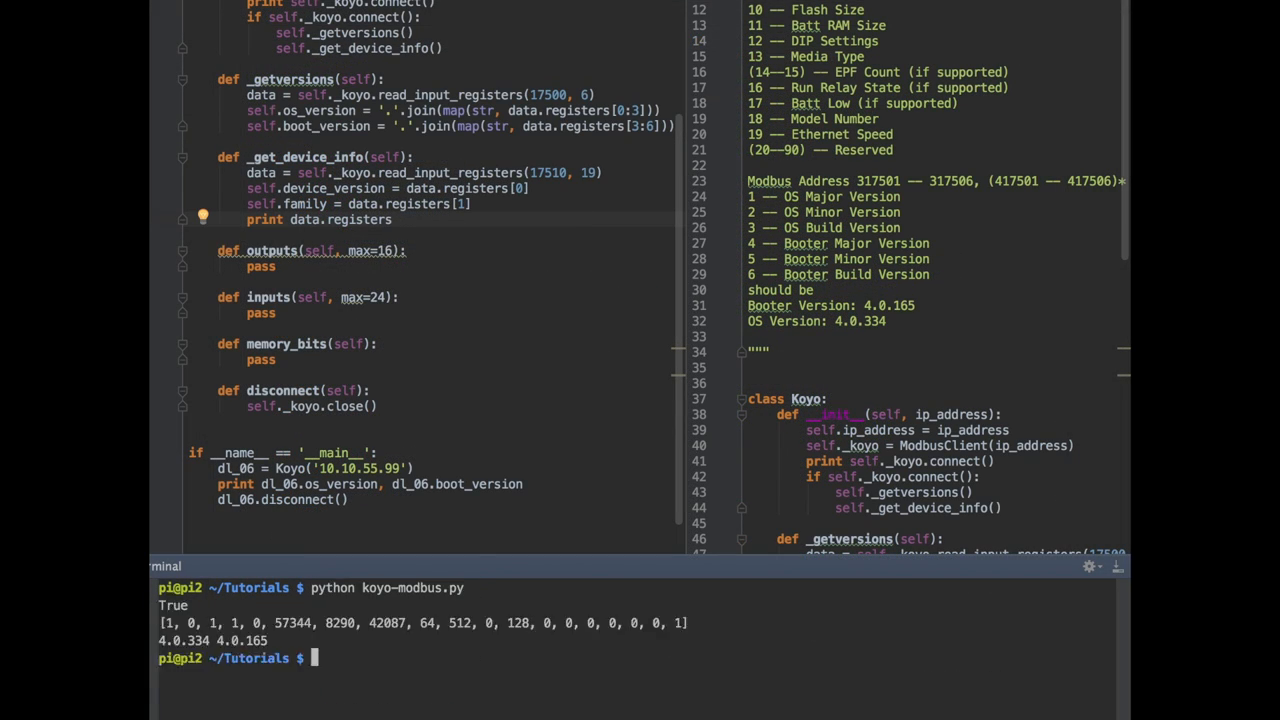
# Step: Run koyo-modbus.py and highlight several register values in the printed output
pyautogui.moveTo(272, 624); pyautogui.dragTo(404, 624)
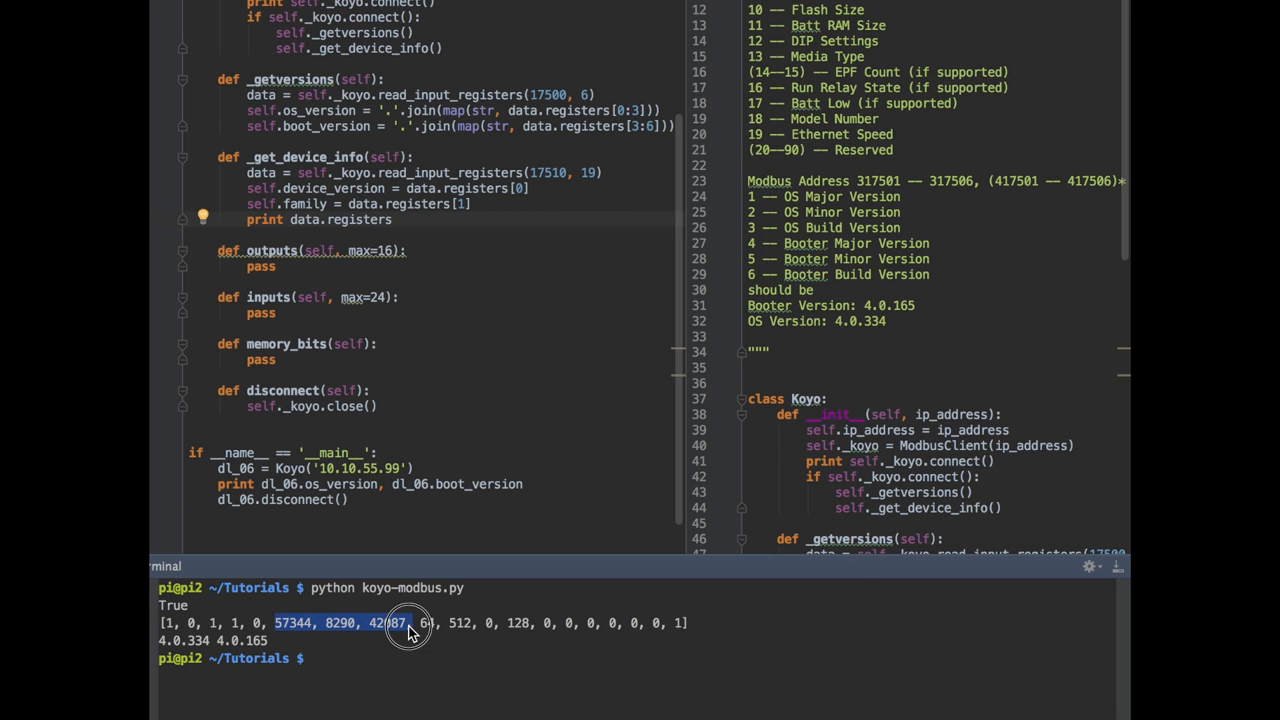